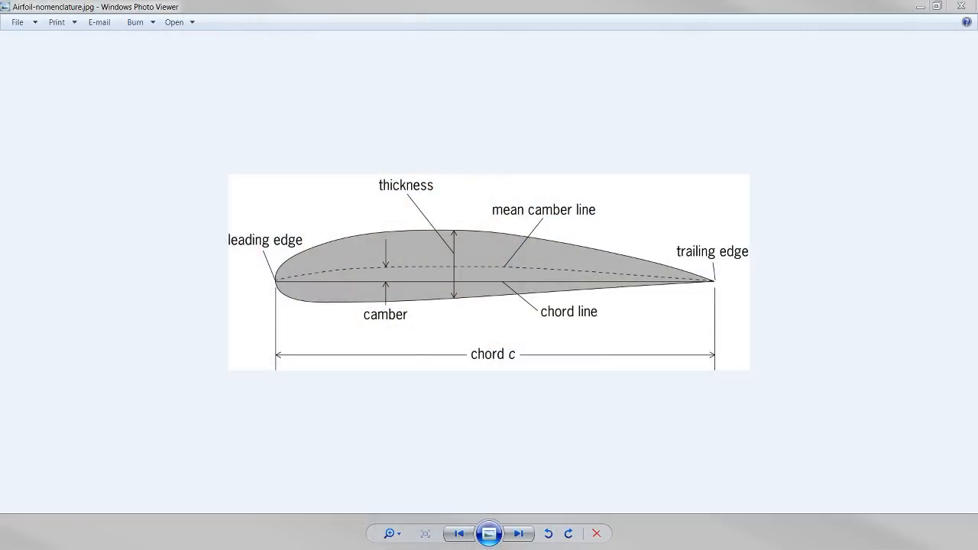
pyautogui.moveTo(268, 253)
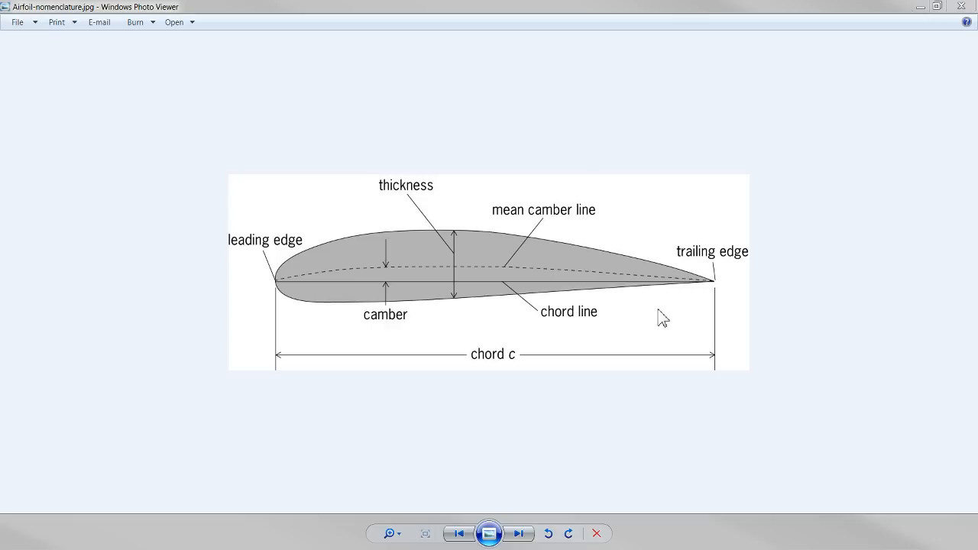
pyautogui.moveTo(441, 317)
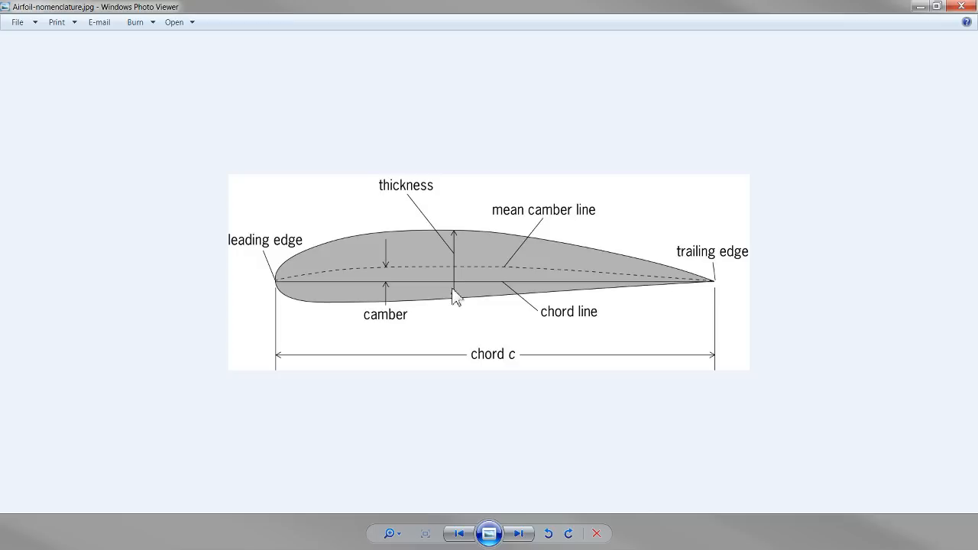
pyautogui.moveTo(512, 170)
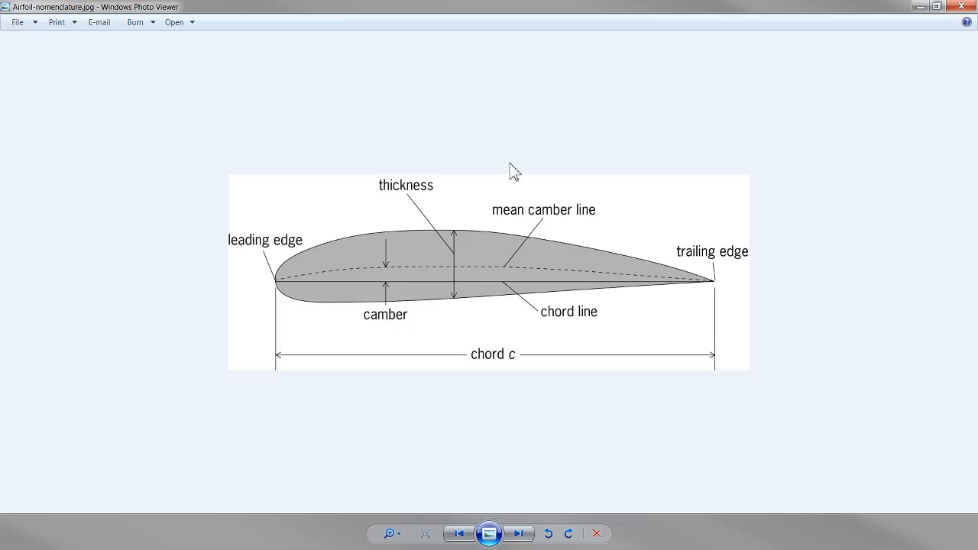
pyautogui.moveTo(857, 55)
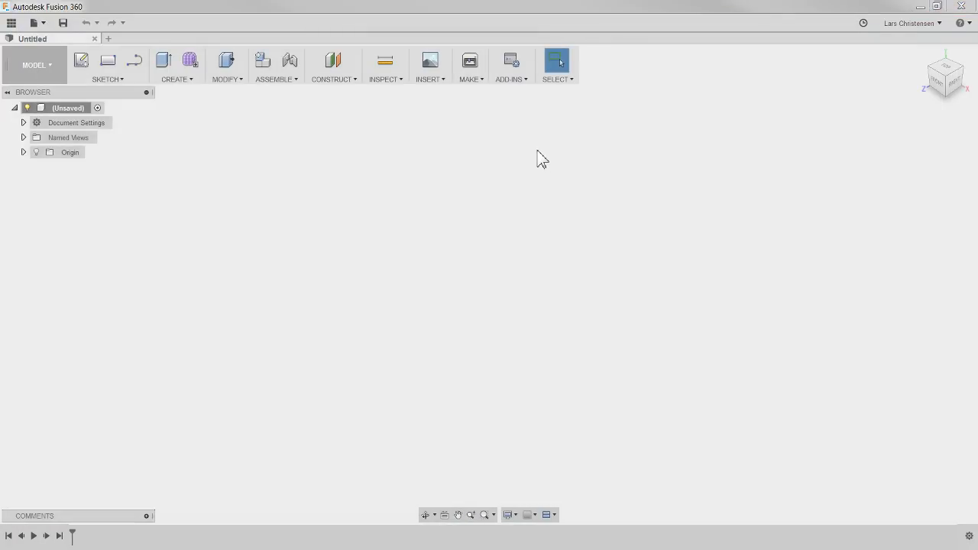
# Insert the airfoil nomenclature image as an attached canvas on the XY plane.
pyautogui.click(431, 65)
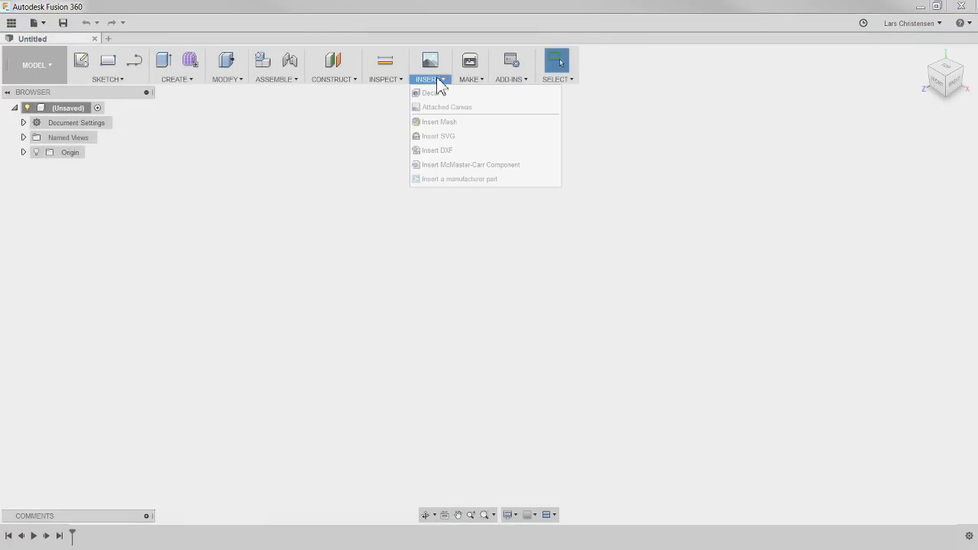
pyautogui.moveTo(440, 107)
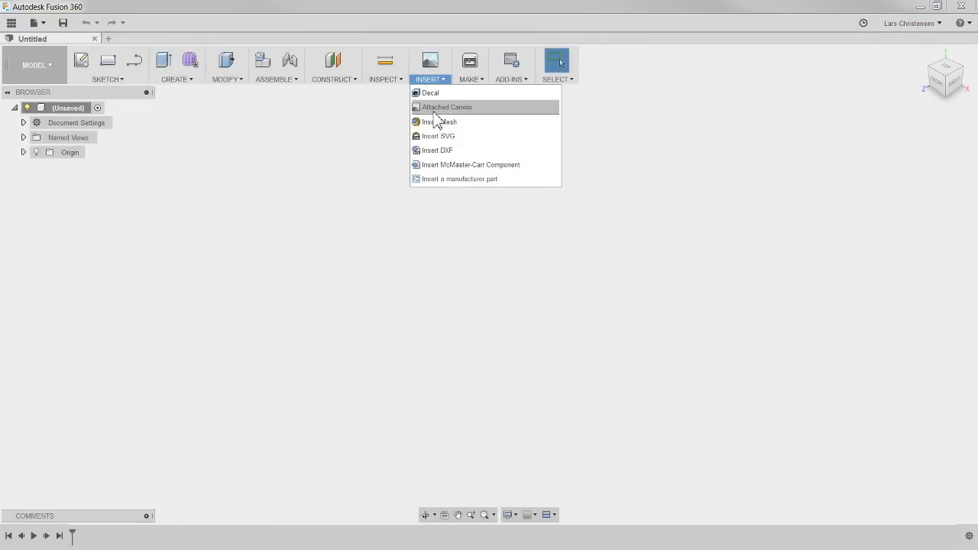
pyautogui.click(447, 107)
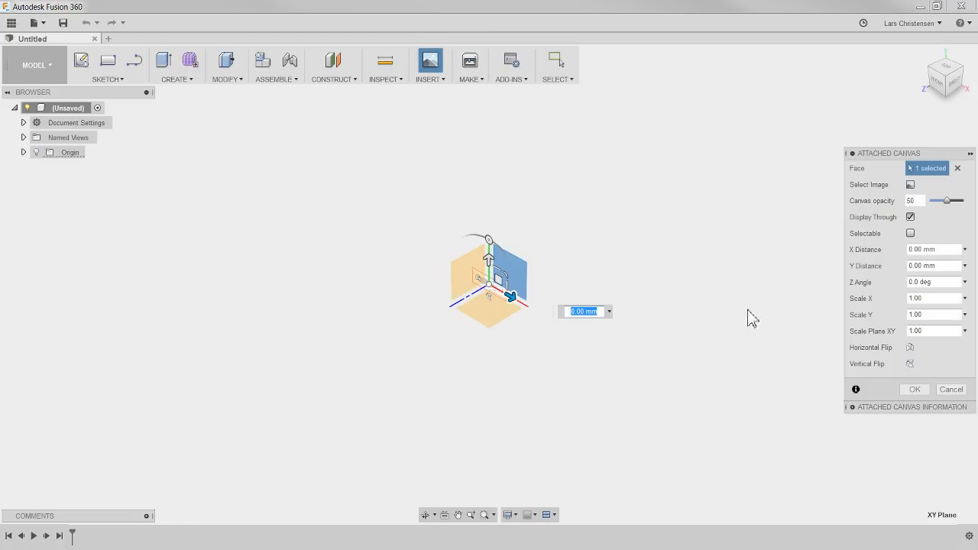
pyautogui.click(915, 389)
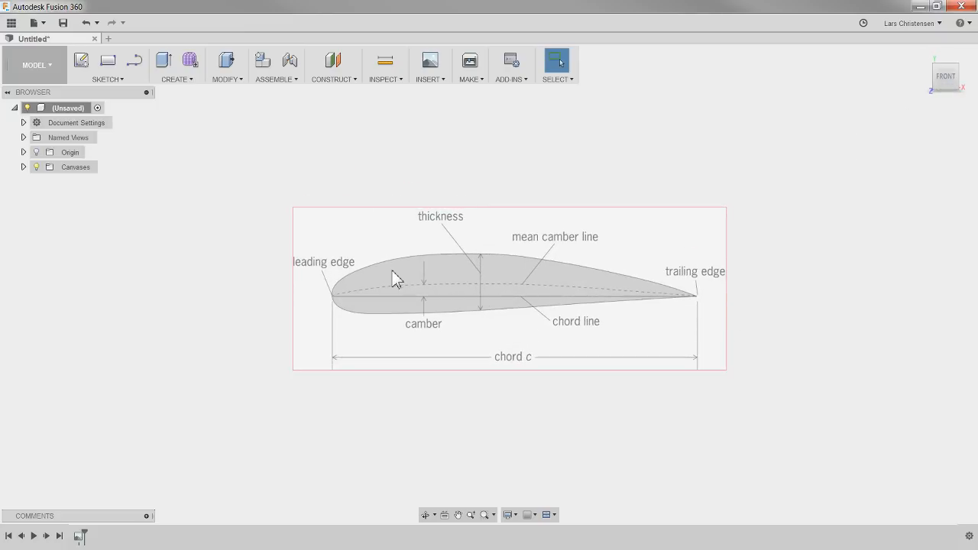
pyautogui.moveTo(598, 386)
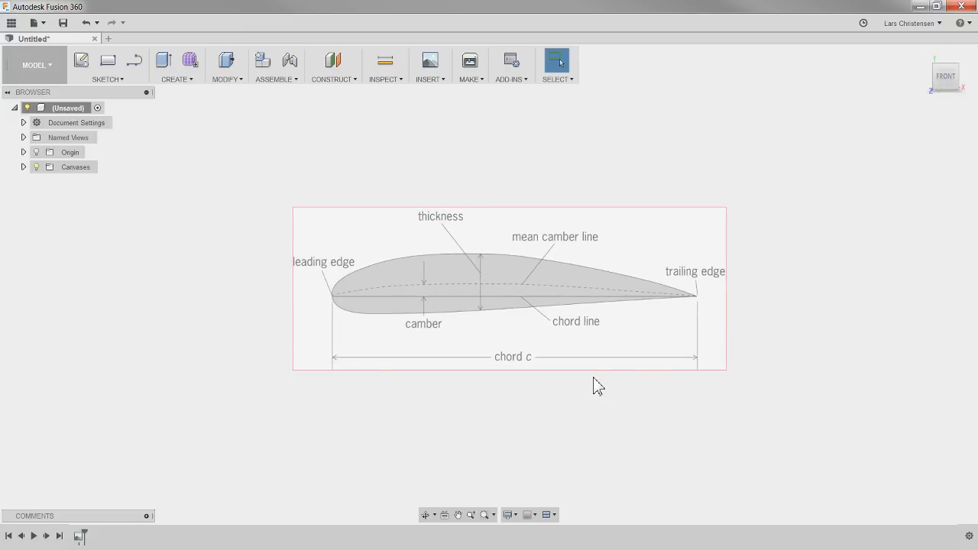
pyautogui.moveTo(53, 526)
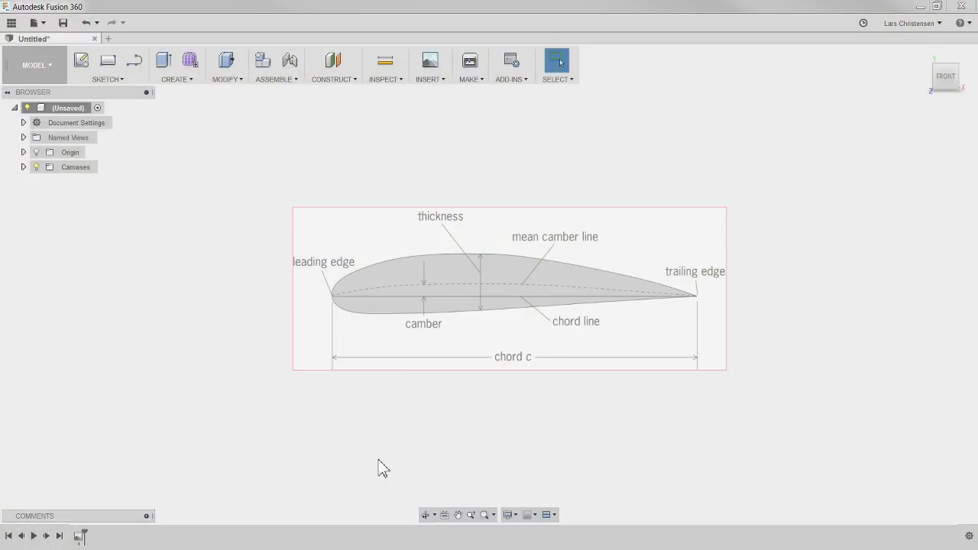
pyautogui.moveTo(74, 227)
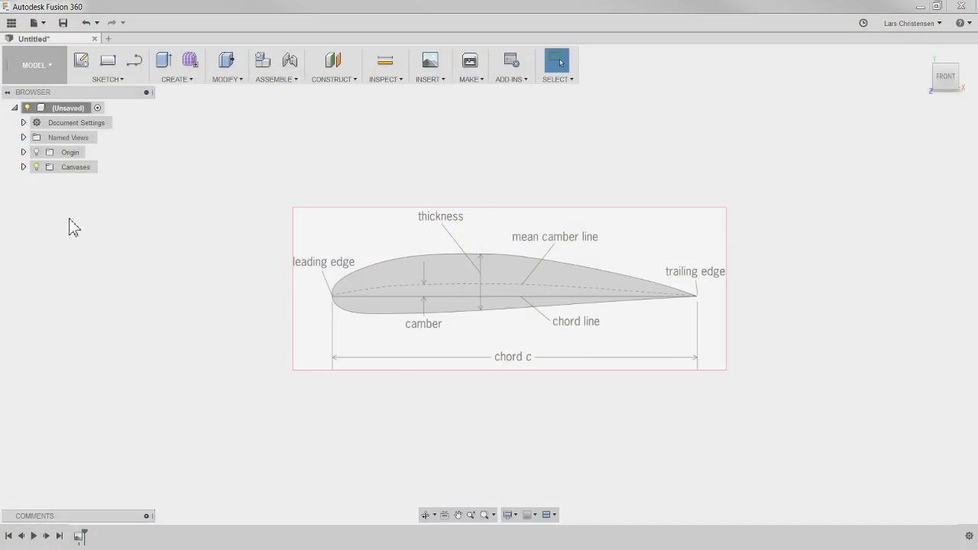
pyautogui.moveTo(168, 103)
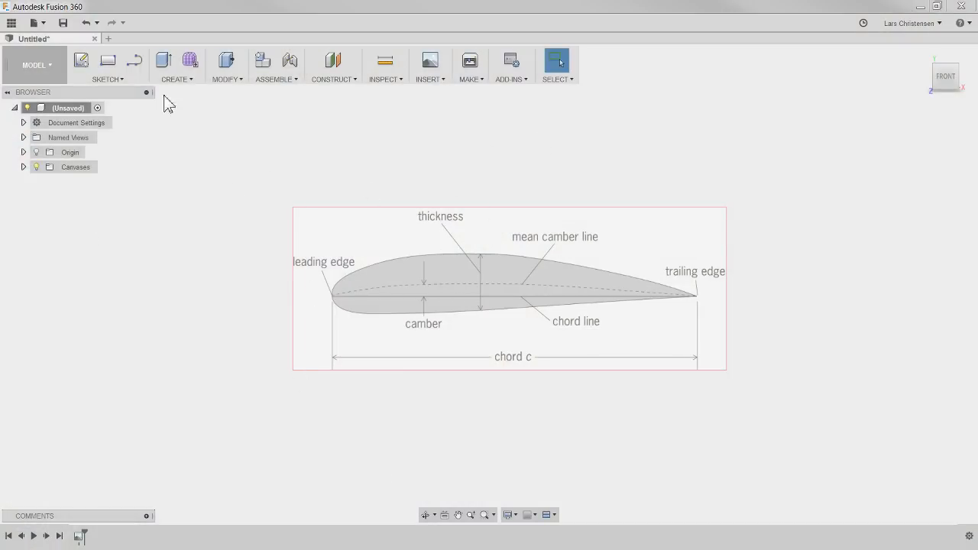
pyautogui.moveTo(625, 321)
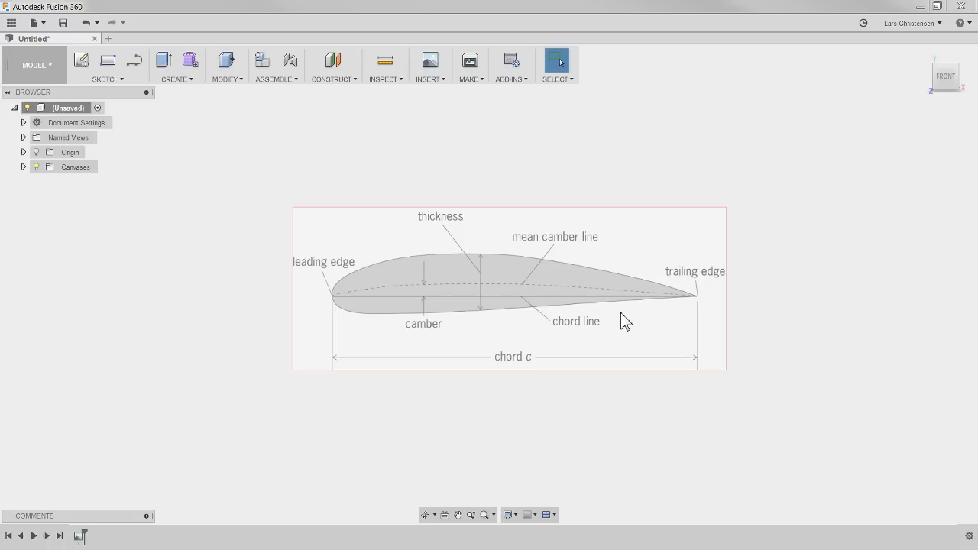
pyautogui.moveTo(190, 61)
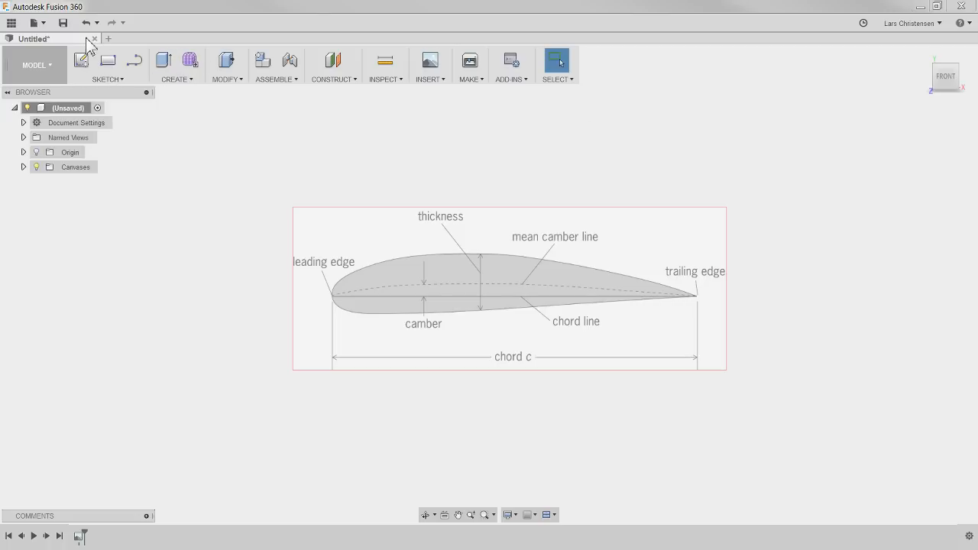
# Close the untitled canvas design without saving and launch the Fusion 360 App Store.
pyautogui.click(94, 39)
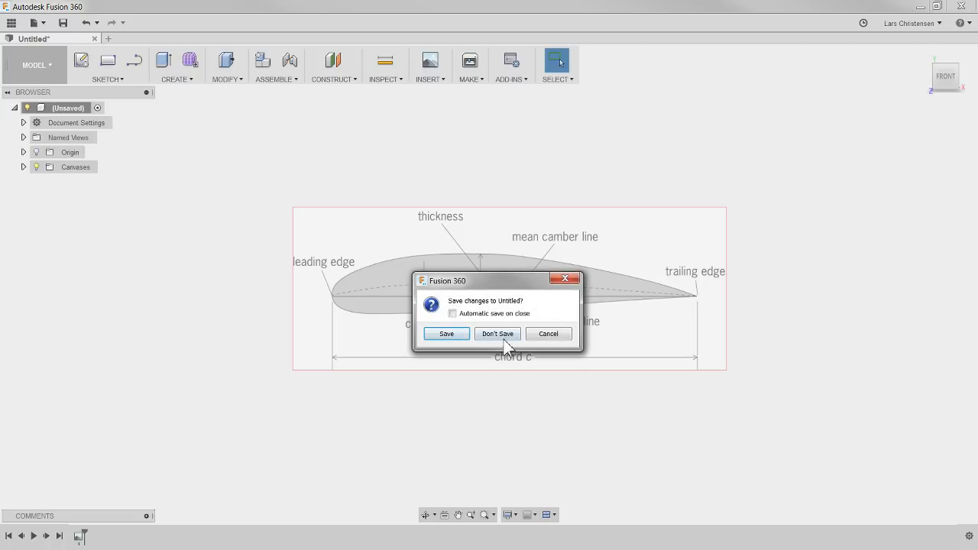
pyautogui.click(497, 334)
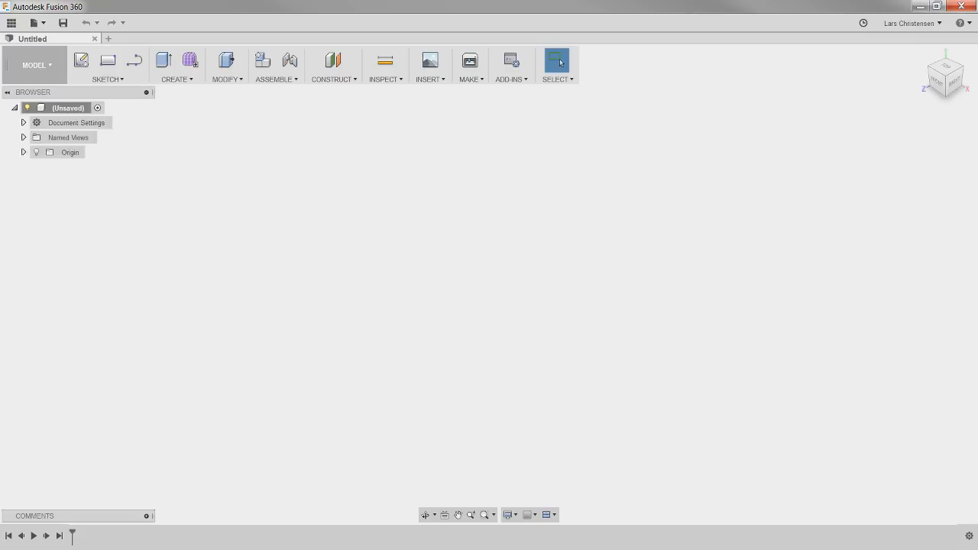
pyautogui.moveTo(368, 474)
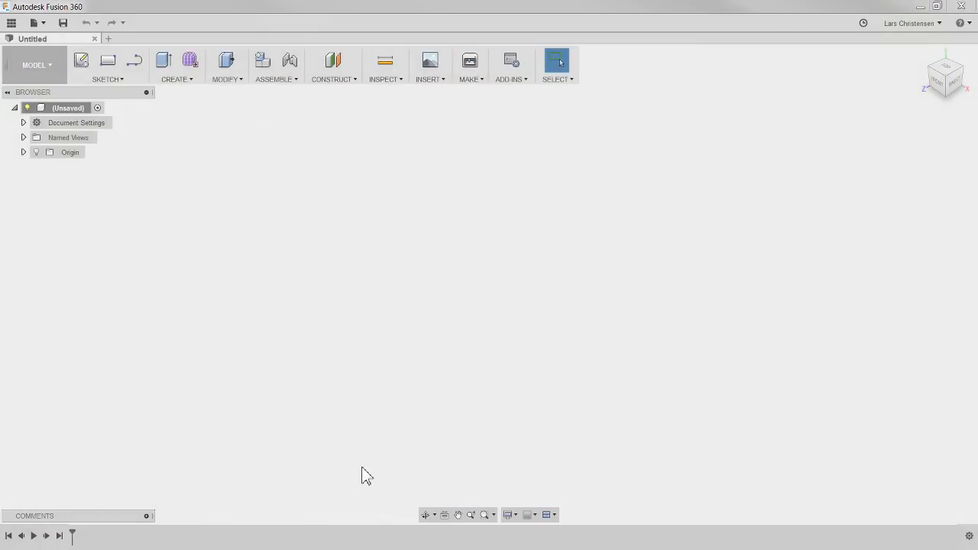
pyautogui.moveTo(514, 83)
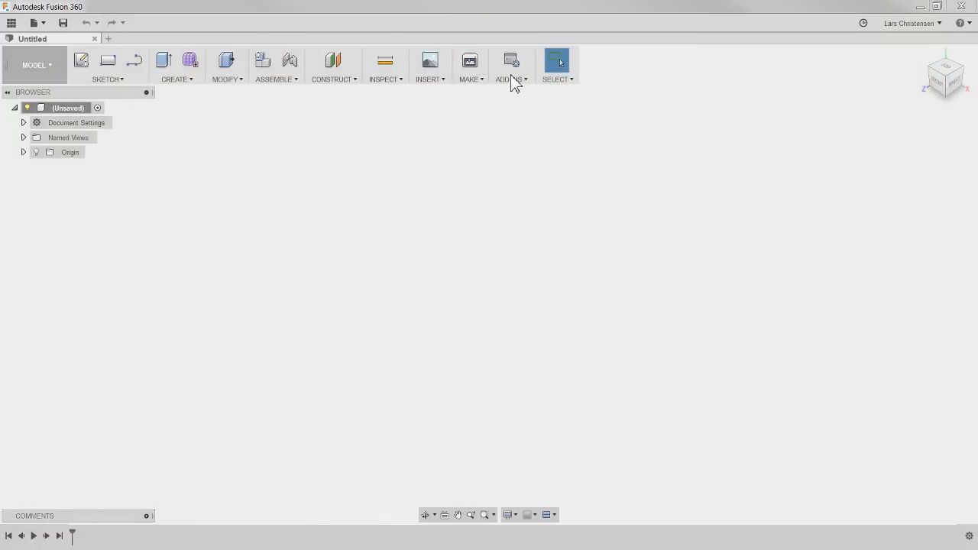
pyautogui.click(509, 65)
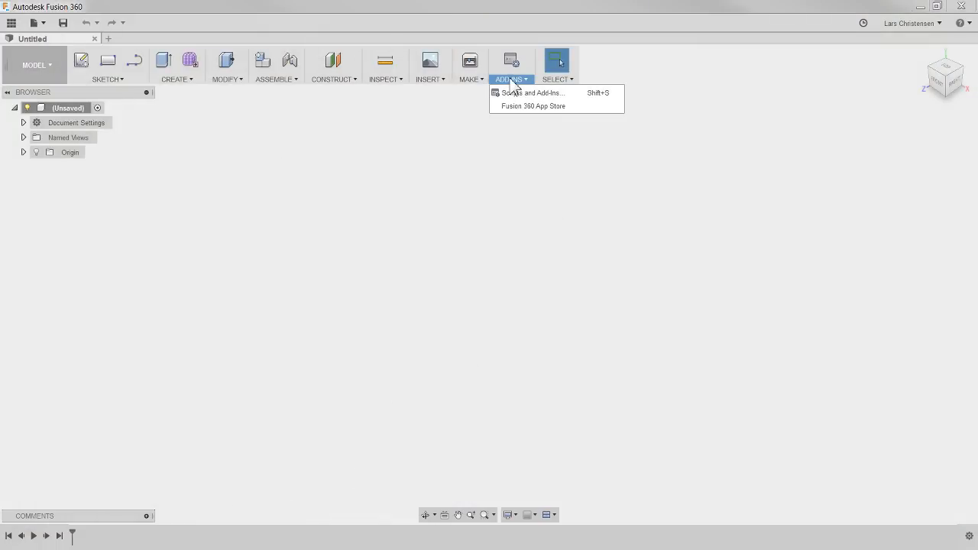
pyautogui.moveTo(529, 106)
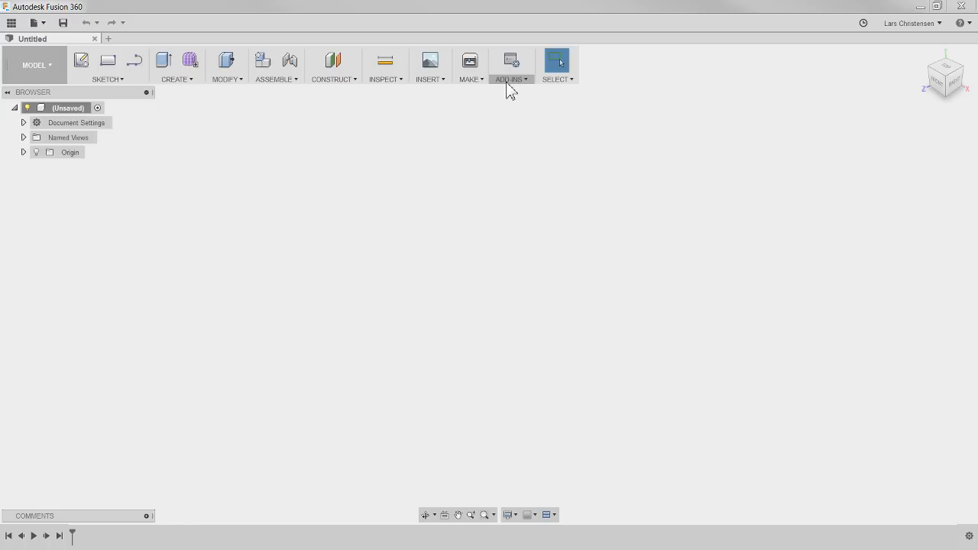
pyautogui.click(511, 65)
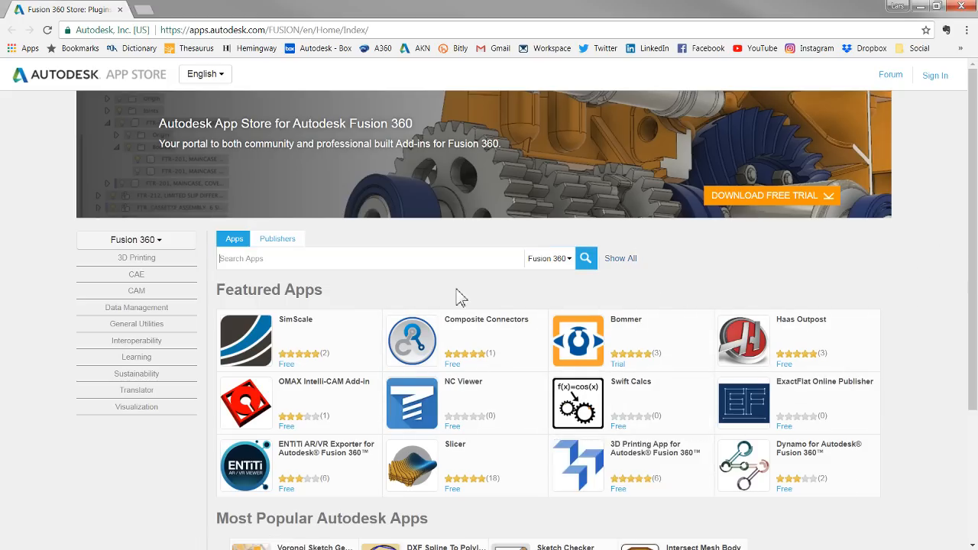
# Search the App Store's Fusion 360 apps for 'Airfoil'.
pyautogui.scroll(-3)
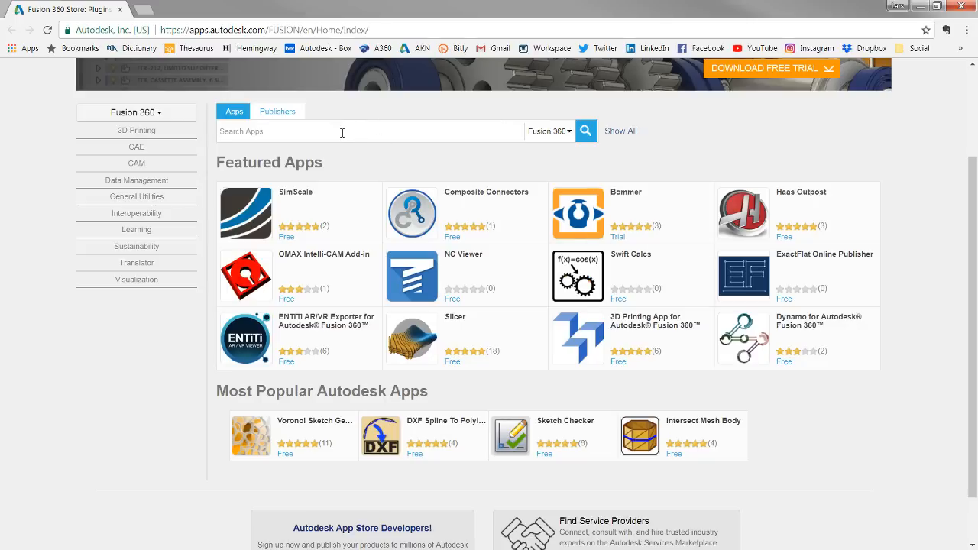
pyautogui.write('A')
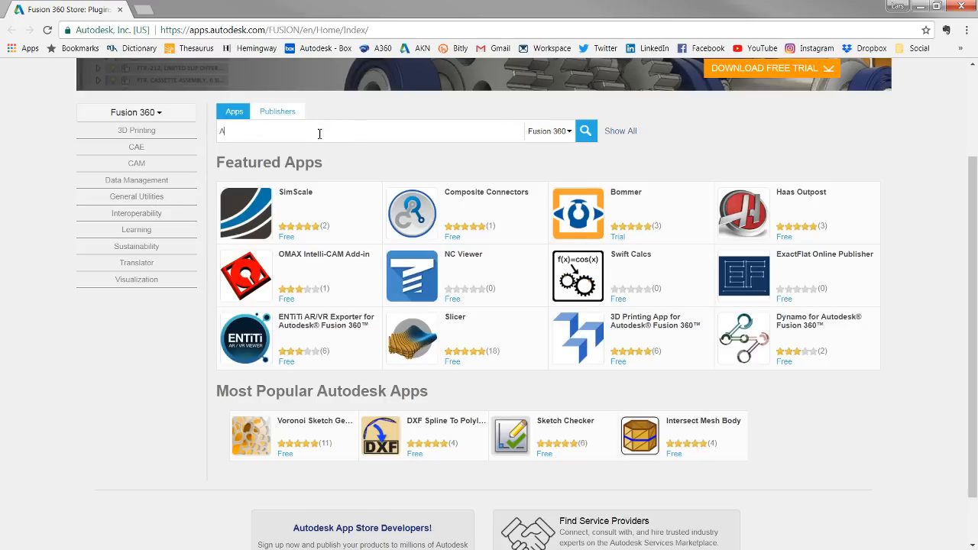
pyautogui.write('irfoil')
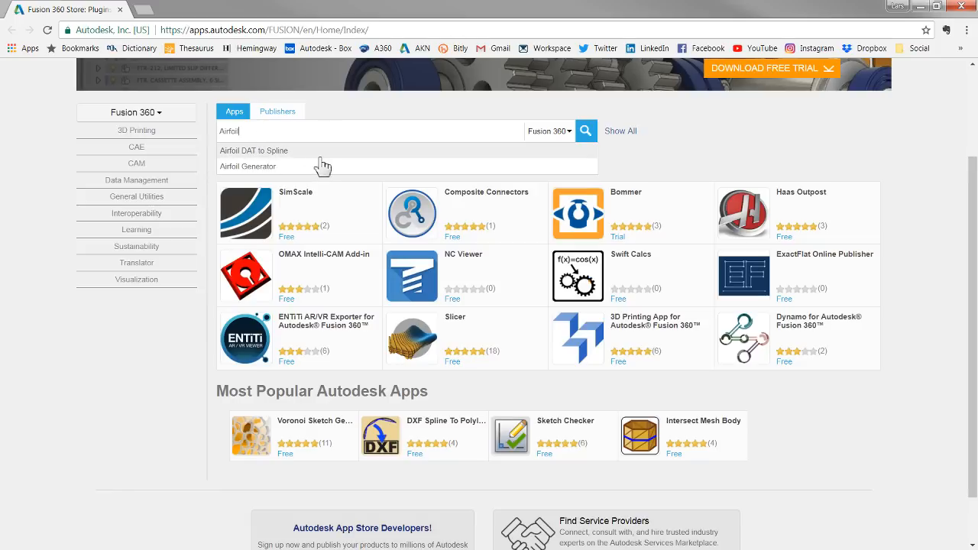
pyautogui.moveTo(274, 158)
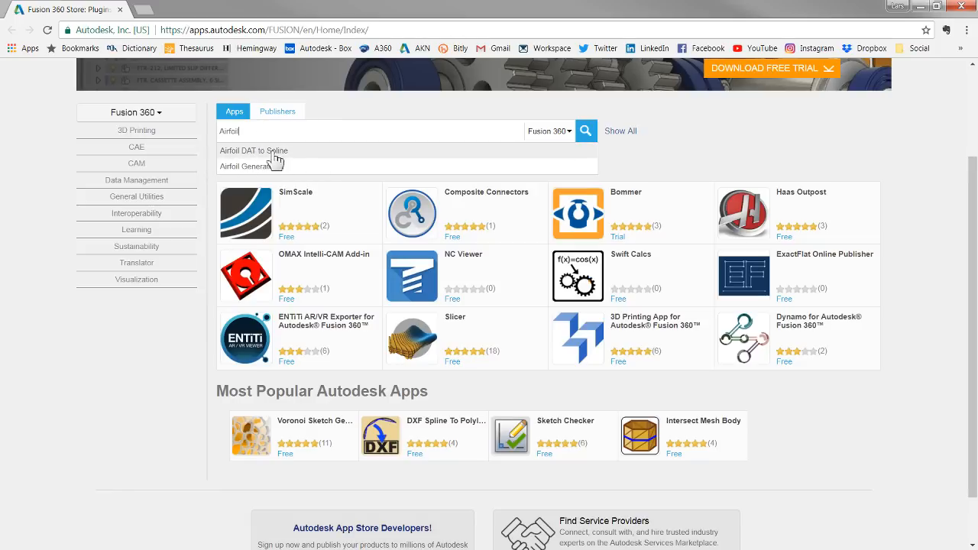
pyautogui.moveTo(247, 166)
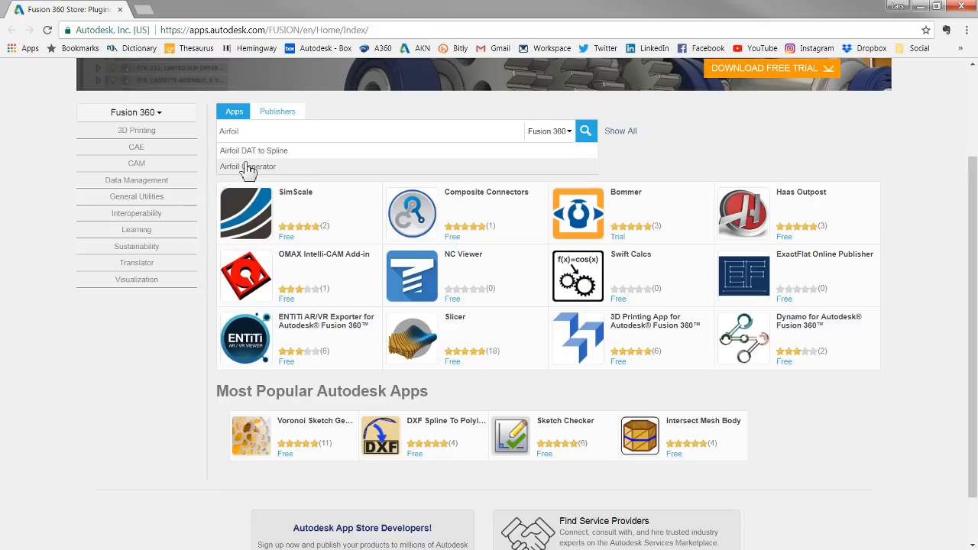
pyautogui.moveTo(277, 175)
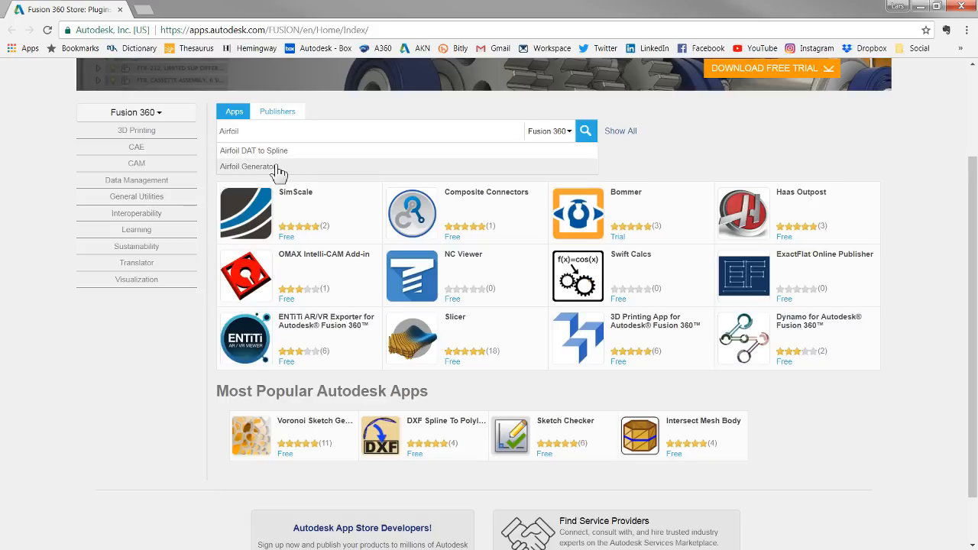
pyautogui.moveTo(269, 171)
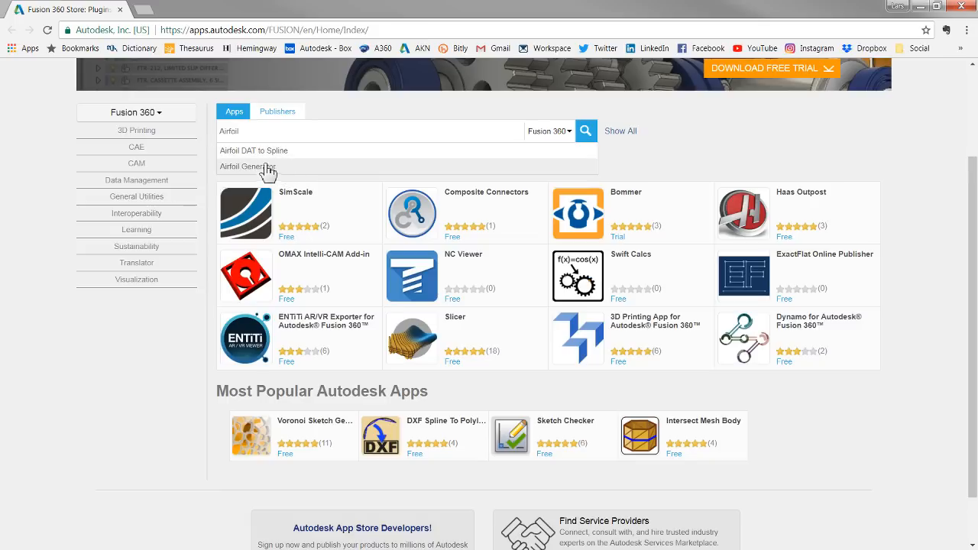
pyautogui.moveTo(260, 171)
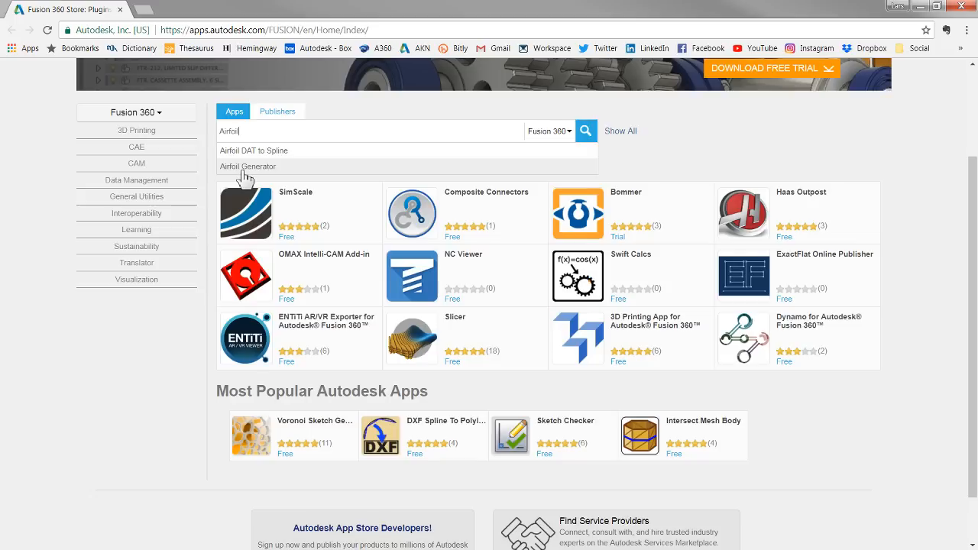
# Open the Airfoil DAT to Spline app details and switch to its Win64 version.
pyautogui.click(253, 151)
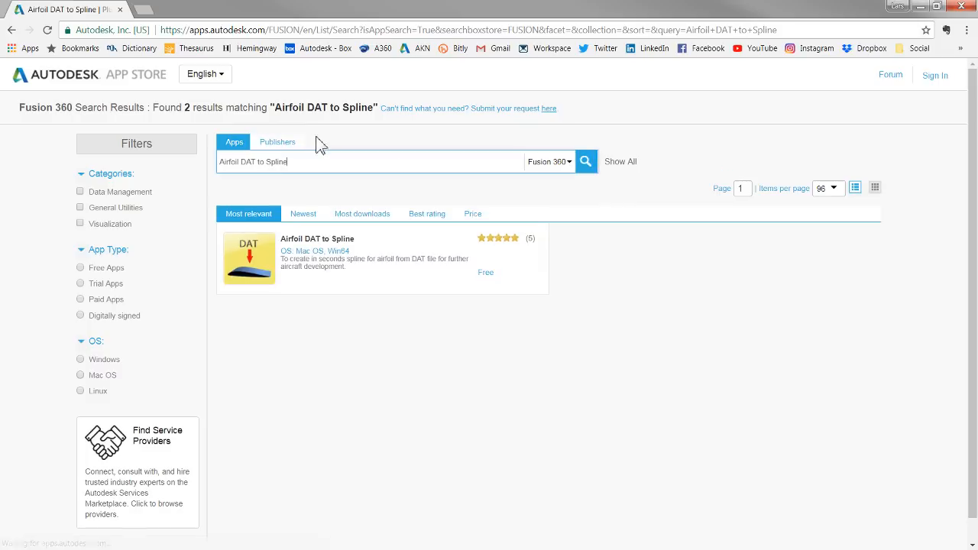
pyautogui.moveTo(306, 245)
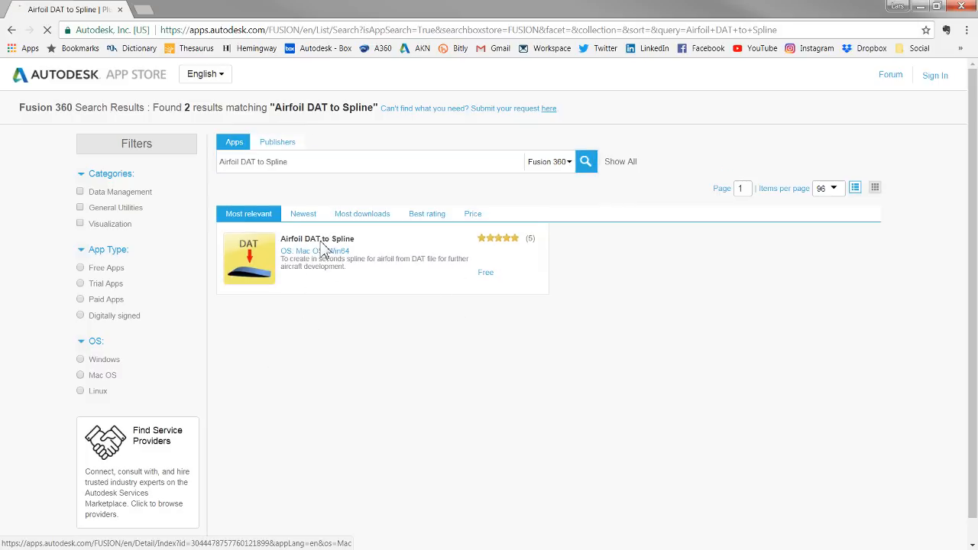
pyautogui.click(318, 238)
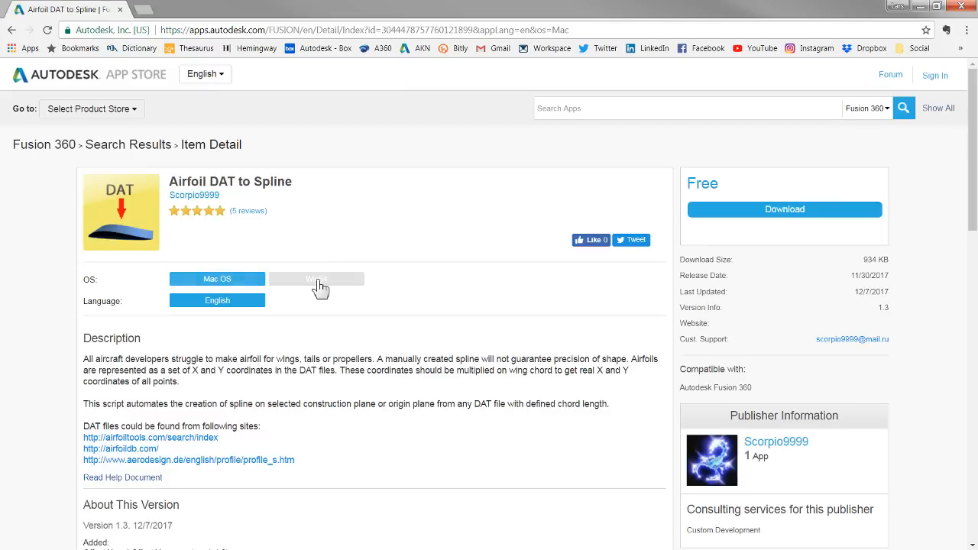
pyautogui.click(316, 278)
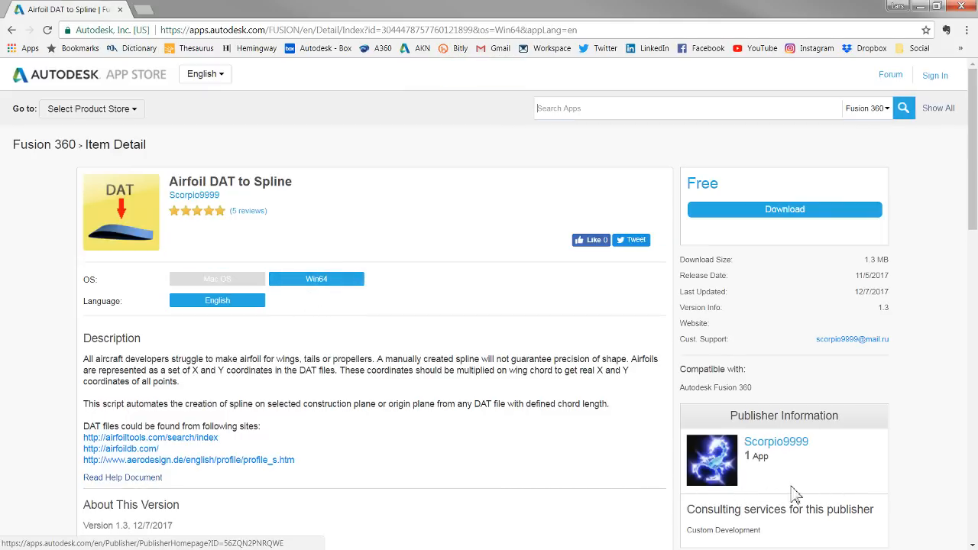
pyautogui.moveTo(776, 441)
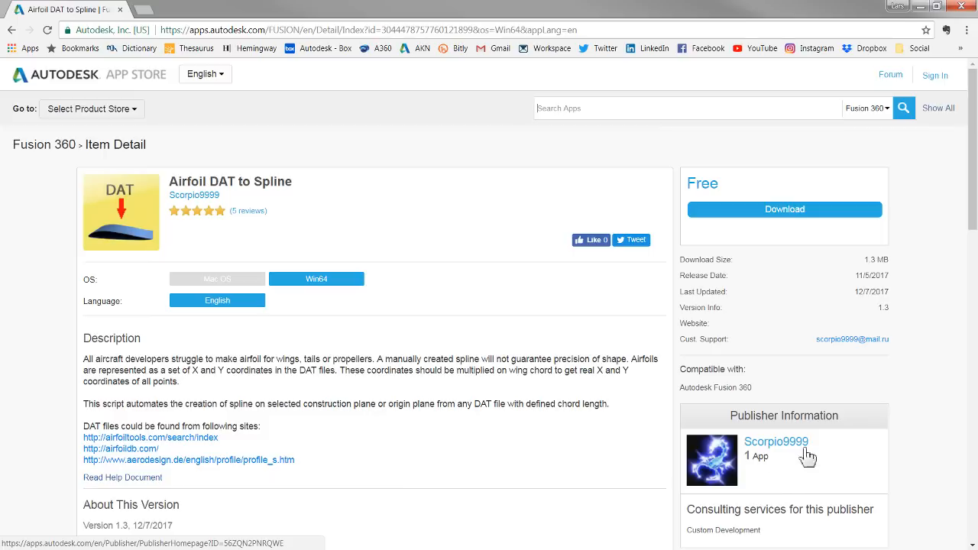
pyautogui.moveTo(852, 490)
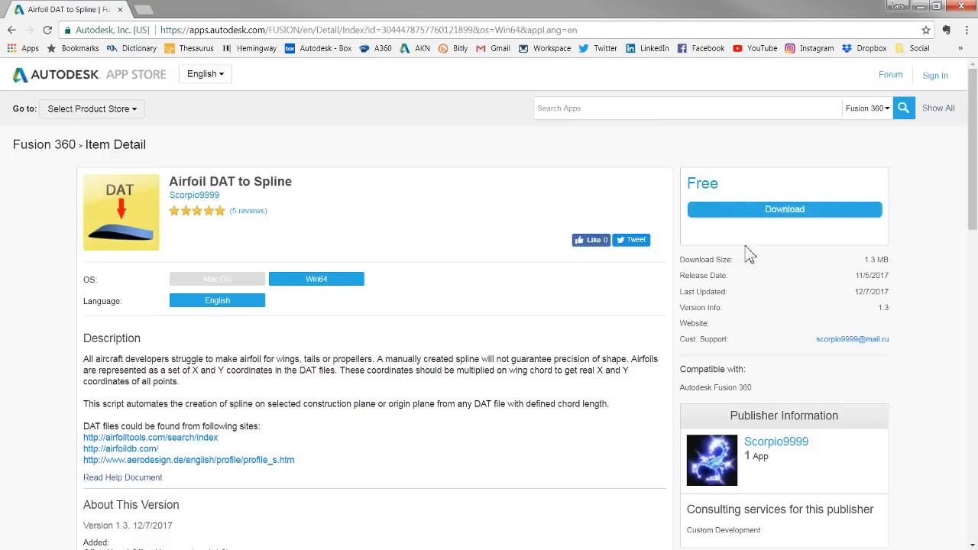
pyautogui.moveTo(396, 101)
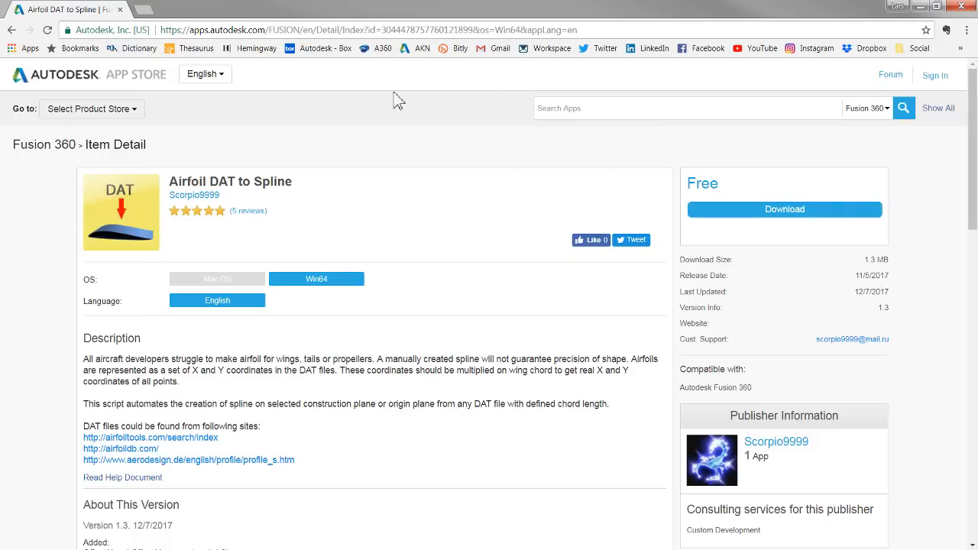
pyautogui.moveTo(344, 201)
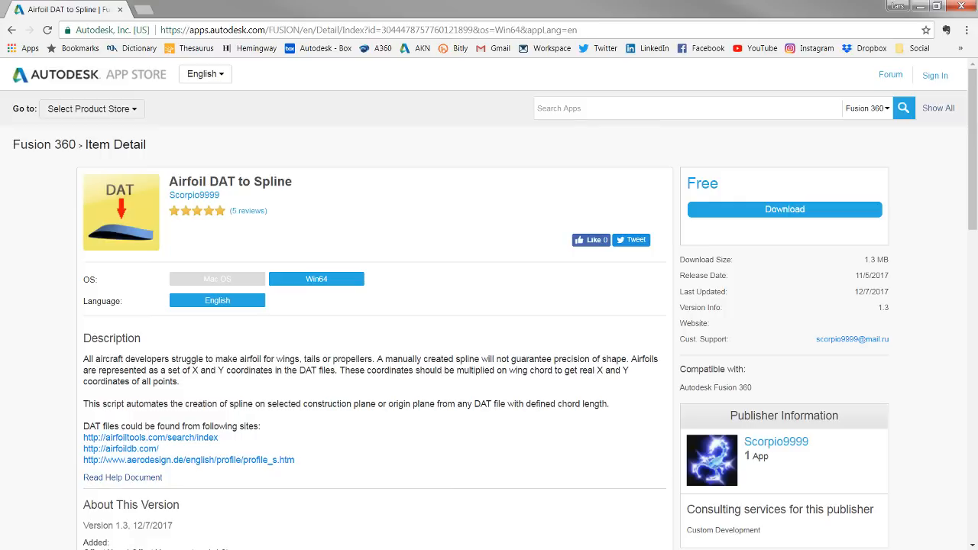
pyautogui.moveTo(159, 401)
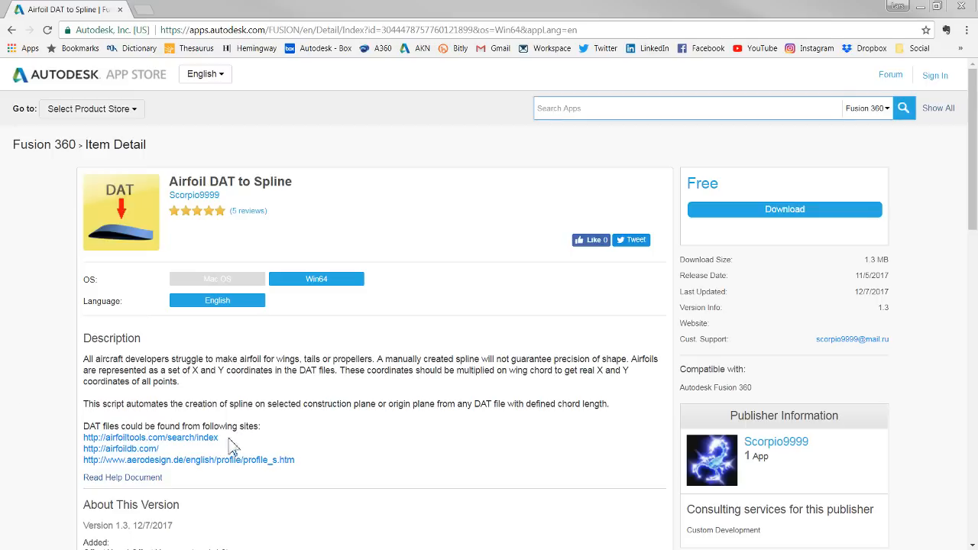
pyautogui.moveTo(233, 448)
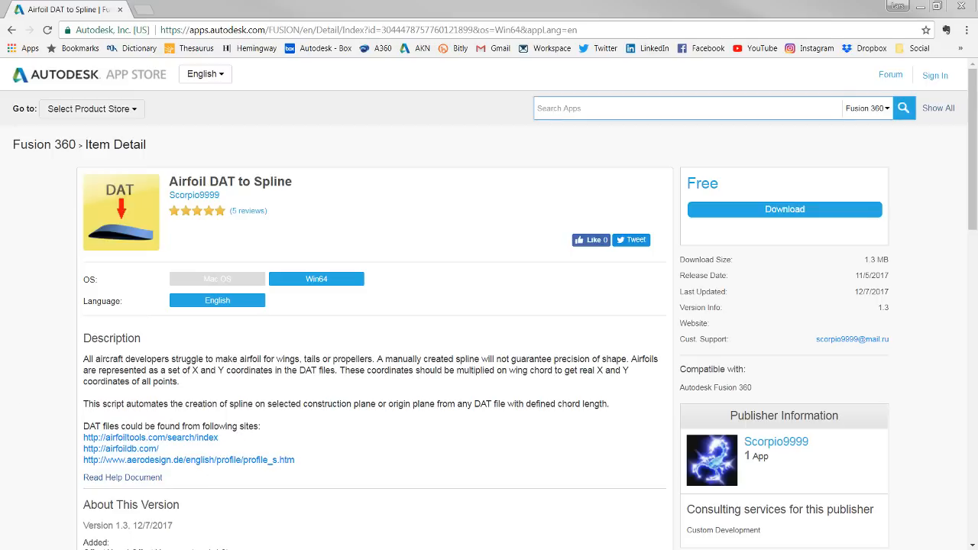
# List NACA 4 digit airfoils on Airfoil Tools and scroll down to NACA 2424.
pyautogui.click(150, 437)
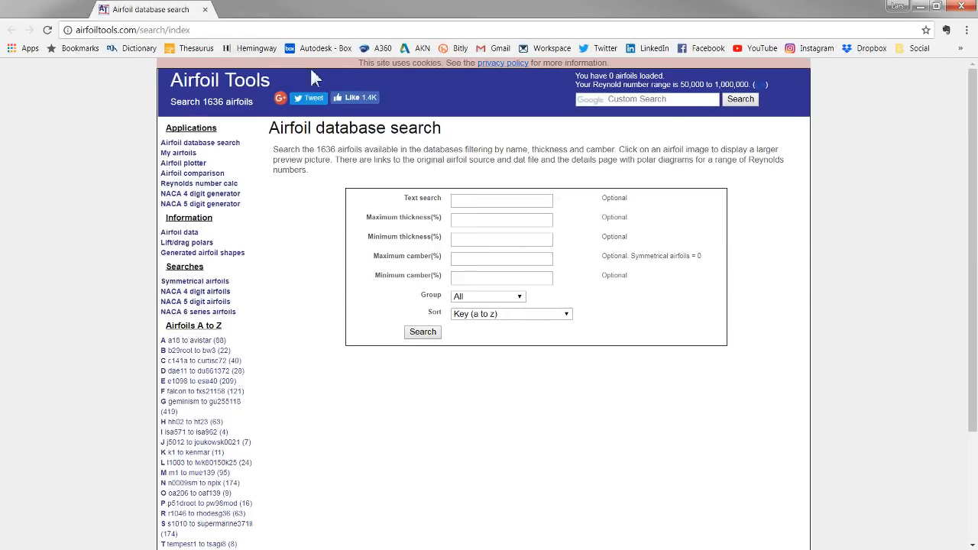
pyautogui.moveTo(385, 451)
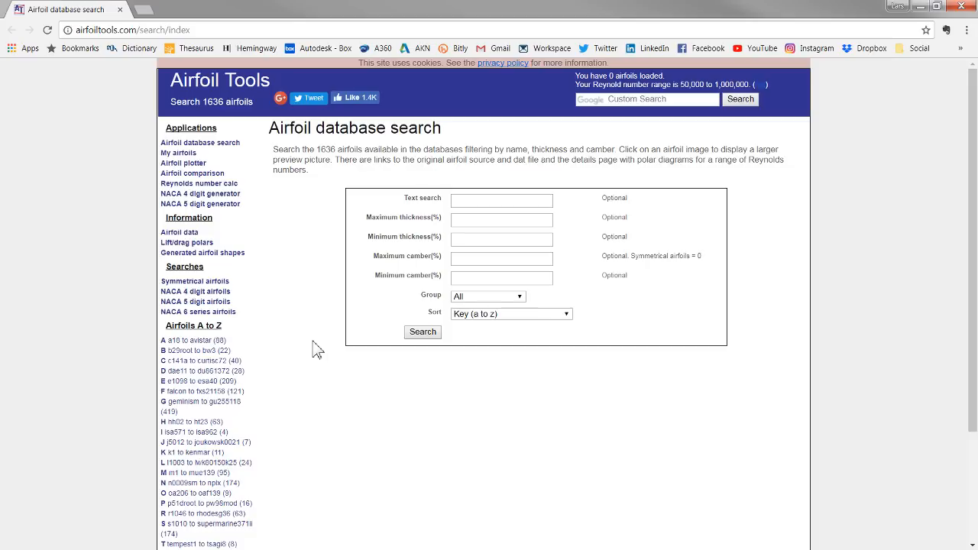
pyautogui.moveTo(195, 291)
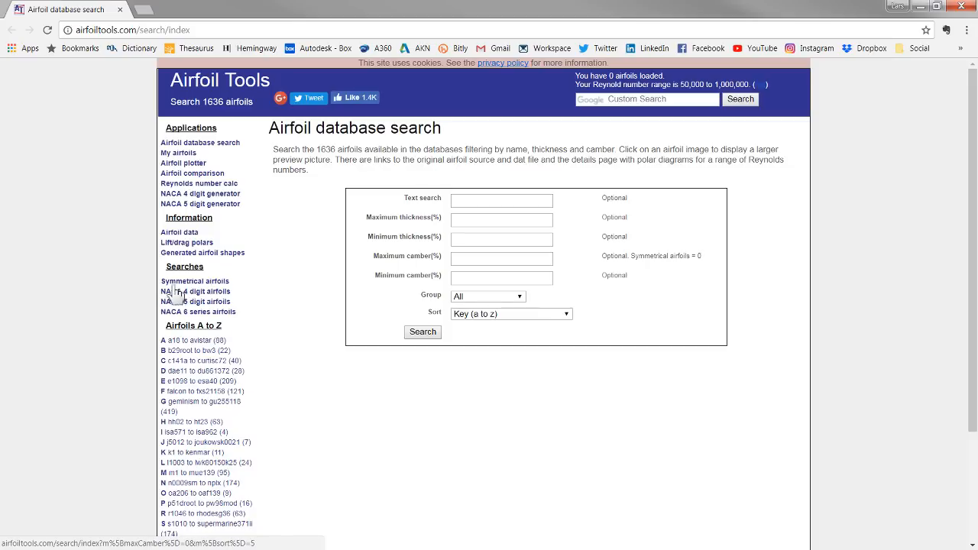
pyautogui.click(194, 291)
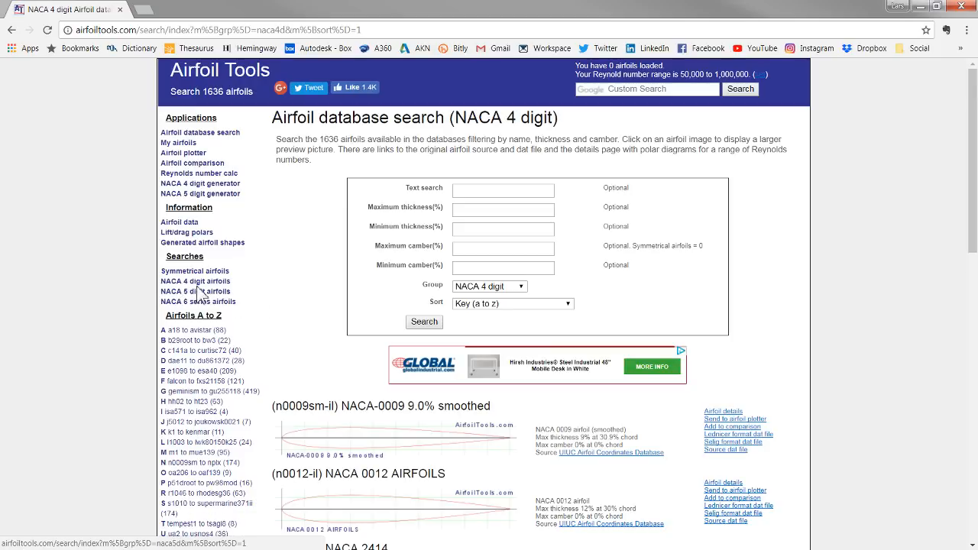
pyautogui.scroll(-3)
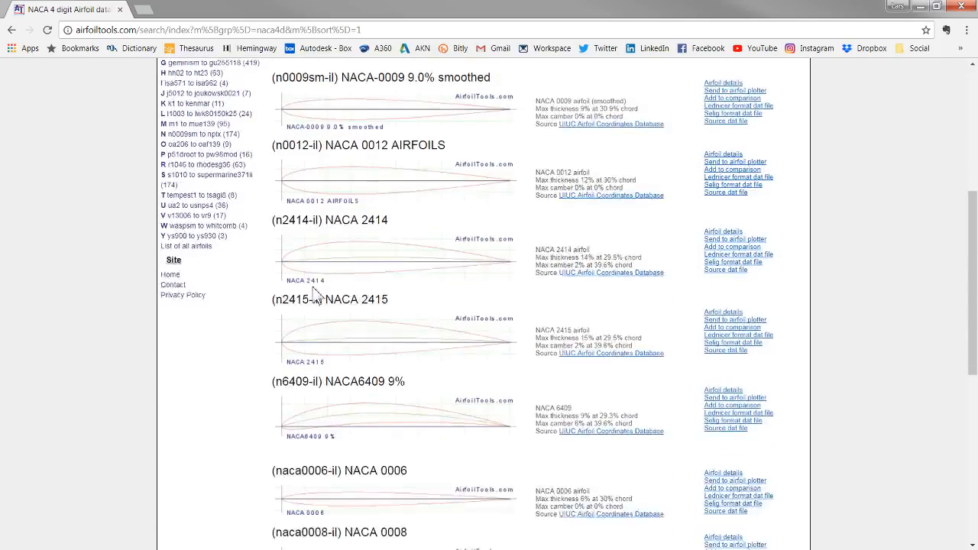
pyautogui.scroll(-3)
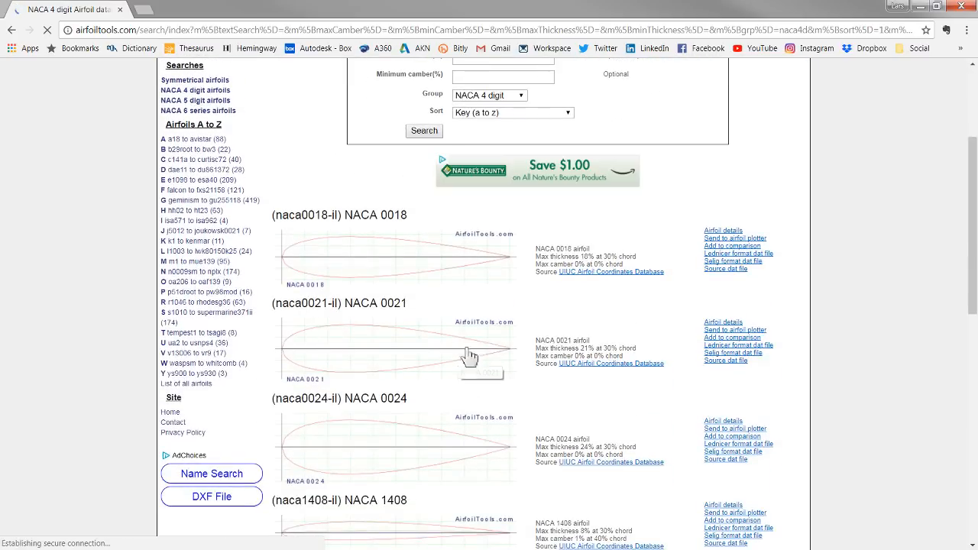
pyautogui.scroll(-3)
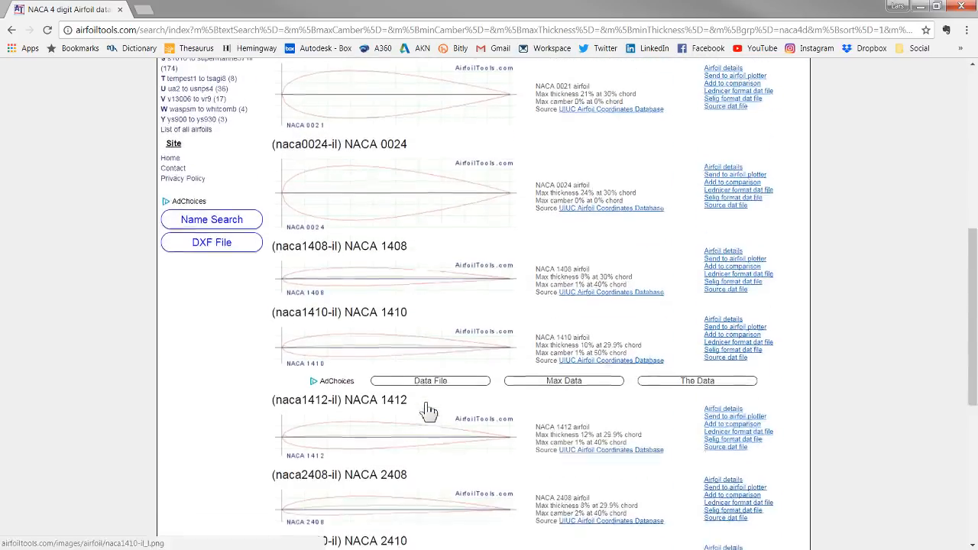
pyautogui.scroll(-3)
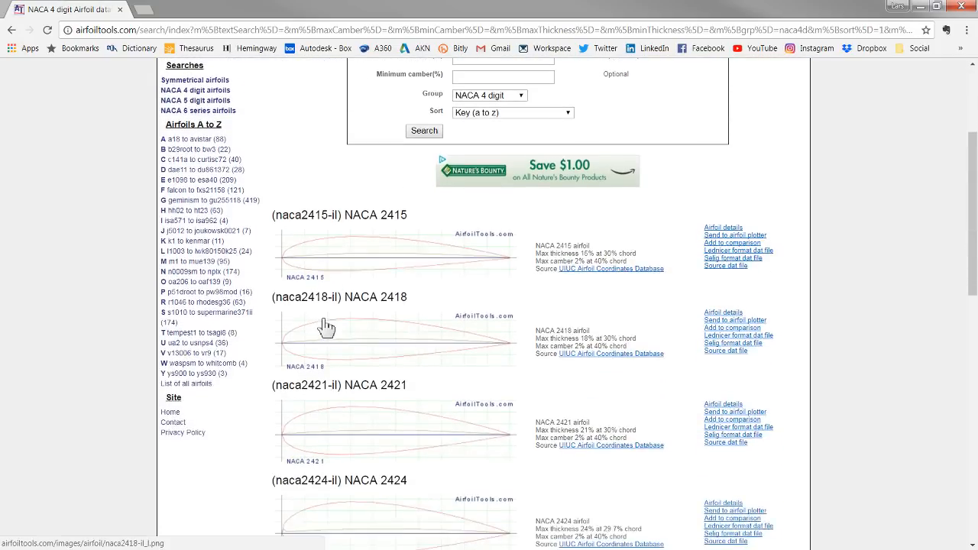
pyautogui.scroll(-3)
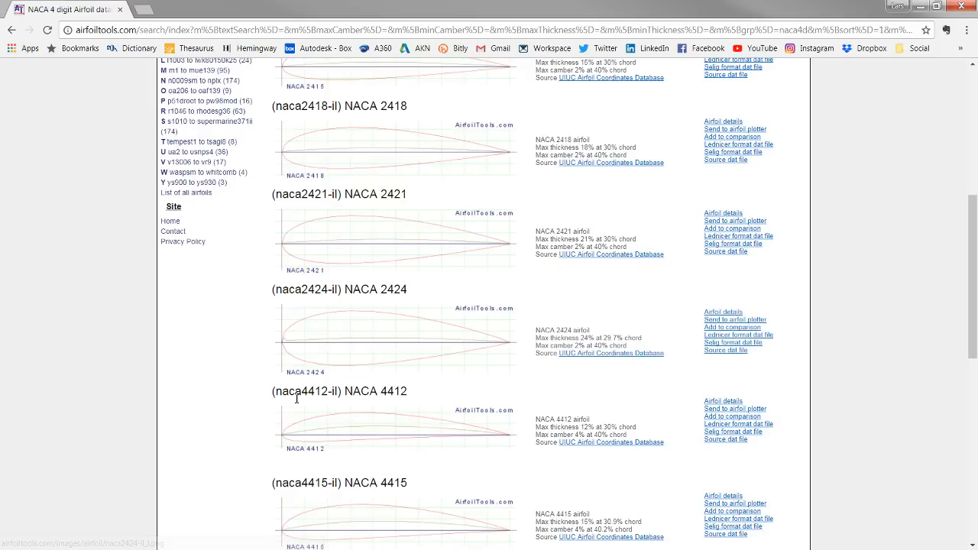
pyautogui.moveTo(298, 391)
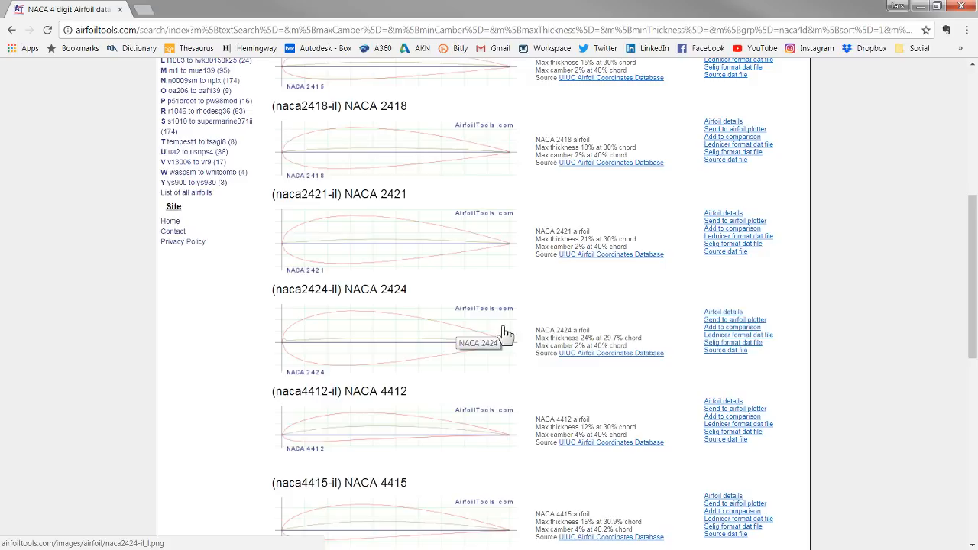
pyautogui.moveTo(508, 355)
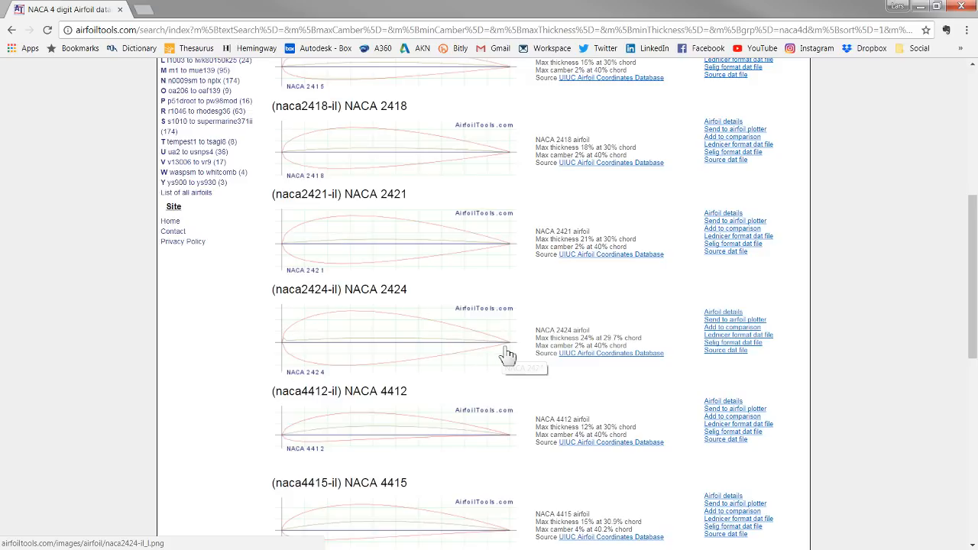
pyautogui.moveTo(490, 382)
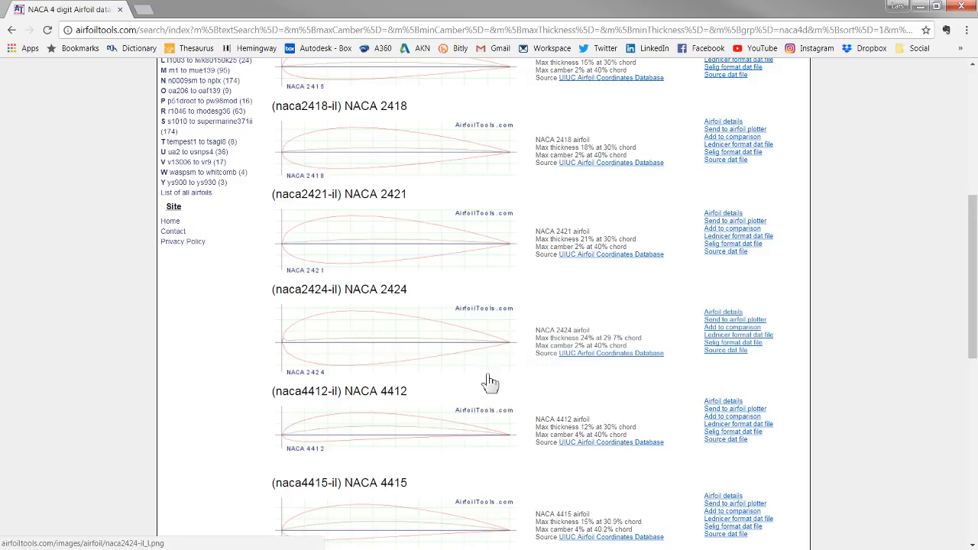
pyautogui.moveTo(438, 323)
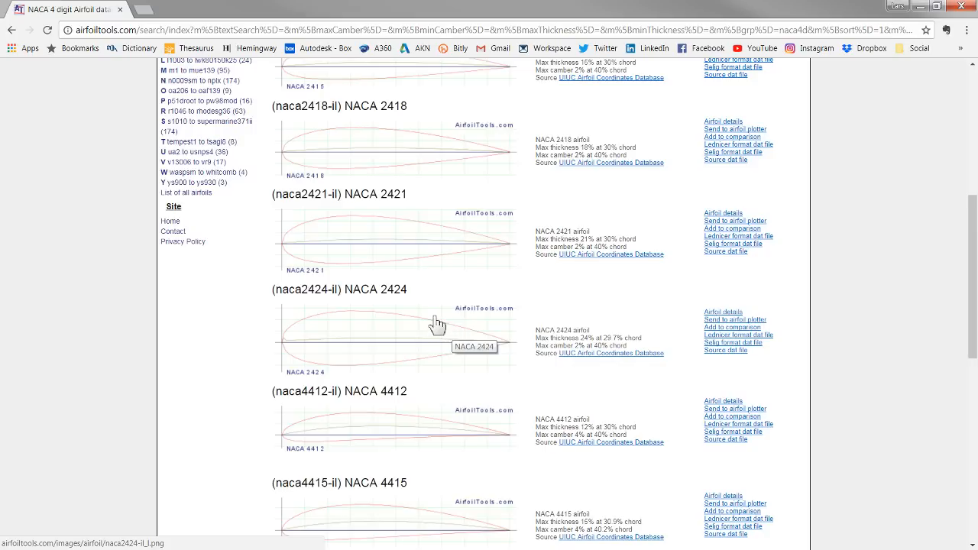
pyautogui.moveTo(275, 346)
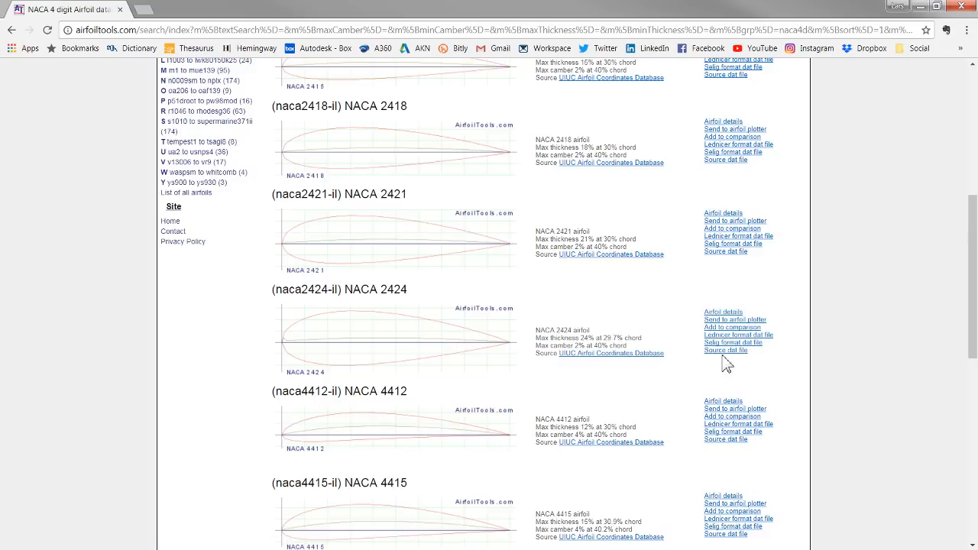
pyautogui.moveTo(725, 351)
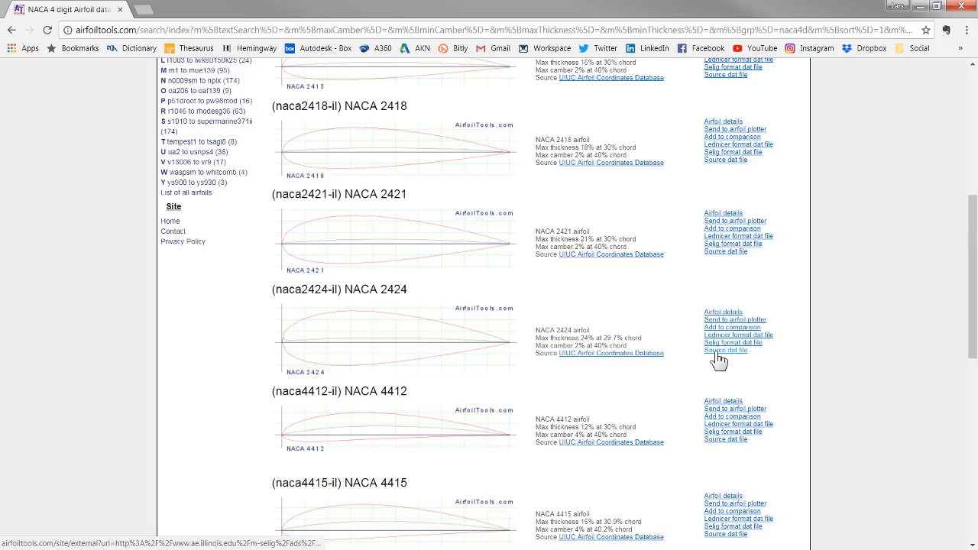
# Open the NACA 2424 source dat file and start selecting its coordinates.
pyautogui.click(724, 351)
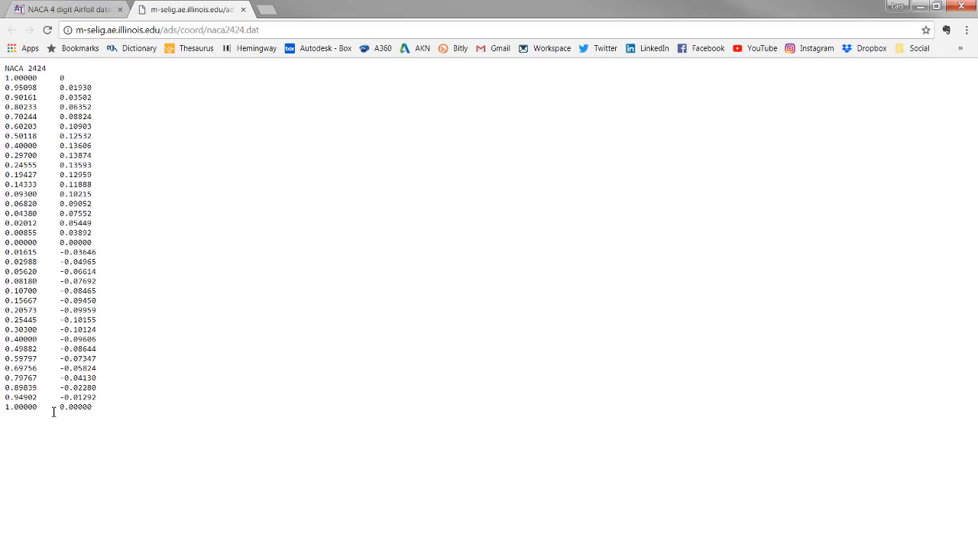
pyautogui.moveTo(18, 343)
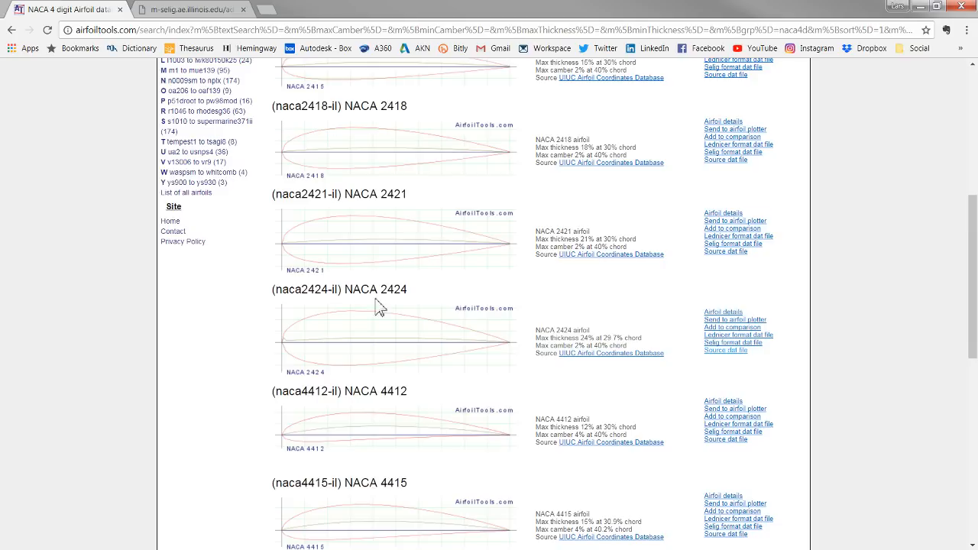
pyautogui.moveTo(726, 351)
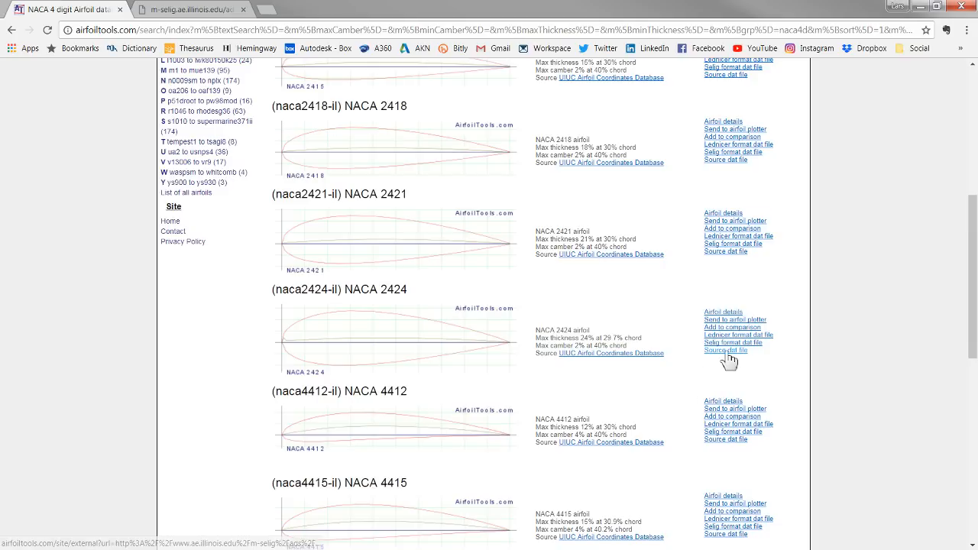
pyautogui.click(725, 351)
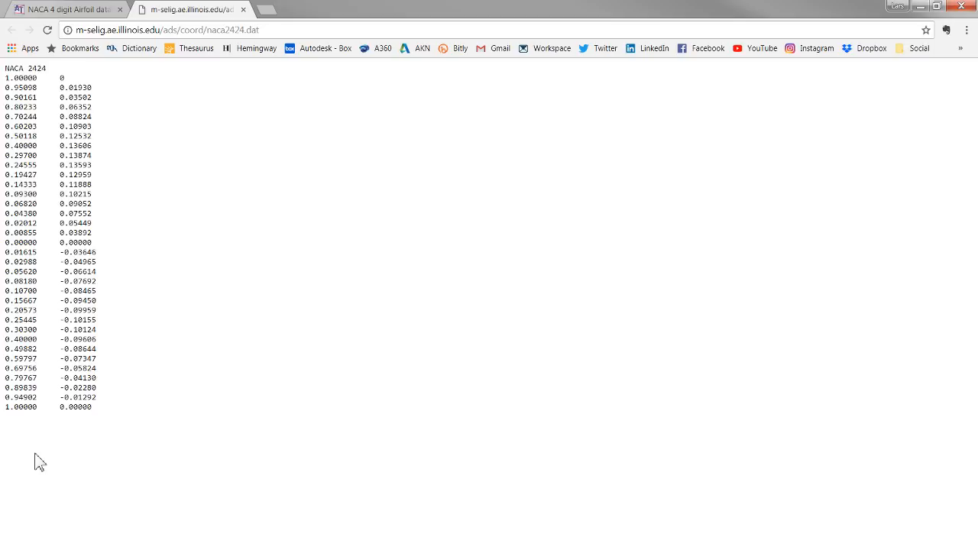
pyautogui.doubleClick(75, 407)
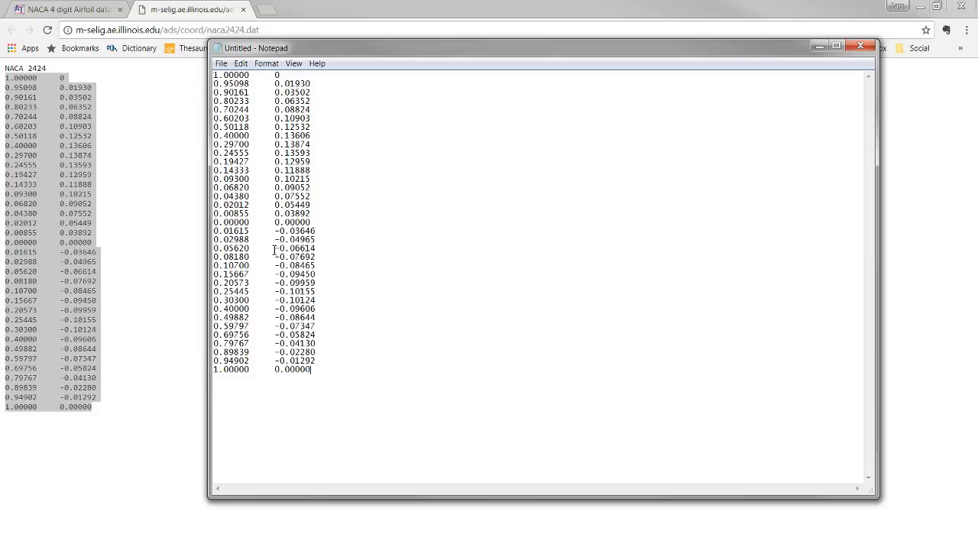
pyautogui.moveTo(51, 214)
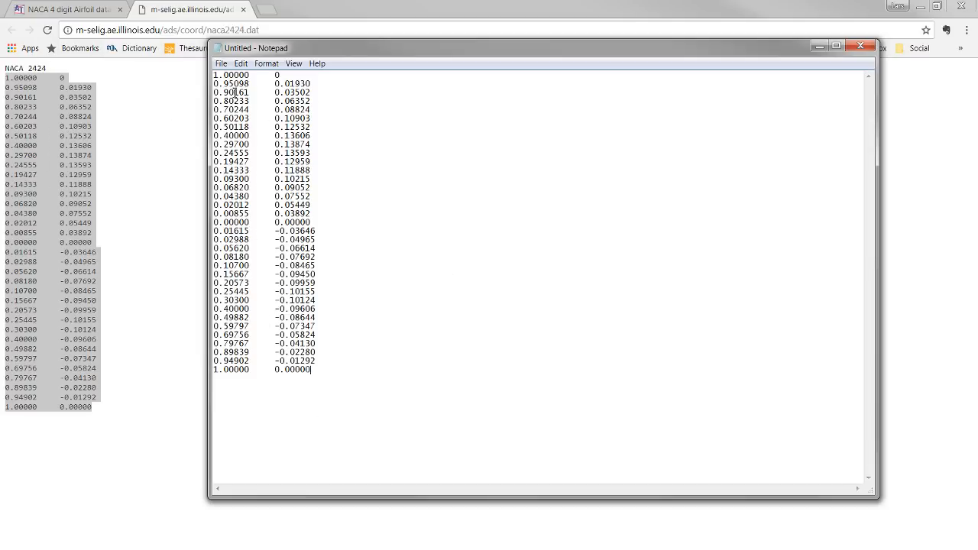
# Save the pasted coordinates in Notepad as Livestream.dat on the Desktop.
pyautogui.click(221, 64)
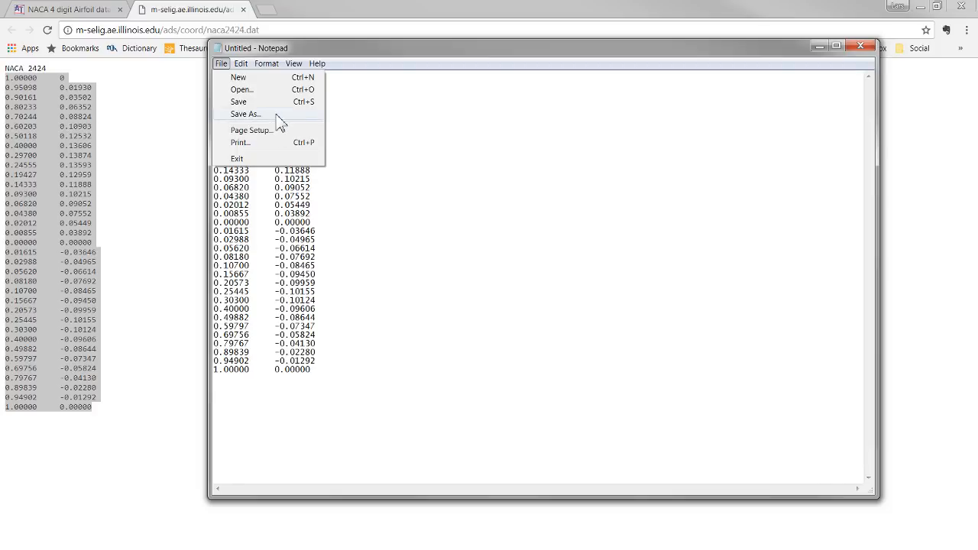
pyautogui.click(244, 114)
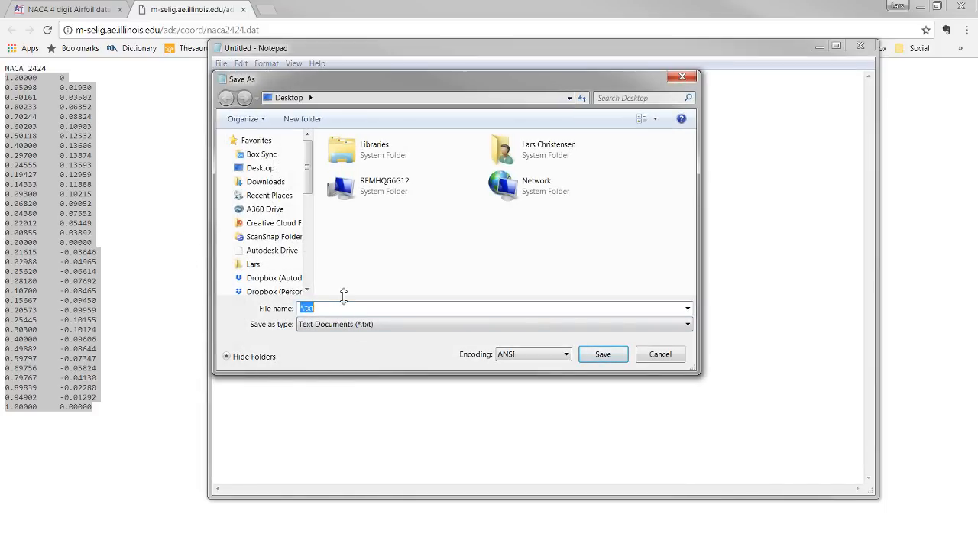
pyautogui.write('L')
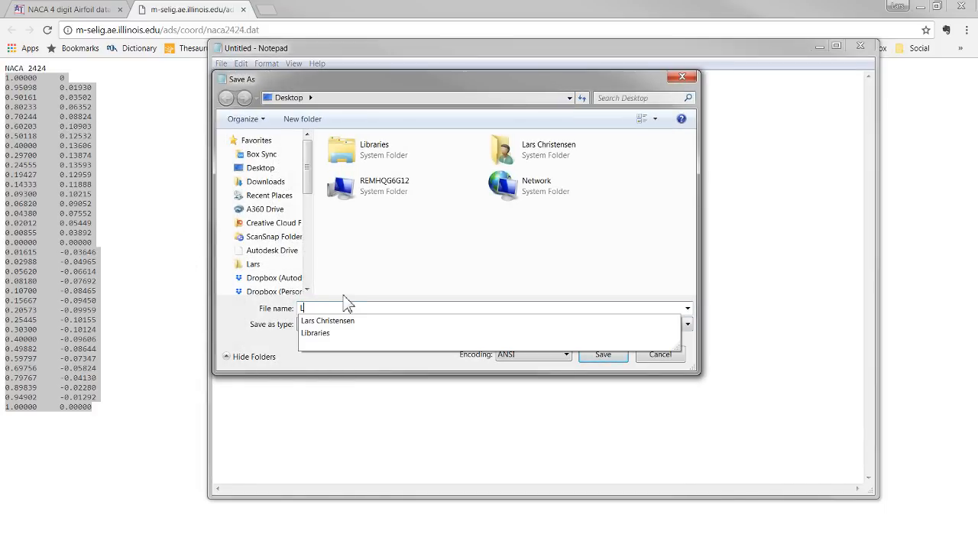
pyautogui.write('ivestream')
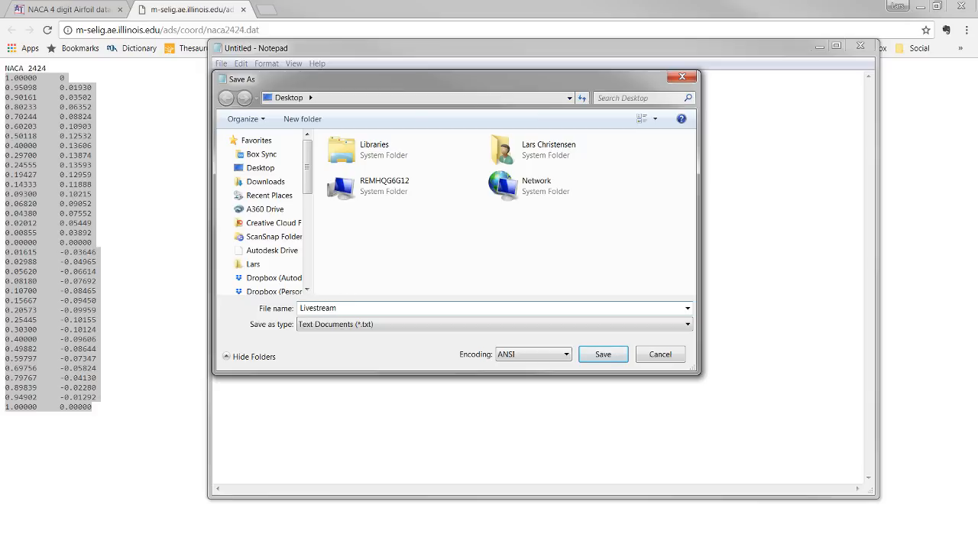
pyautogui.write('.dat')
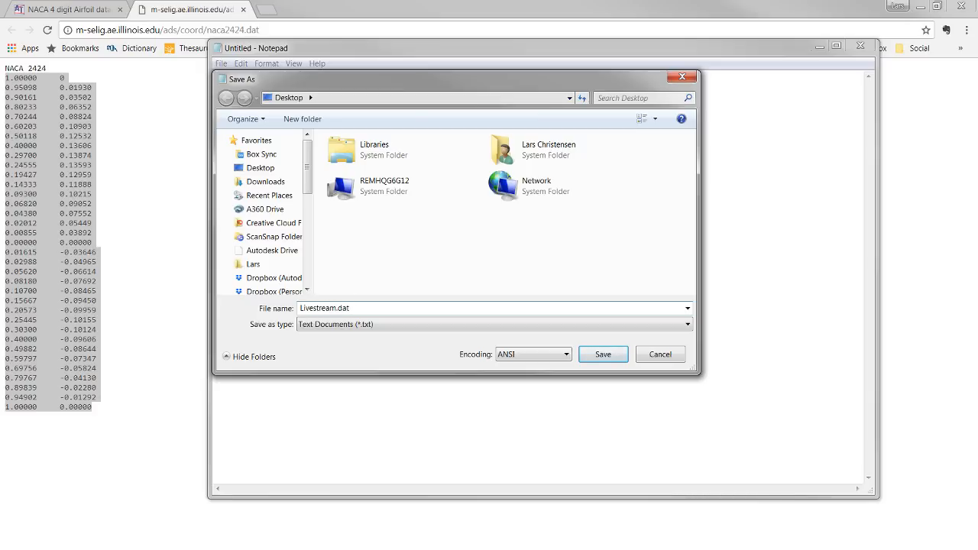
pyautogui.moveTo(500, 344)
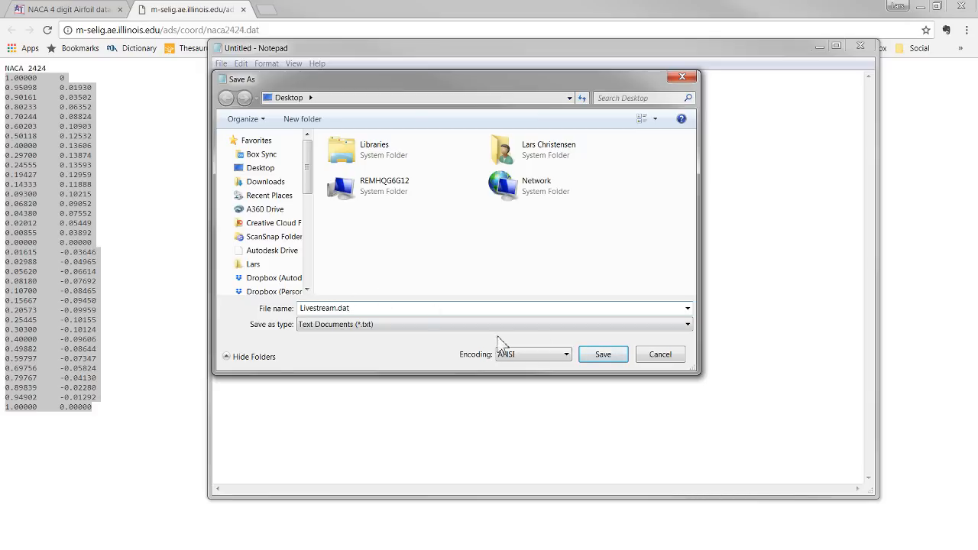
pyautogui.click(603, 354)
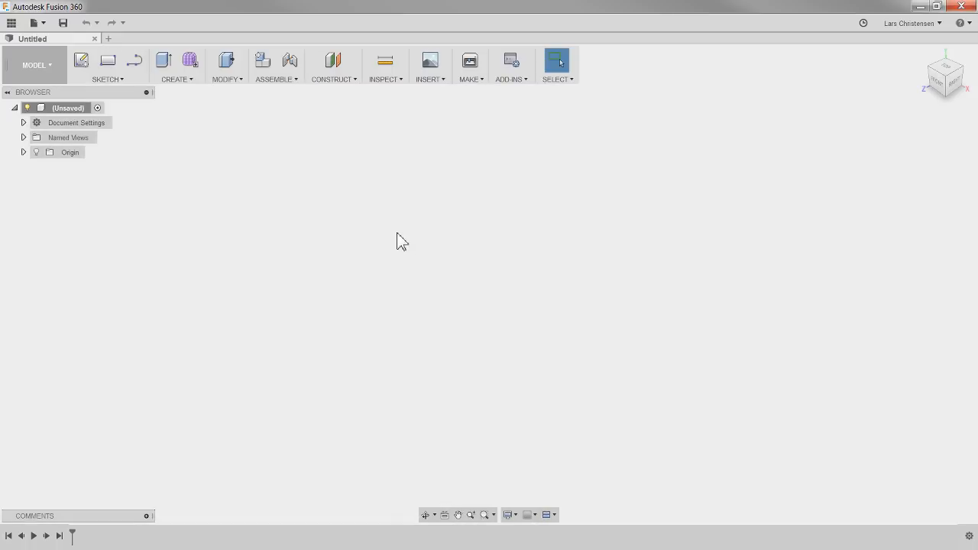
pyautogui.moveTo(453, 220)
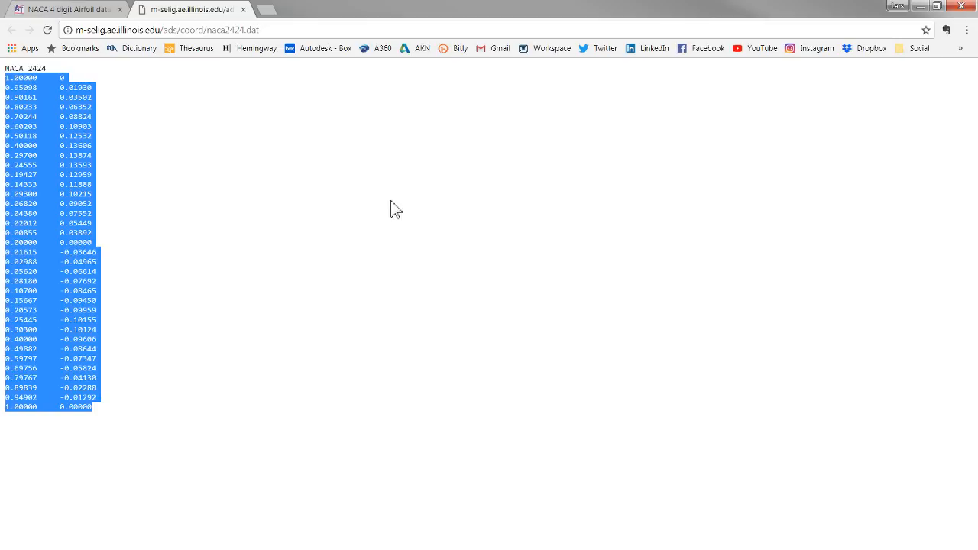
pyautogui.moveTo(141, 275)
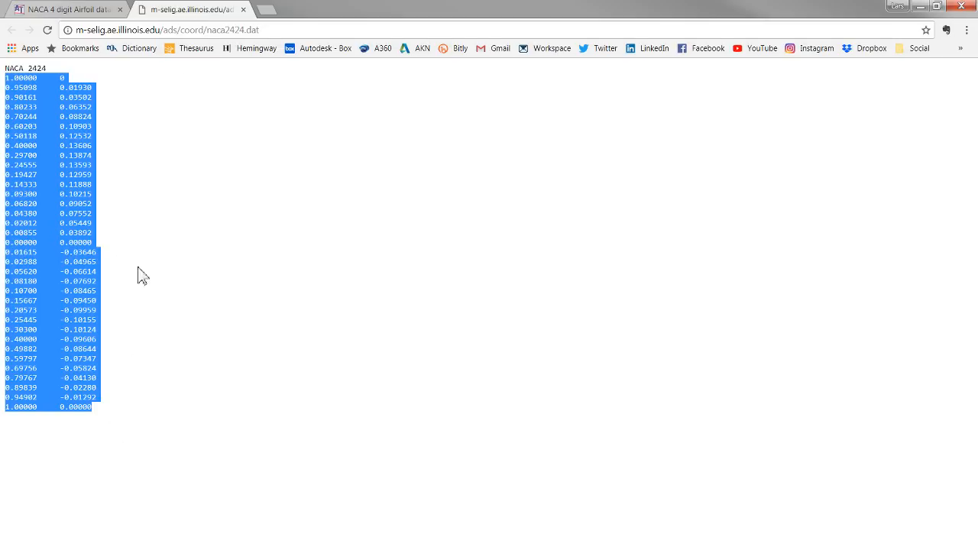
pyautogui.moveTo(143, 343)
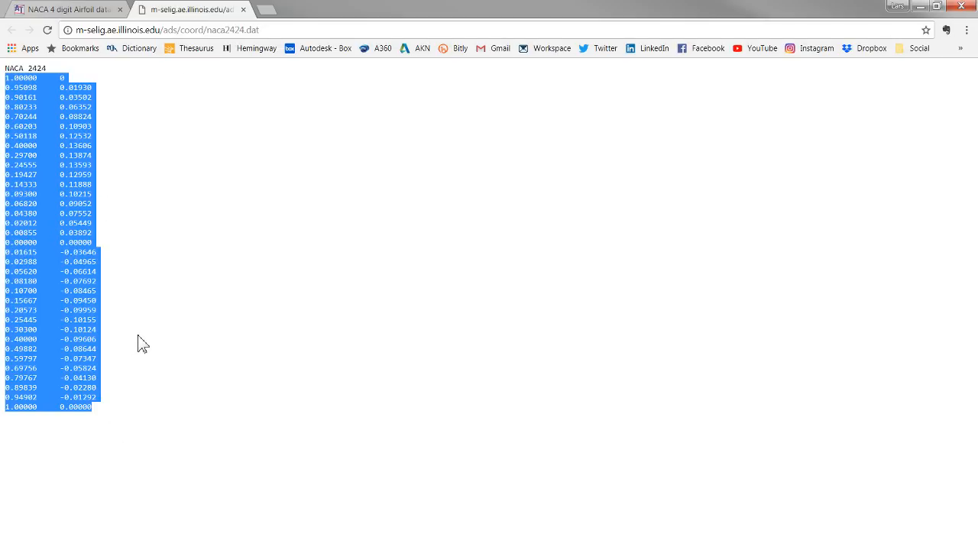
pyautogui.moveTo(244, 9)
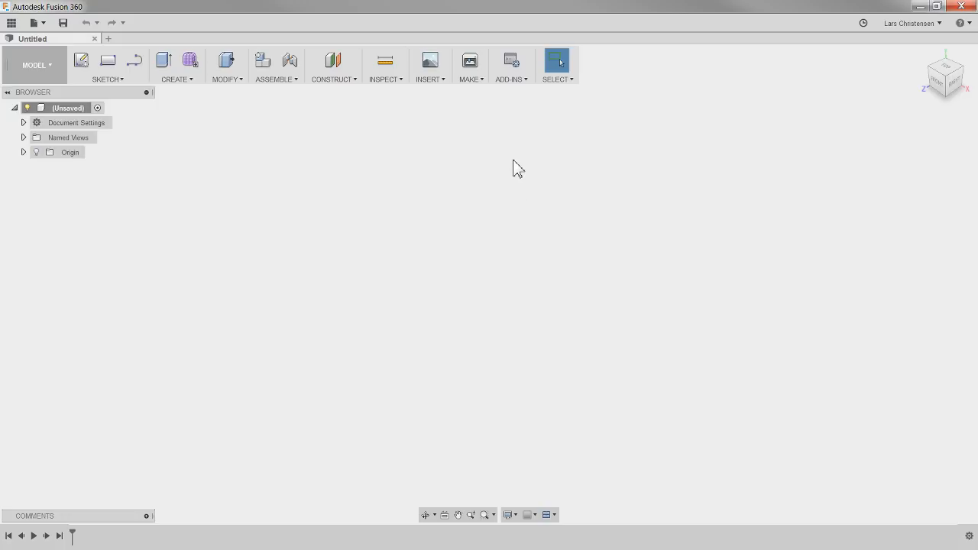
pyautogui.moveTo(497, 174)
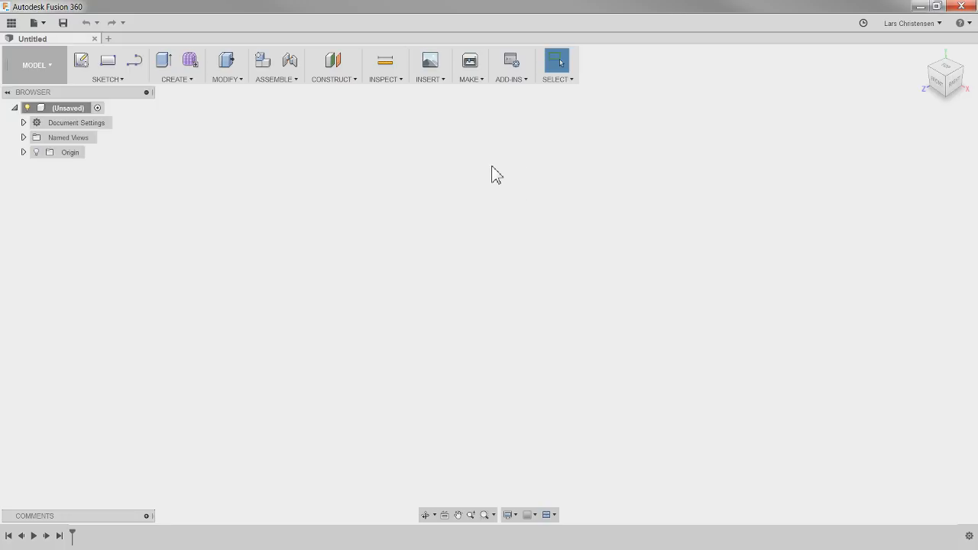
# Open Scripts and Add-Ins from the ADD-INS menu.
pyautogui.click(511, 67)
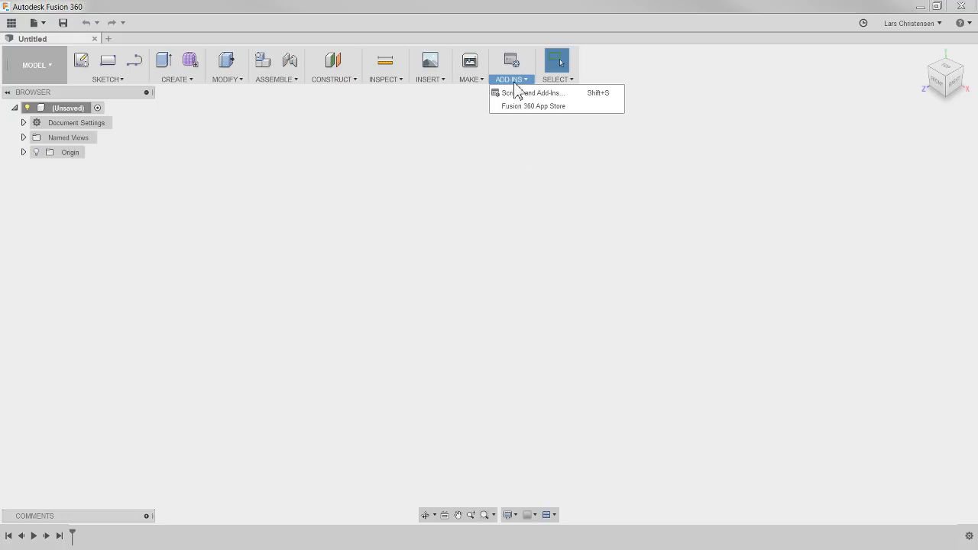
pyautogui.moveTo(537, 120)
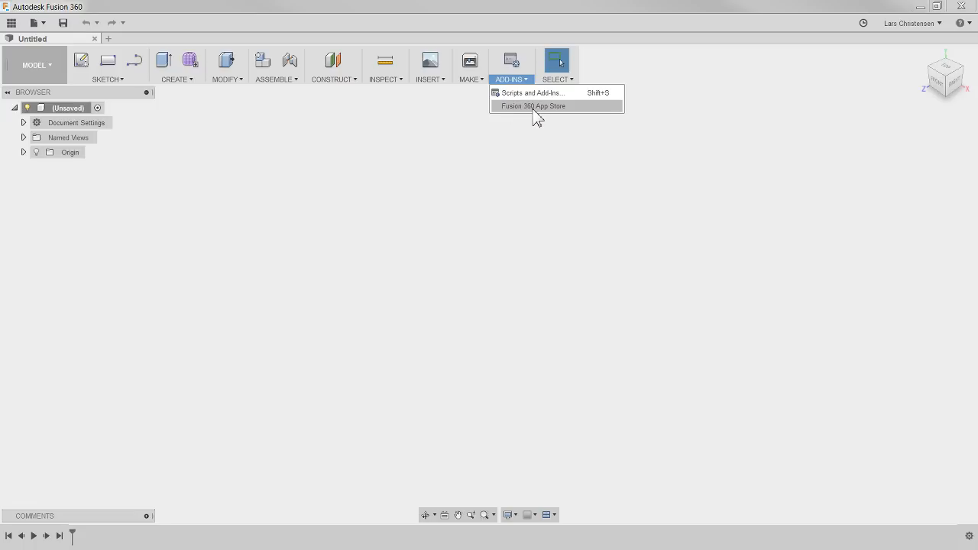
pyautogui.moveTo(539, 116)
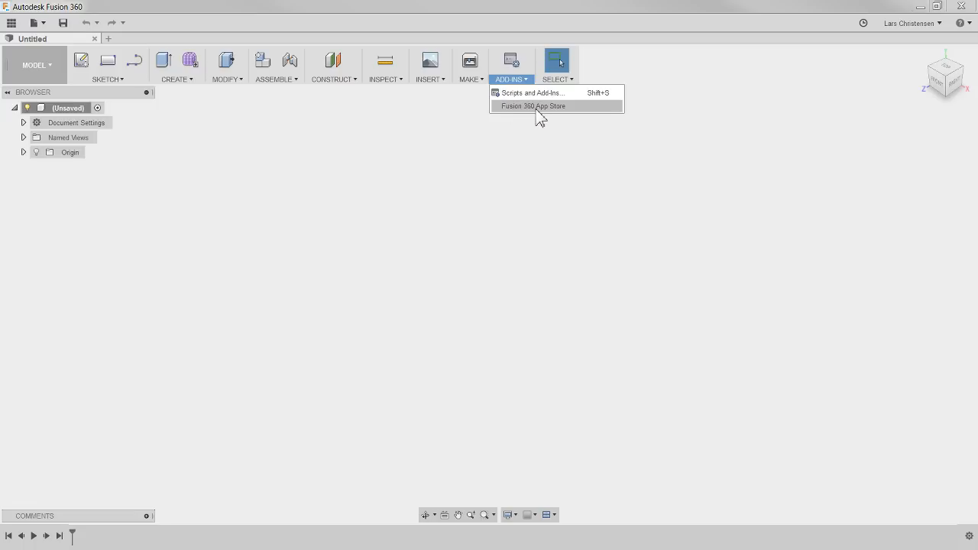
pyautogui.click(531, 92)
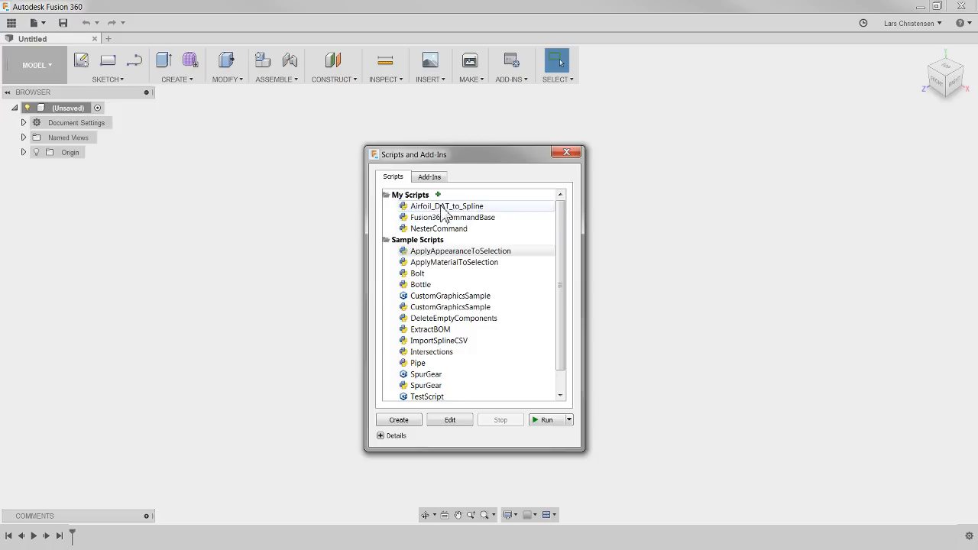
pyautogui.moveTo(468, 220)
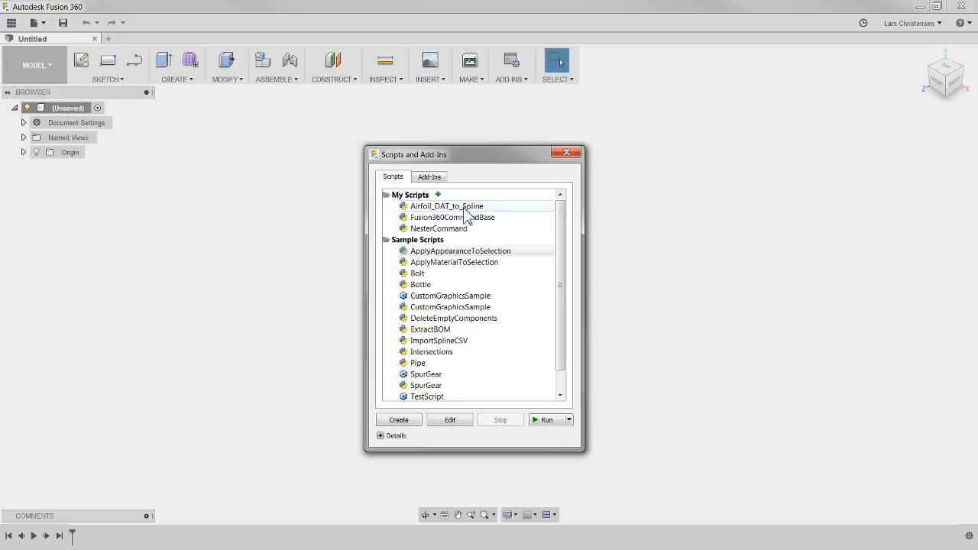
pyautogui.moveTo(466, 213)
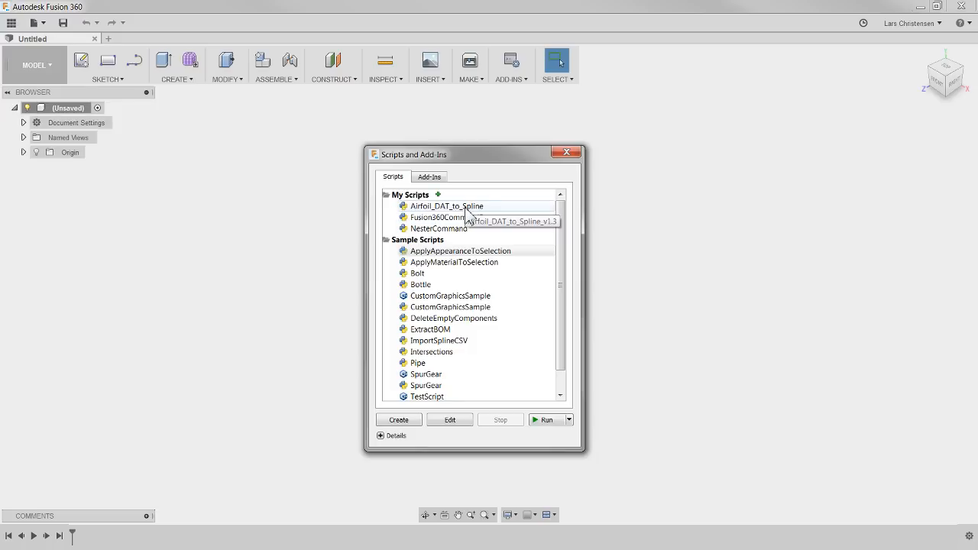
# Run Airfoil_DAT_to_Spline, show the origin planes, and pick the sketch plane.
pyautogui.click(447, 206)
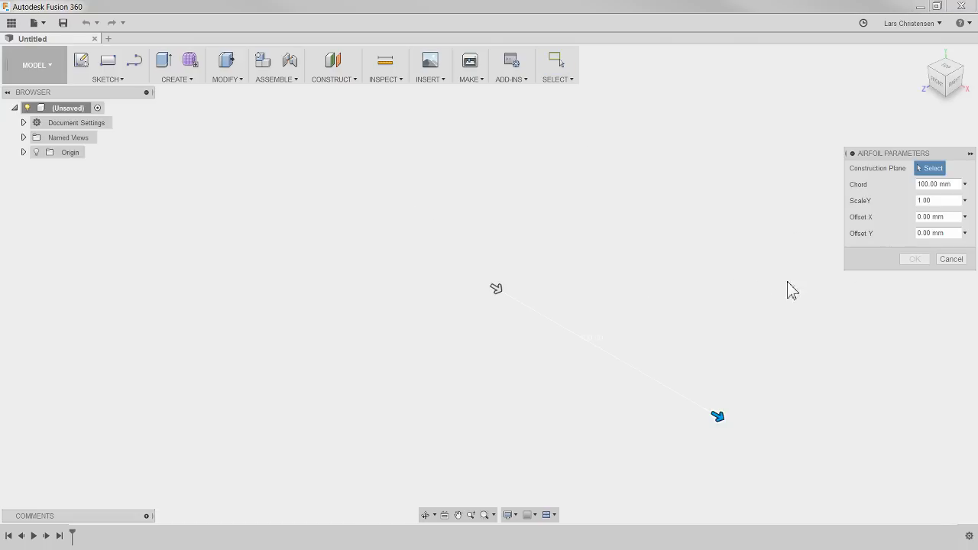
pyautogui.moveTo(865, 181)
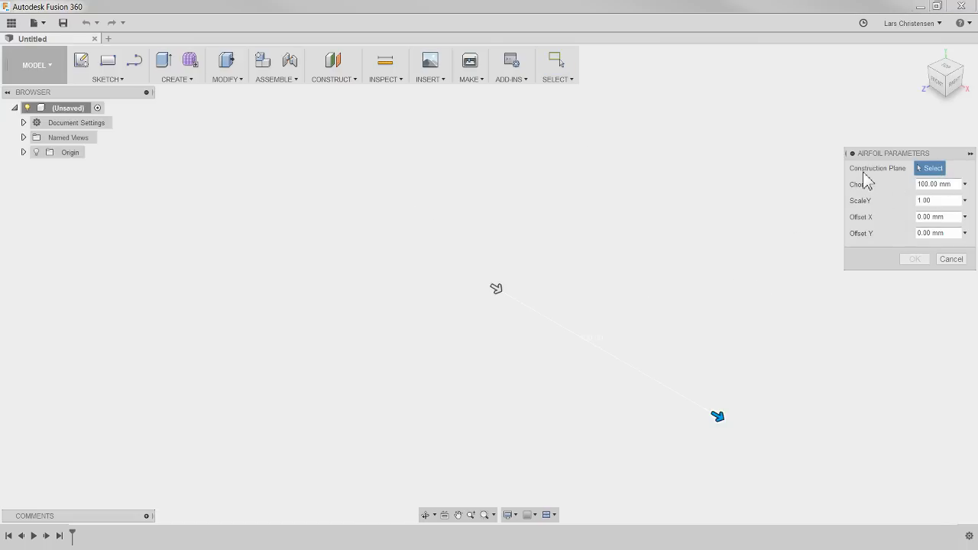
pyautogui.moveTo(924, 180)
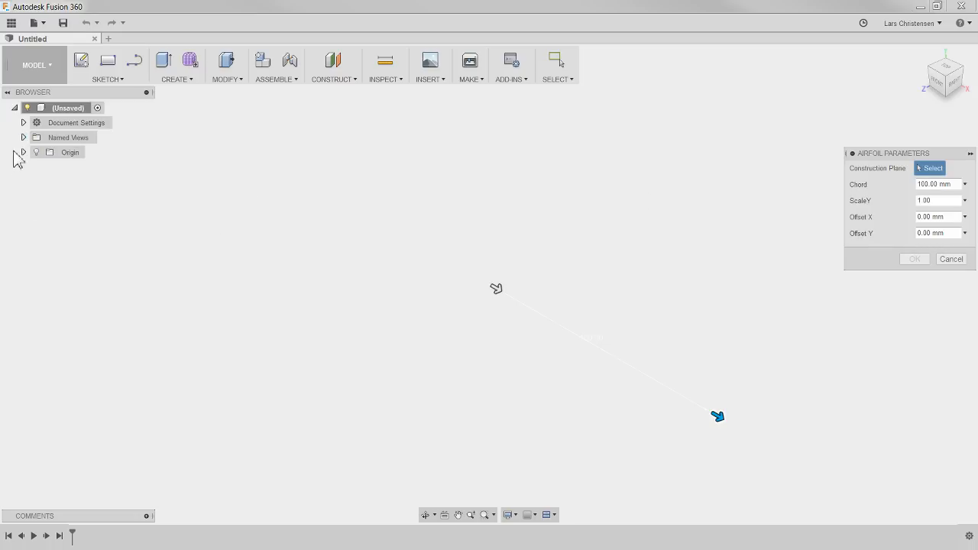
pyautogui.click(36, 153)
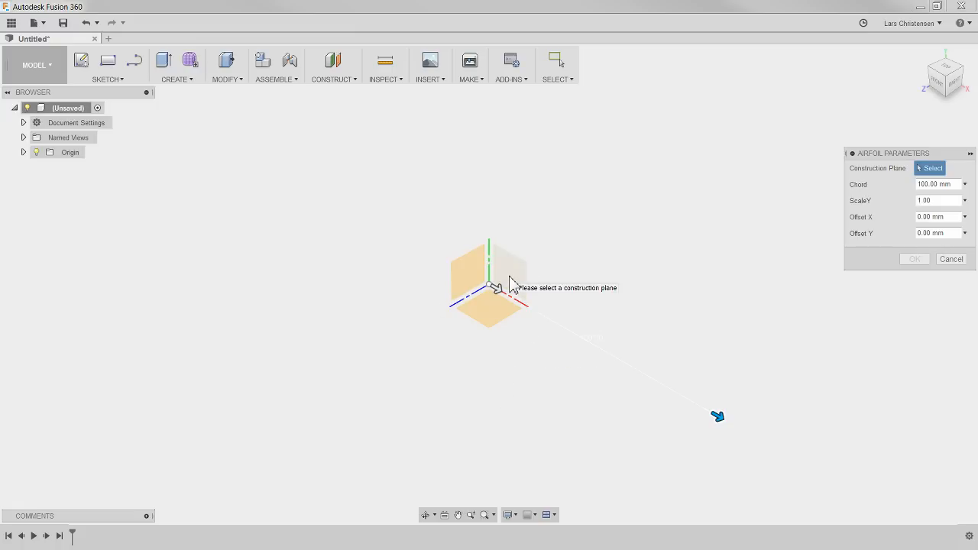
pyautogui.click(506, 274)
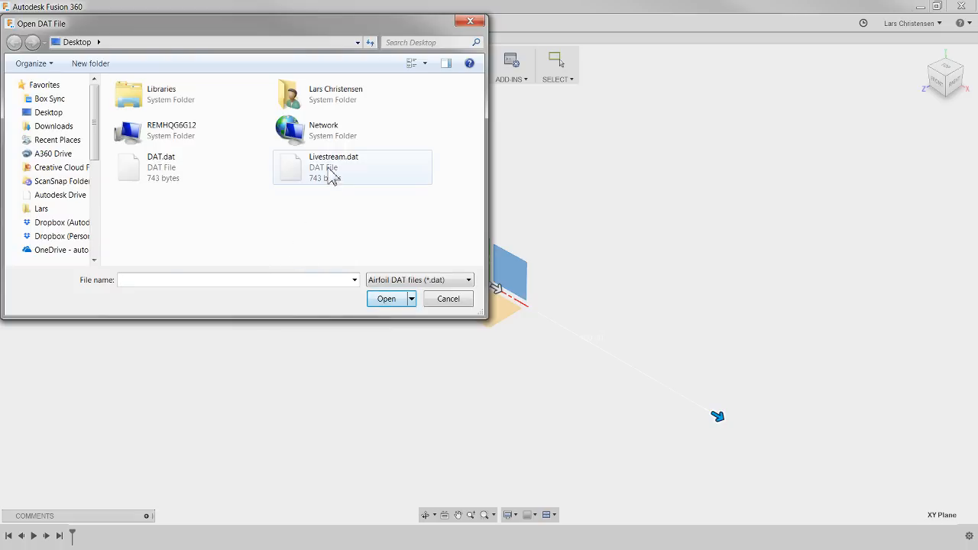
# Load Livestream.dat to create the NACA 2424 spline sketch.
pyautogui.click(333, 166)
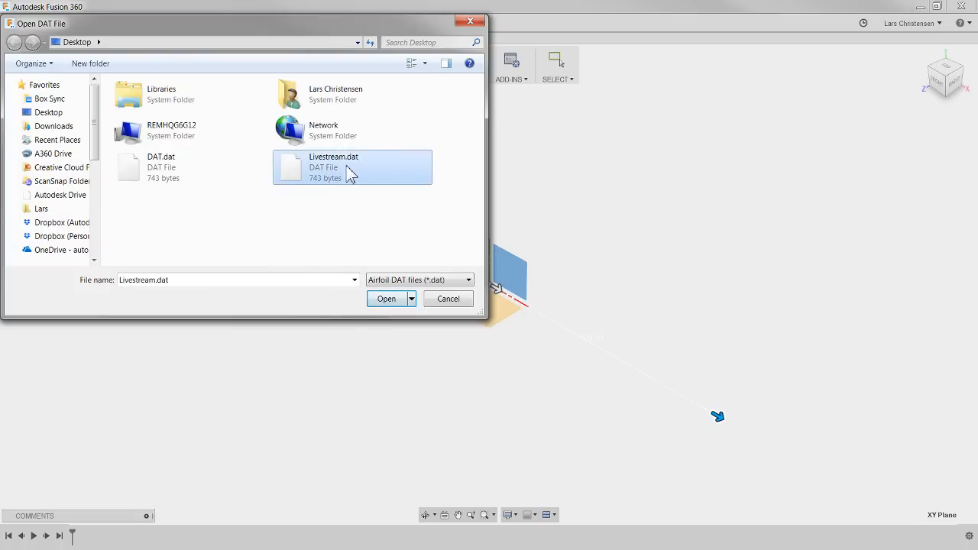
pyautogui.moveTo(337, 186)
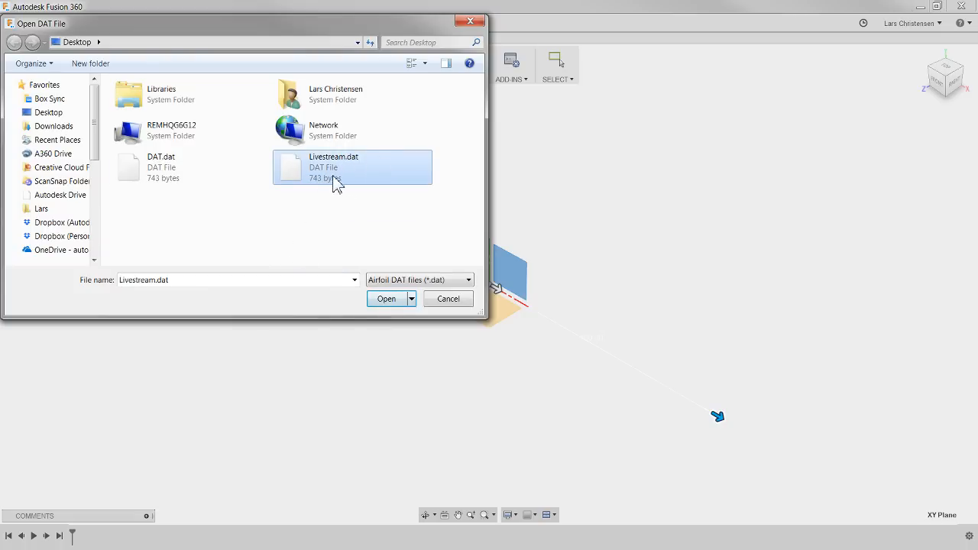
pyautogui.click(387, 299)
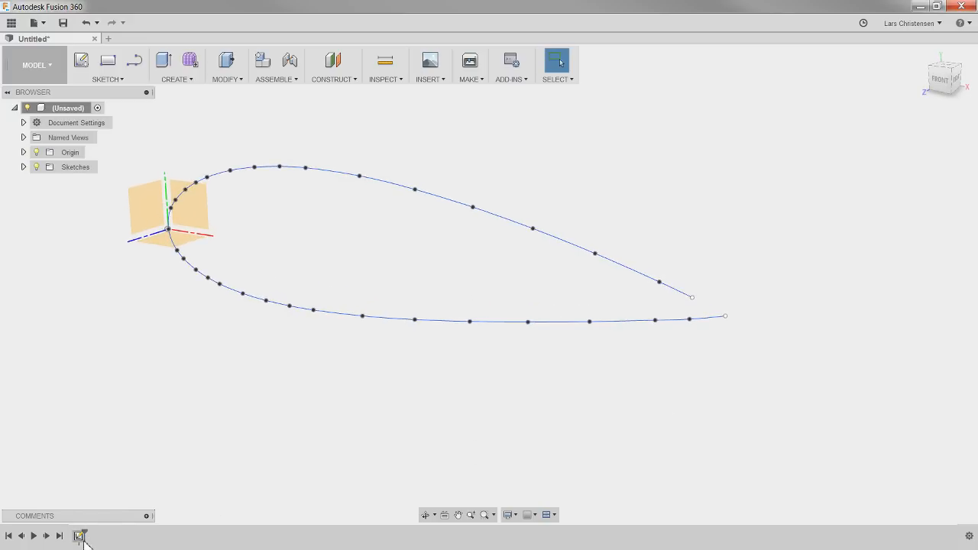
# Reopen the airfoil sketch and draw a line closing its trailing-edge gap.
pyautogui.rightClick(83, 536)
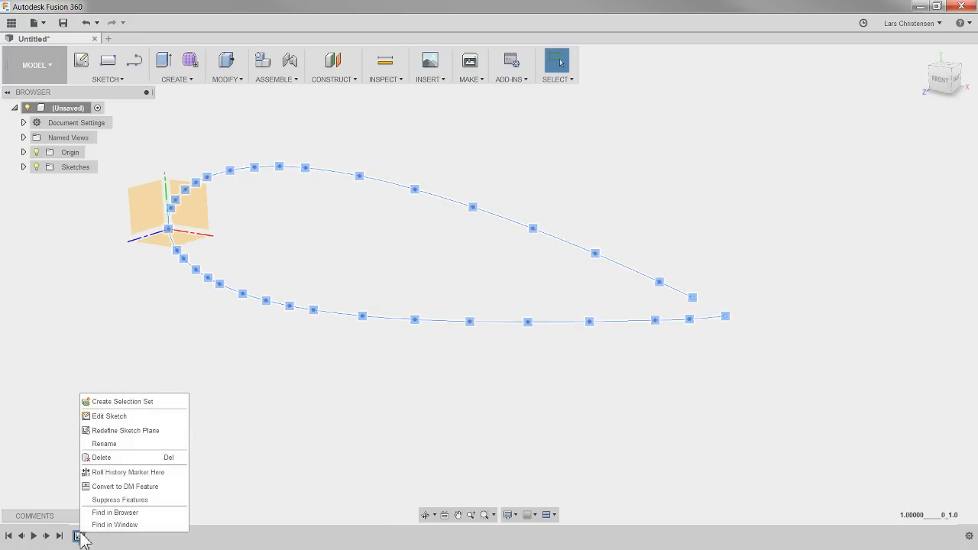
pyautogui.click(108, 416)
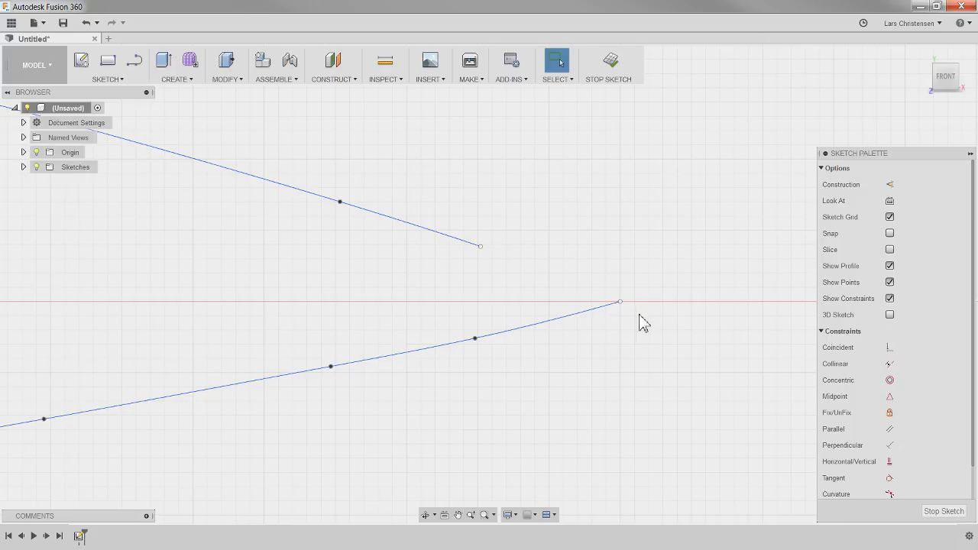
pyautogui.moveTo(640, 275)
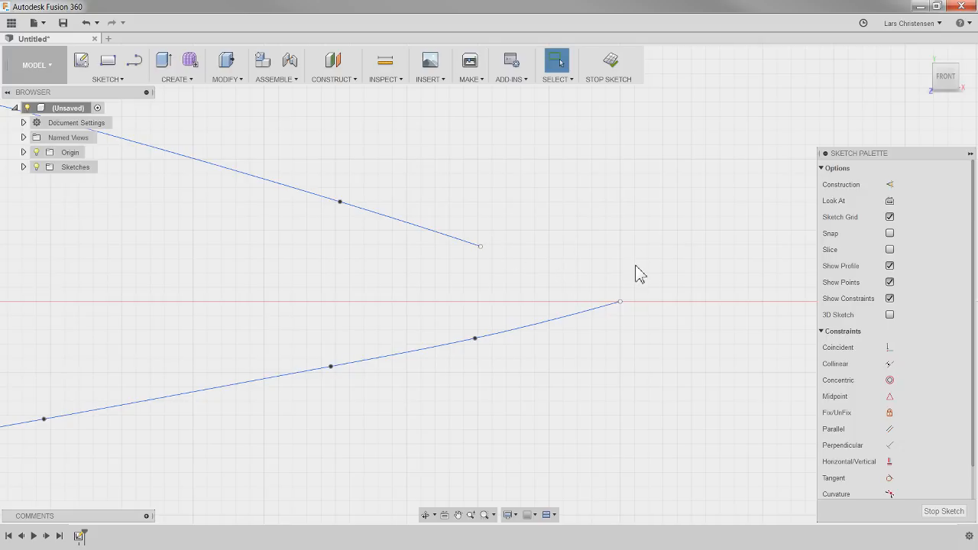
pyautogui.moveTo(569, 266)
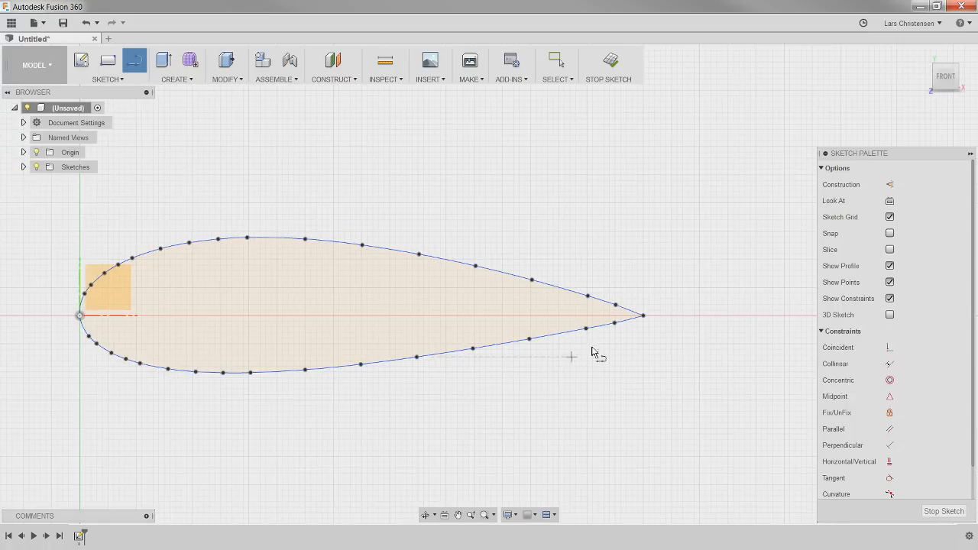
pyautogui.moveTo(556, 446)
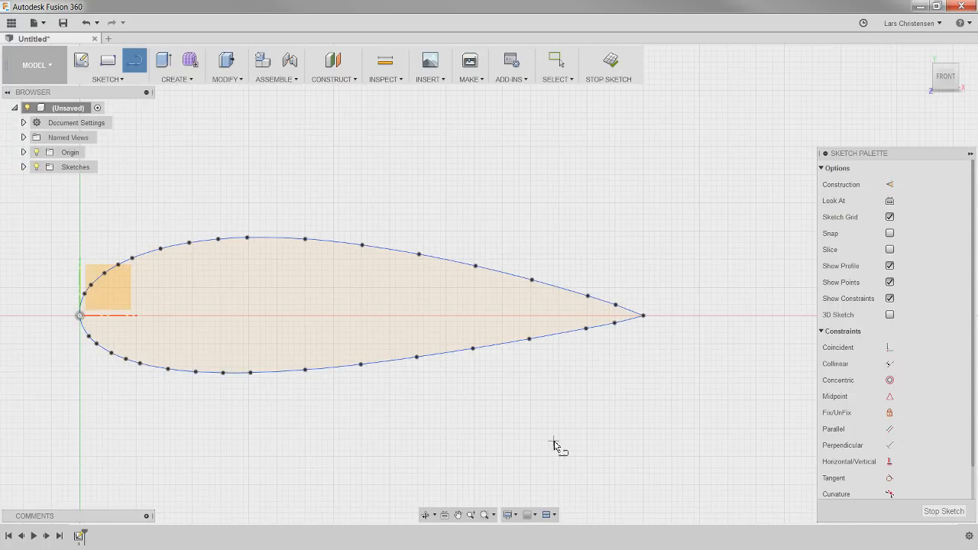
pyautogui.click(557, 60)
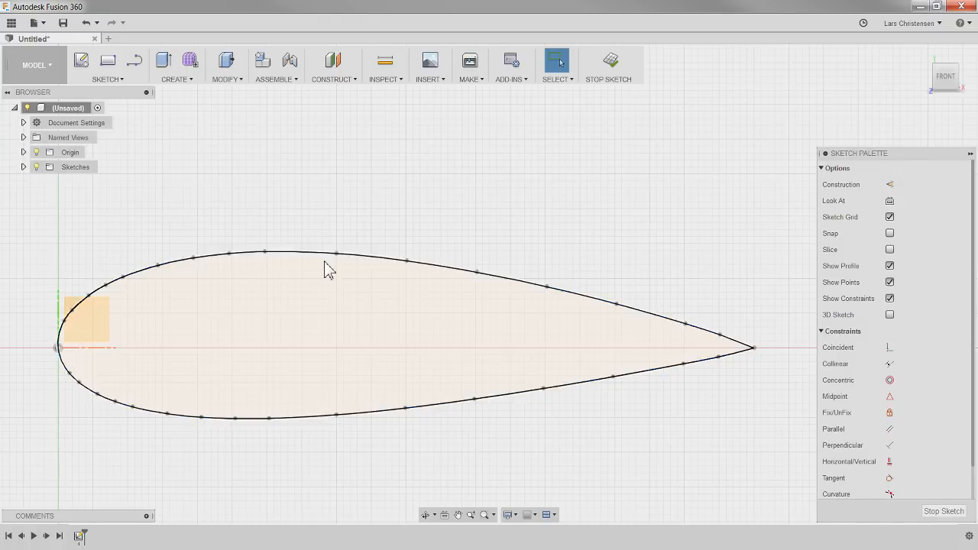
# Drag an upper-surface fit point far upward, spiking the unconstrained airfoil spline.
pyautogui.moveTo(340, 256); pyautogui.dragTo(445, 142)
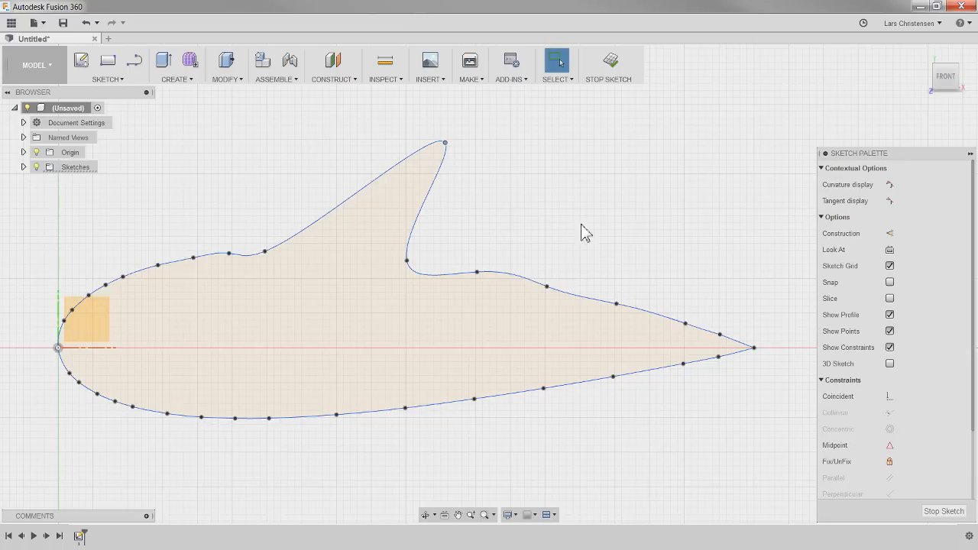
pyautogui.moveTo(638, 199)
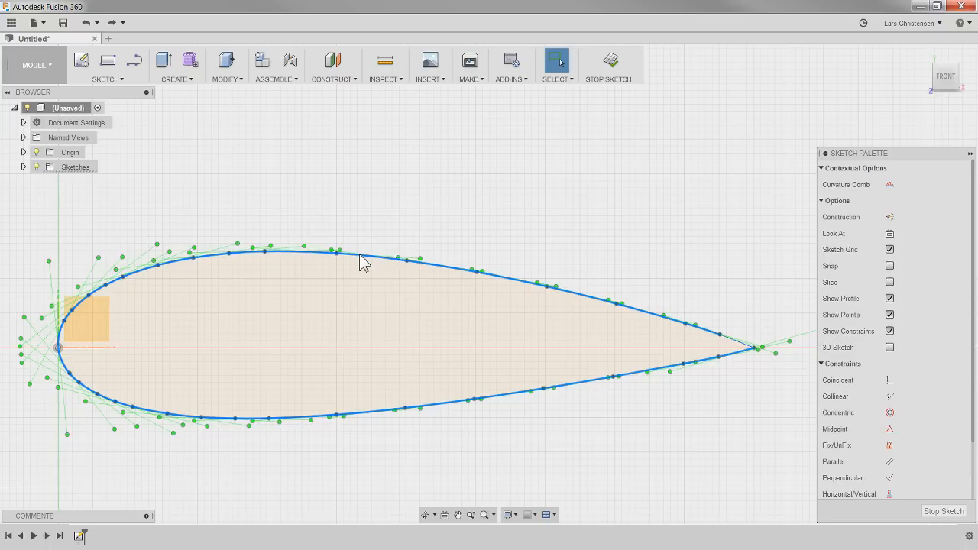
# Fix the restored airfoil spline with Fix/UnFix so its points cannot move.
pyautogui.rightClick(363, 260)
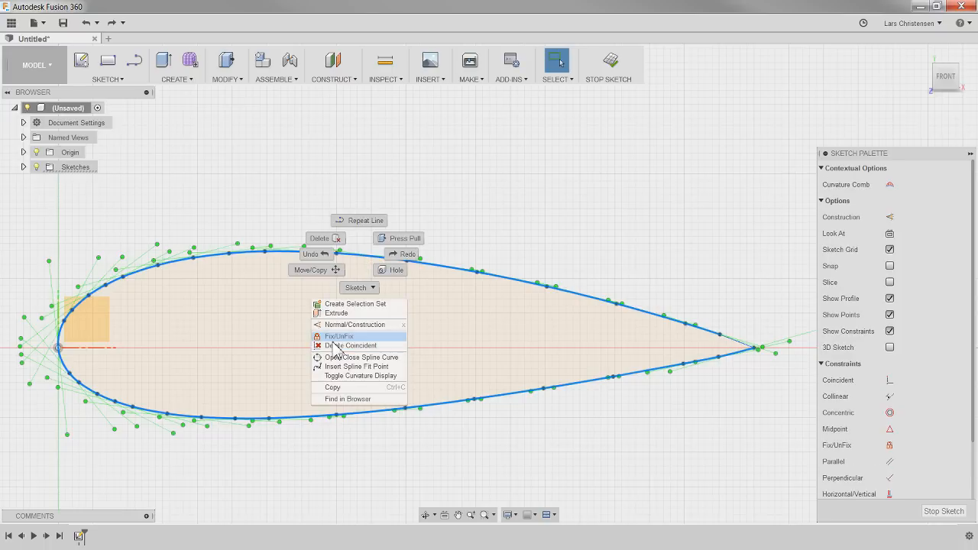
pyautogui.click(339, 336)
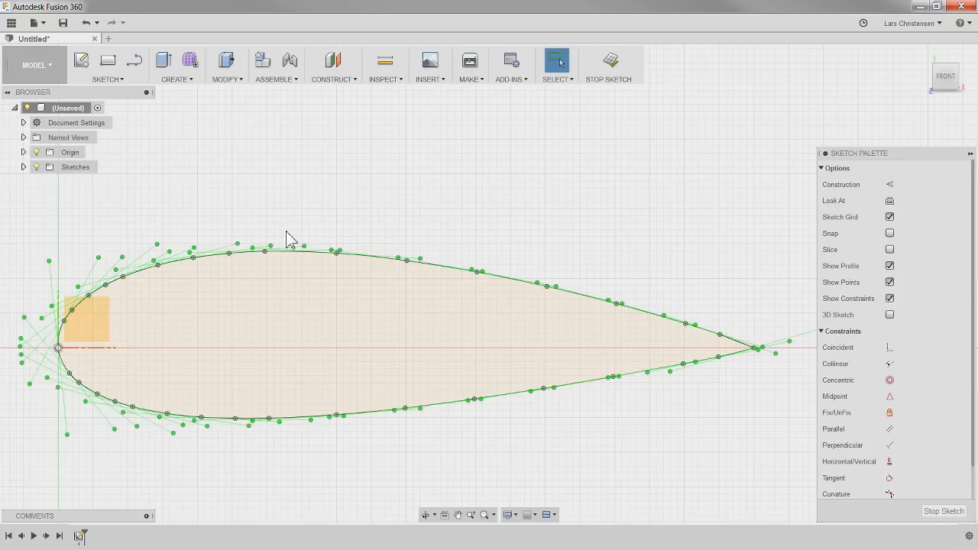
pyautogui.moveTo(510, 195)
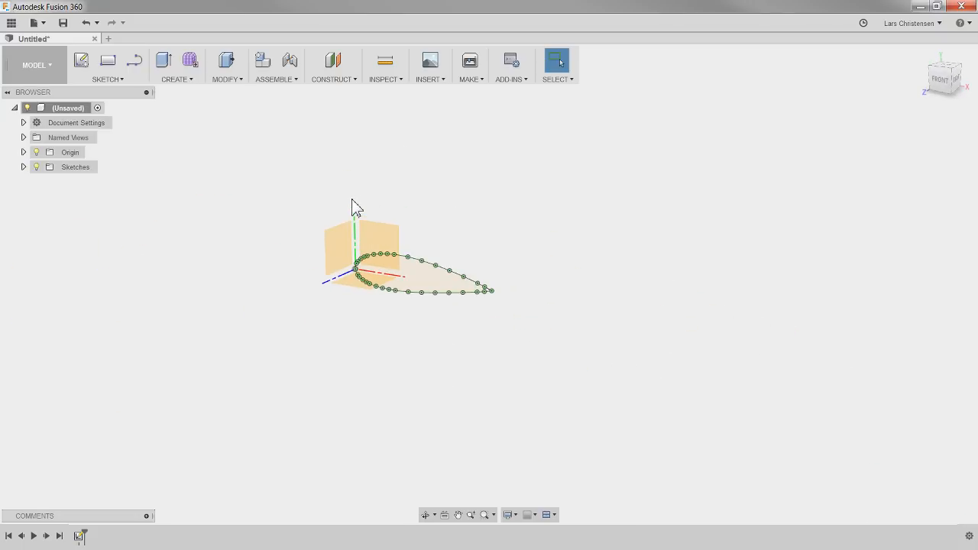
# Extrude the closed airfoil profile 180 mm into a solid and orbit to inspect it.
pyautogui.click(226, 60)
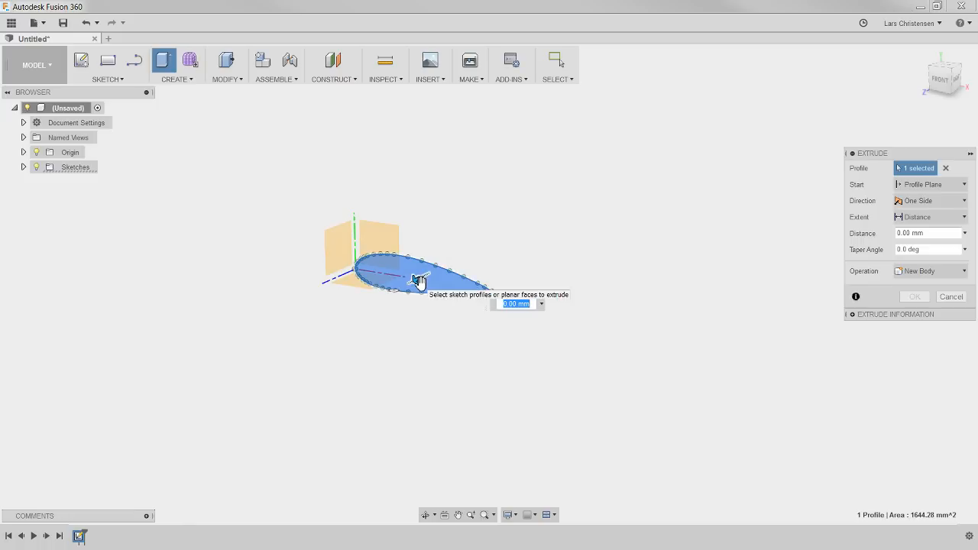
pyautogui.moveTo(426, 277); pyautogui.dragTo(237, 367)
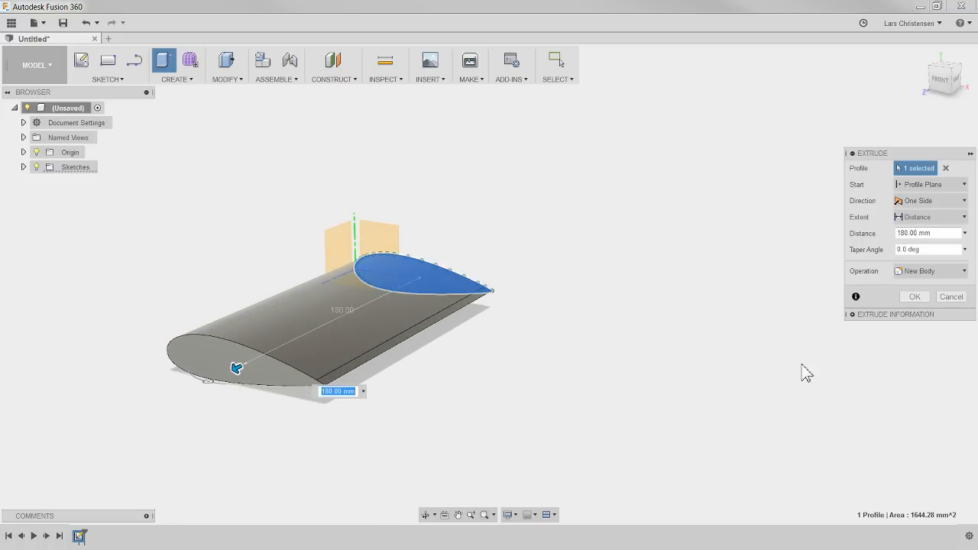
pyautogui.click(914, 296)
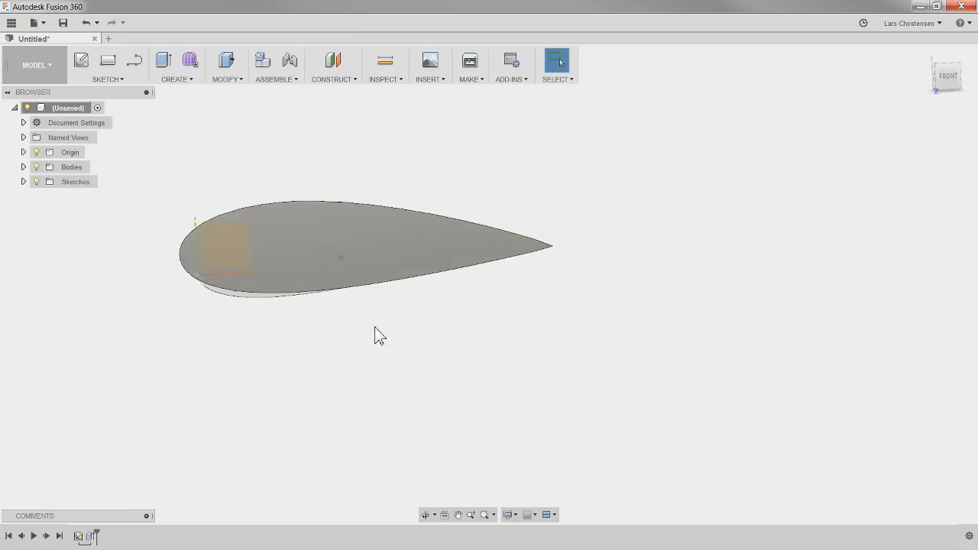
pyautogui.moveTo(381, 333); pyautogui.dragTo(432, 357)
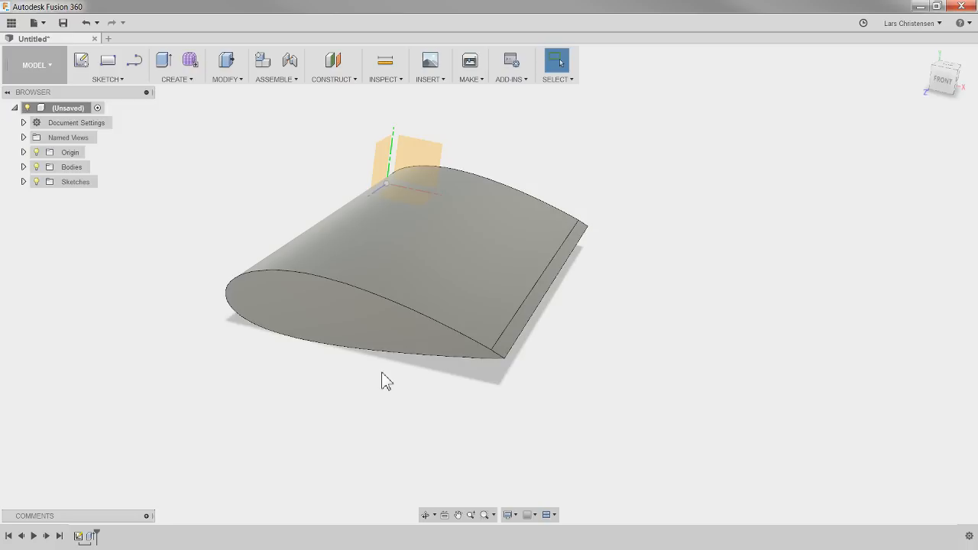
pyautogui.moveTo(265, 432)
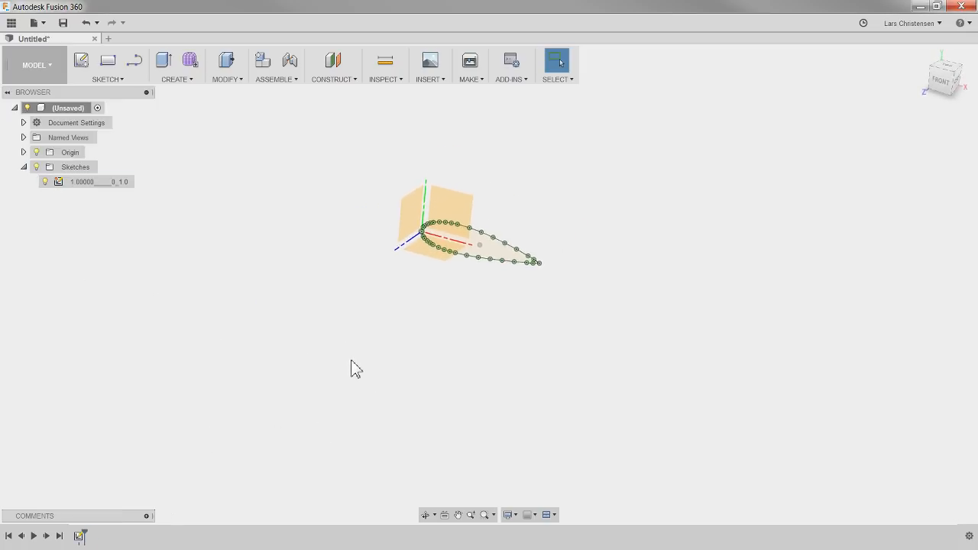
# Undo the extrusion and create a construction plane offset from the sketch plane.
pyautogui.click(332, 59)
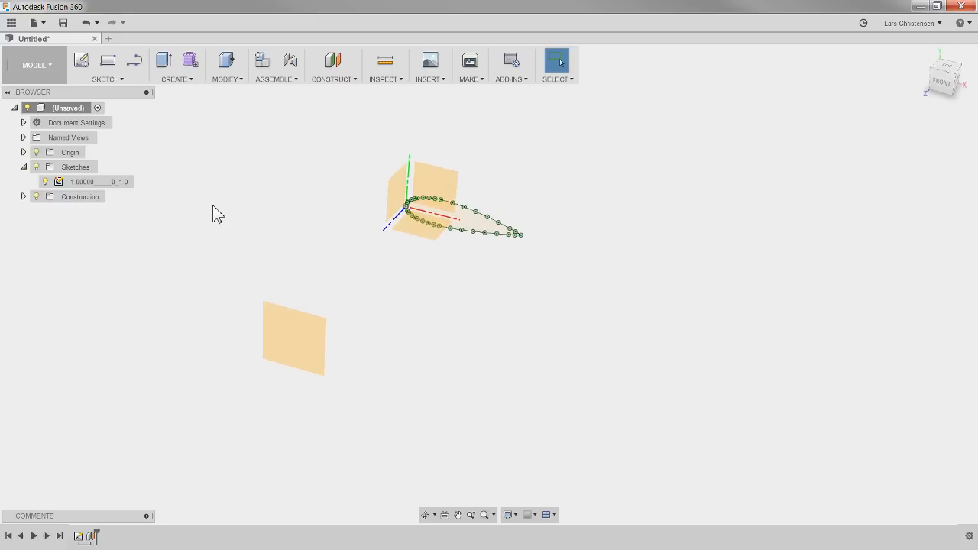
pyautogui.moveTo(422, 110)
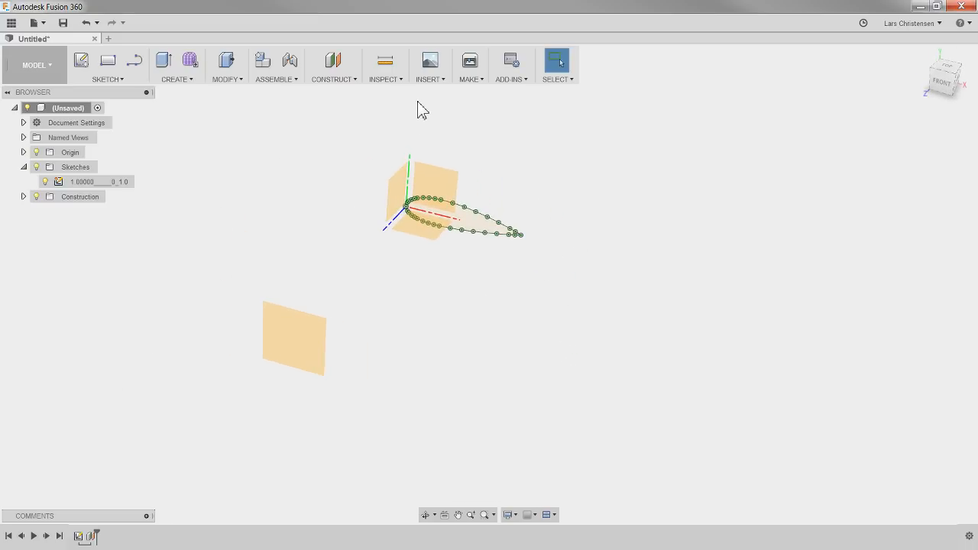
# Run the Airfoil_DAT_to_Spline script from Scripts and Add-Ins on the offset plane.
pyautogui.click(509, 80)
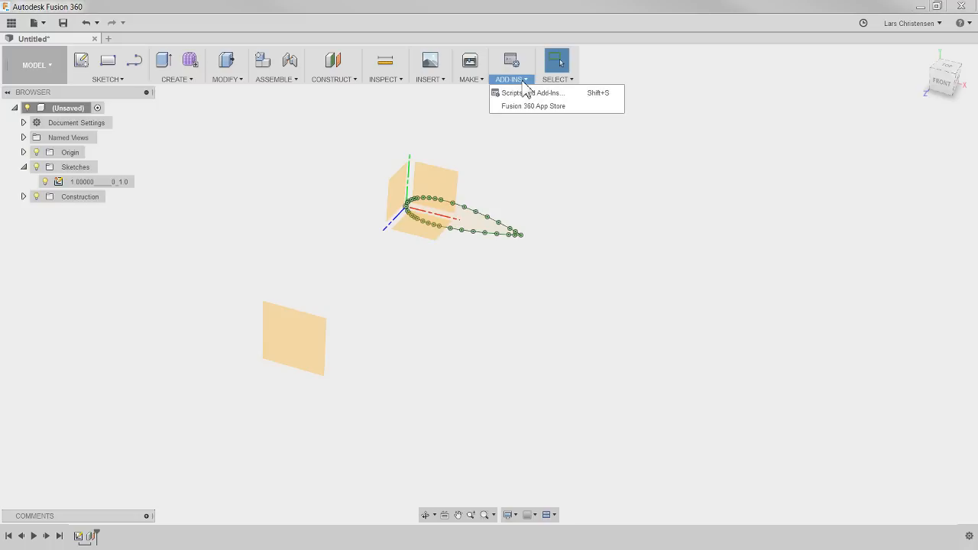
pyautogui.moveTo(532, 92)
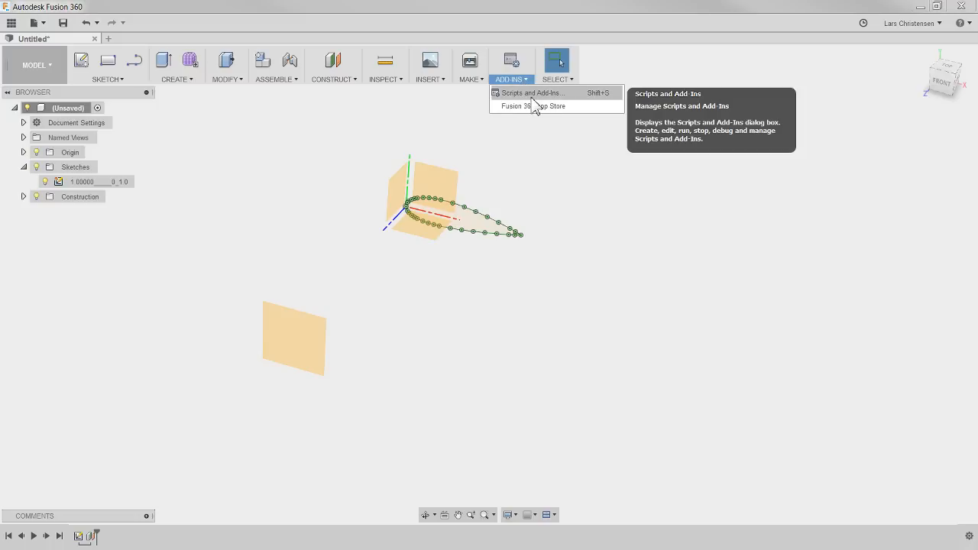
pyautogui.click(531, 93)
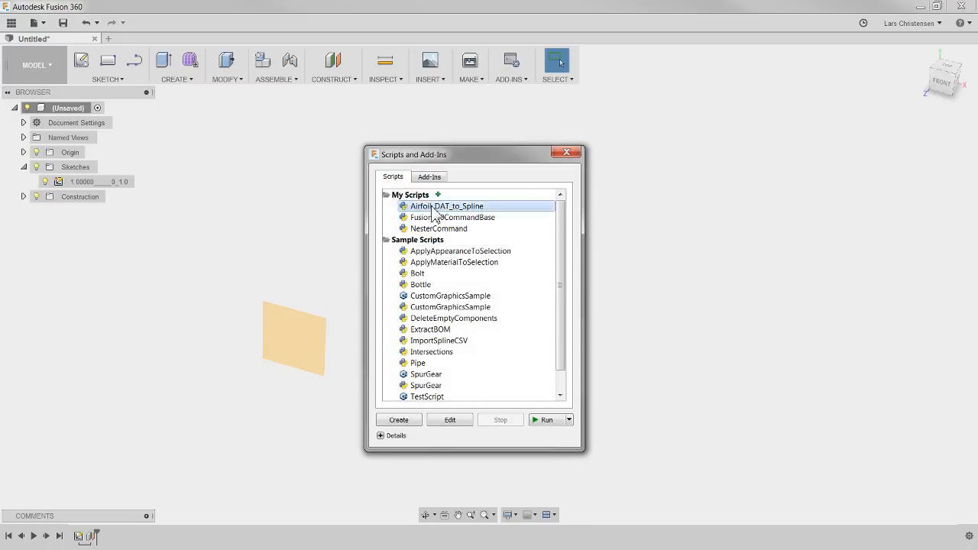
pyautogui.click(545, 419)
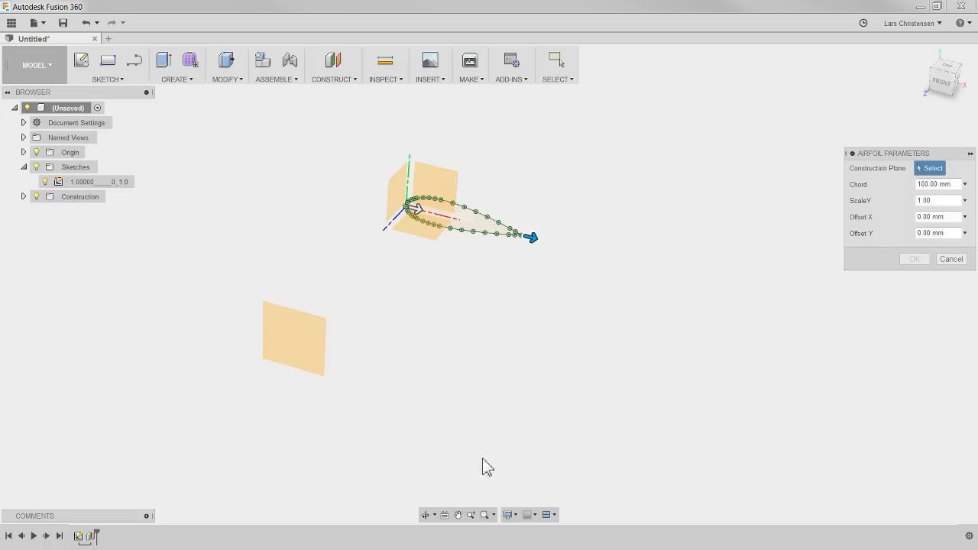
pyautogui.click(293, 337)
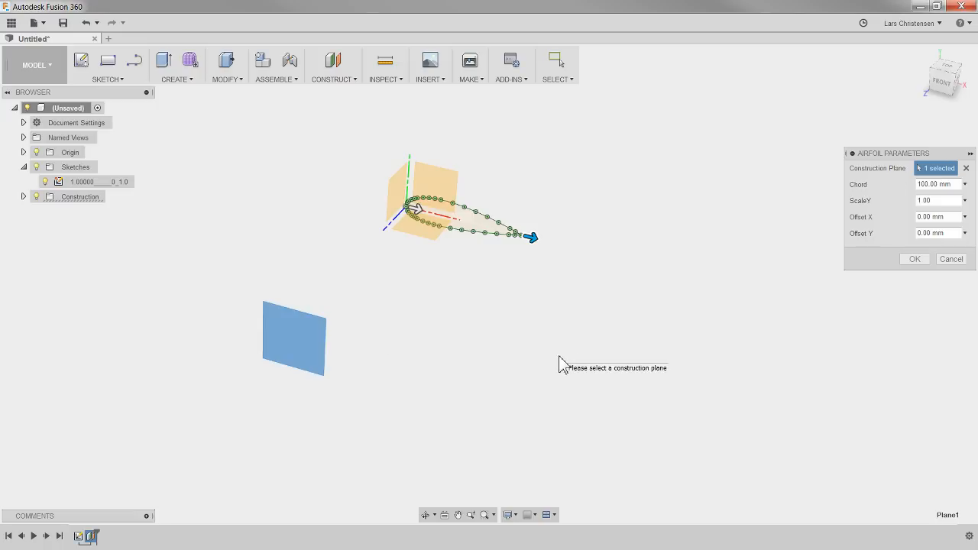
pyautogui.moveTo(626, 334)
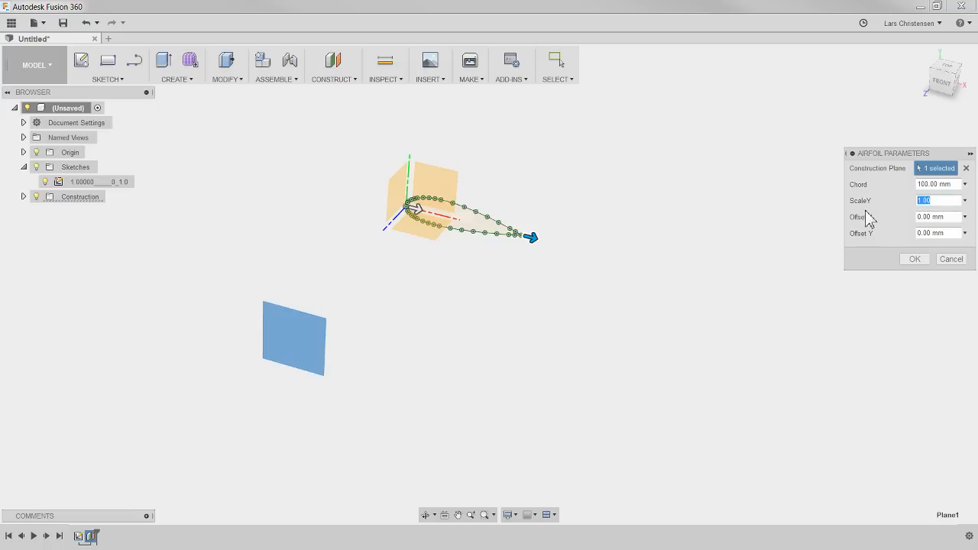
# Enter 5 and an Offset X of 50, then load Livestream.dat.
pyautogui.write('5')
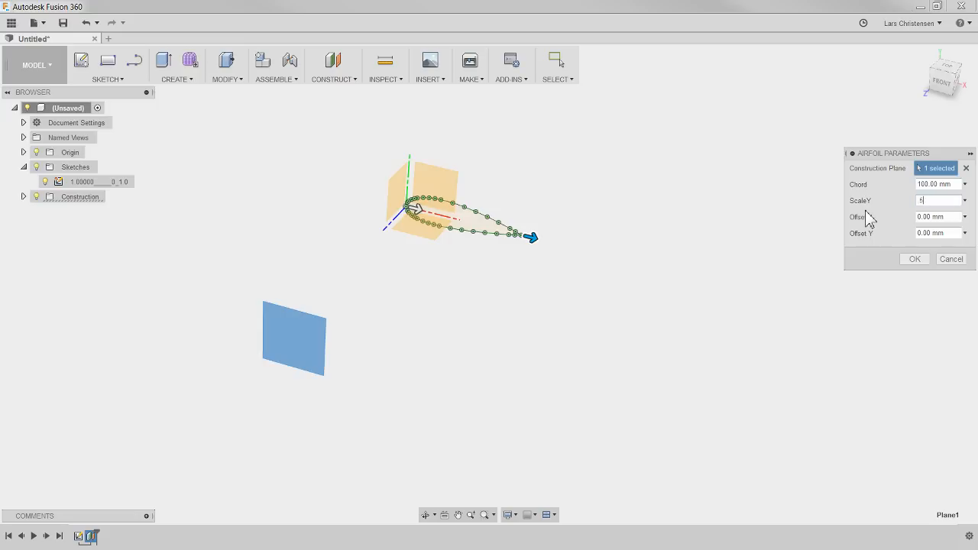
pyautogui.click(939, 217)
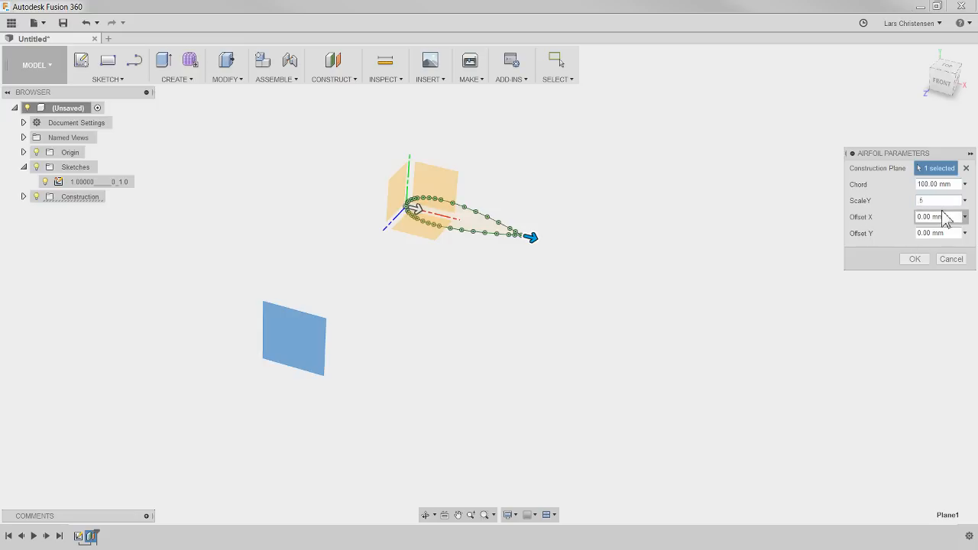
pyautogui.write('50')
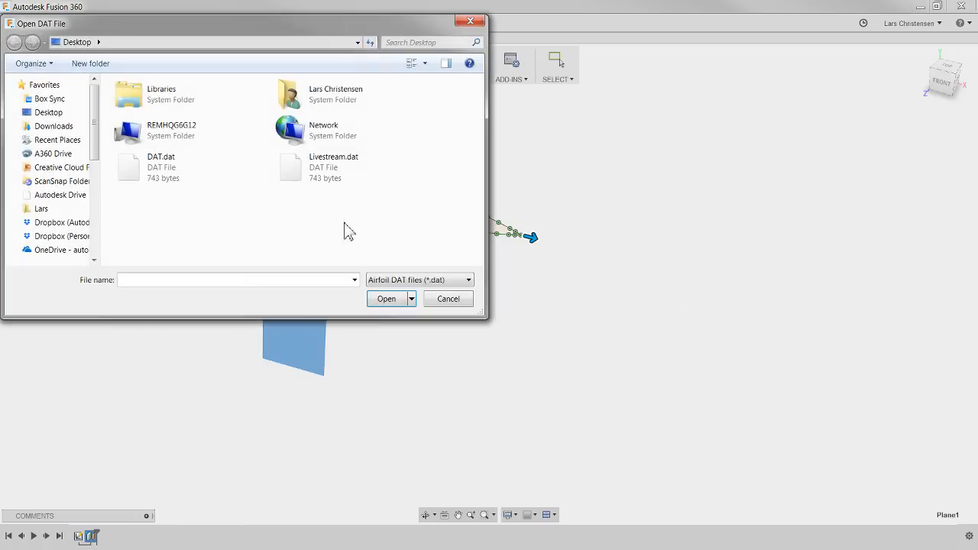
pyautogui.click(331, 167)
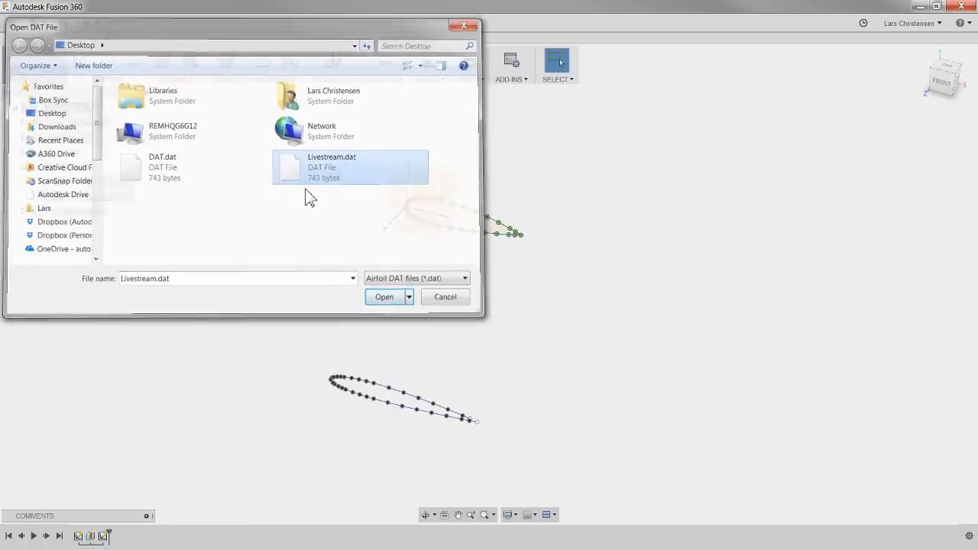
pyautogui.click(383, 296)
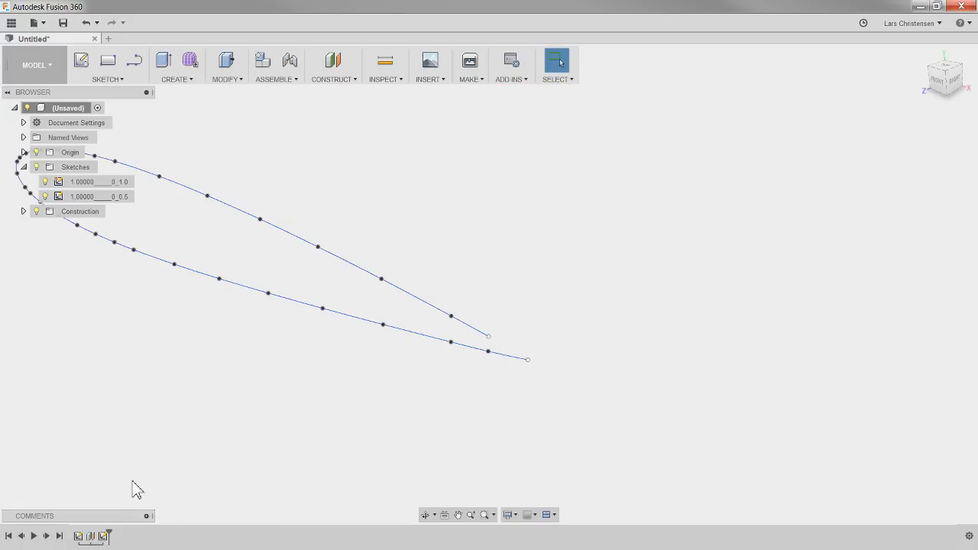
# Edit the 0_0.5 sketch and fix its airfoil spline with Fix/UnFix.
pyautogui.rightClick(99, 196)
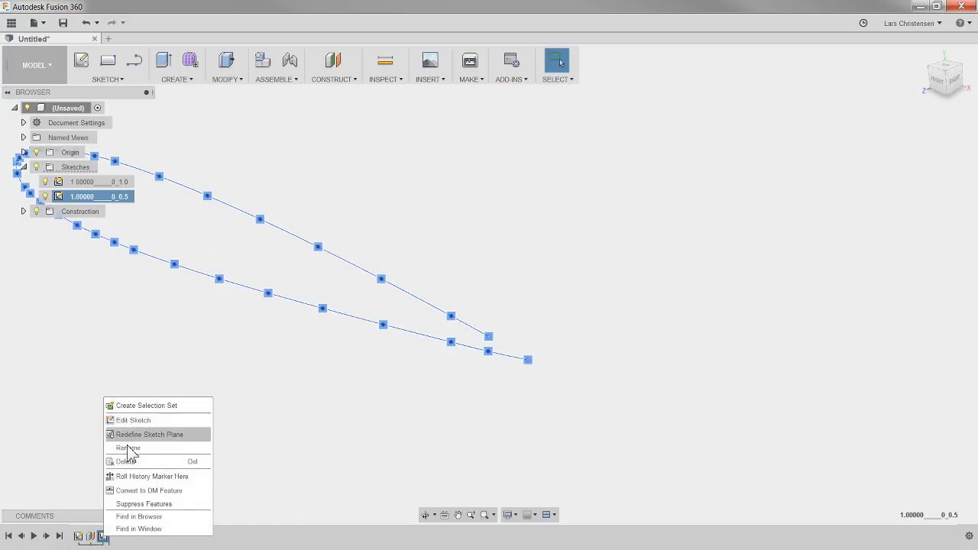
pyautogui.click(132, 420)
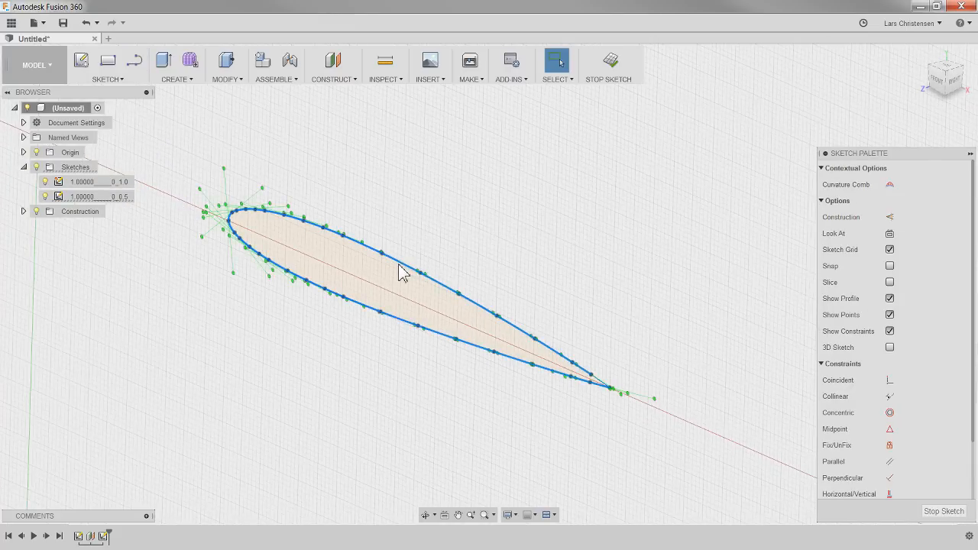
pyautogui.rightClick(403, 272)
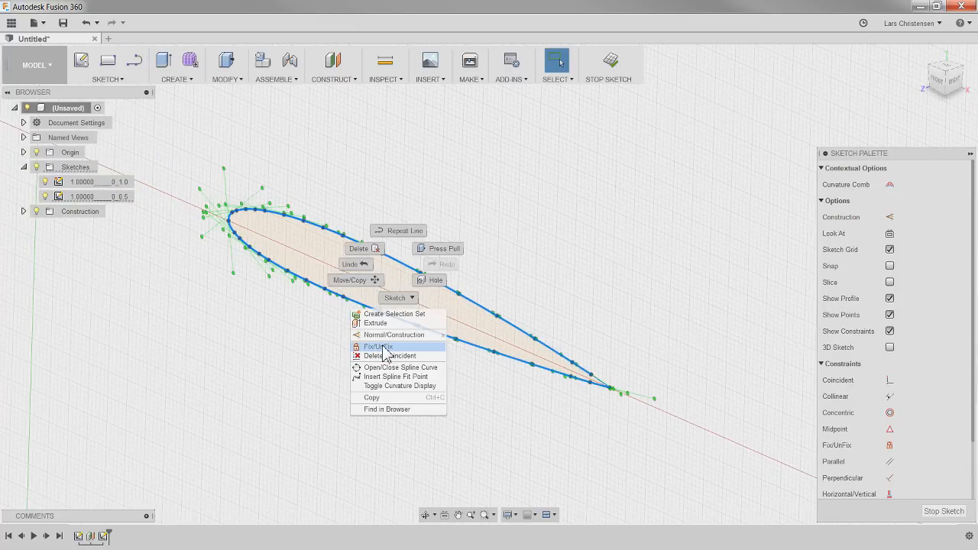
pyautogui.click(378, 347)
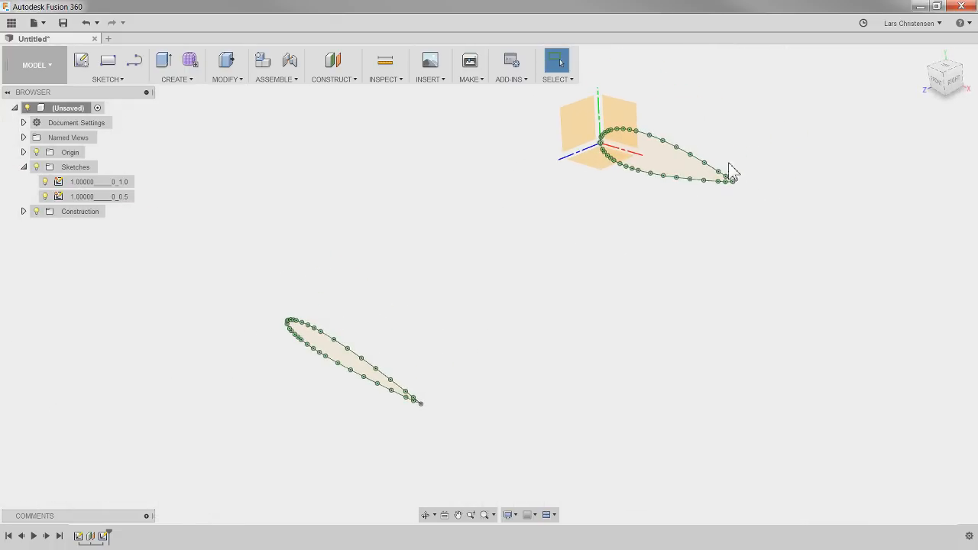
# Loft from the full-size airfoil profile to the half-scale profile and view the tapered wing.
pyautogui.click(343, 360)
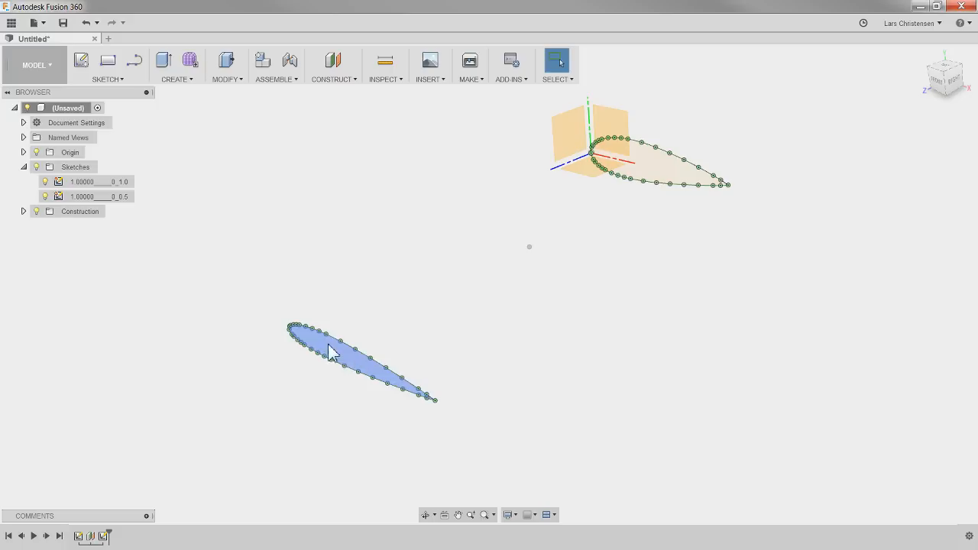
pyautogui.click(724, 216)
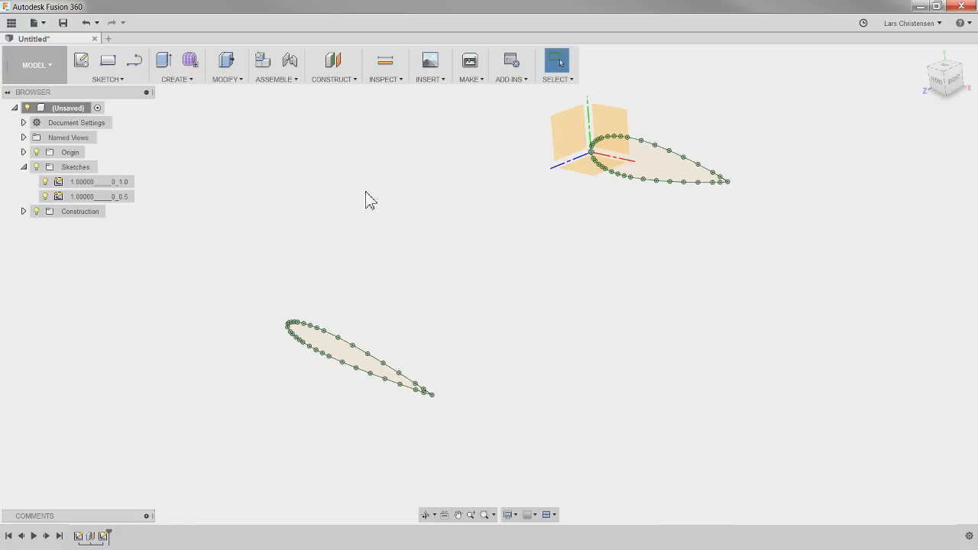
pyautogui.click(175, 66)
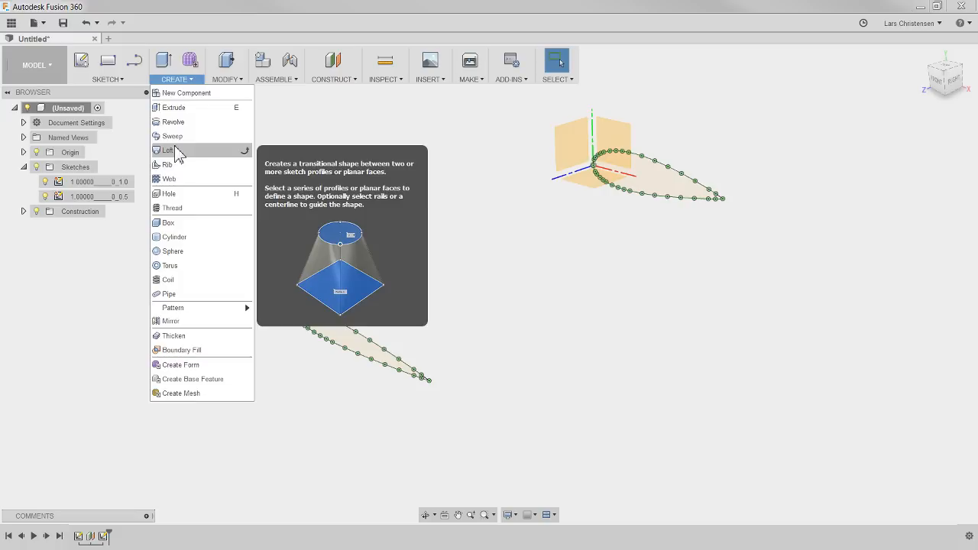
pyautogui.click(166, 150)
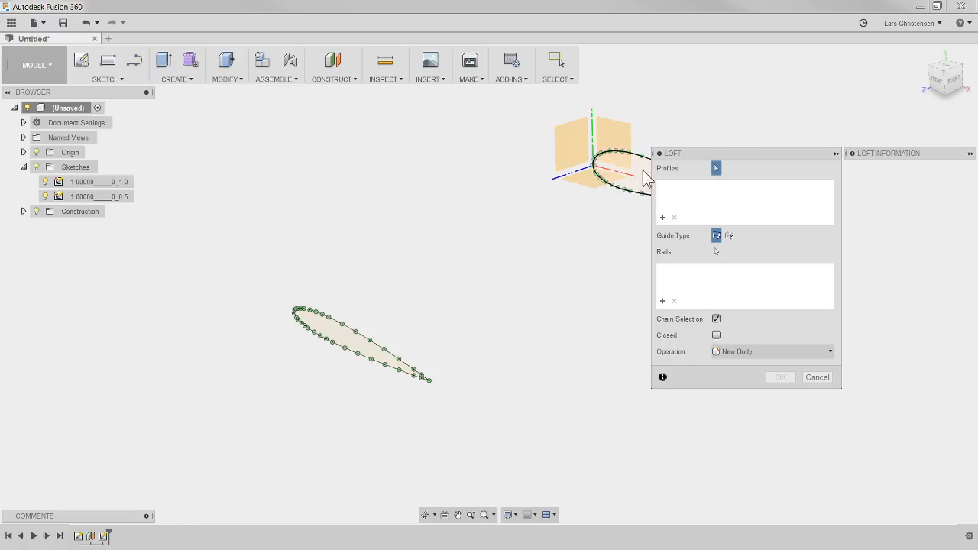
pyautogui.click(619, 172)
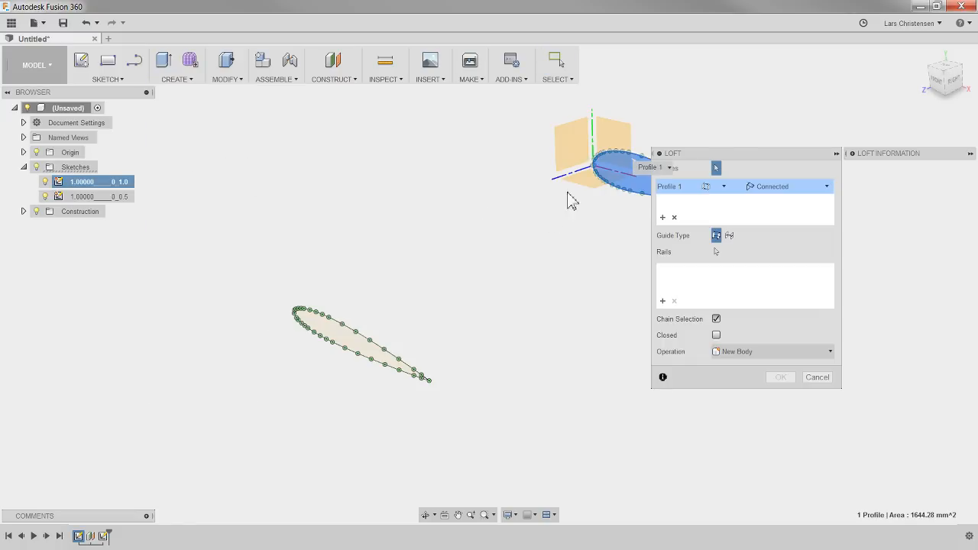
pyautogui.moveTo(352, 336)
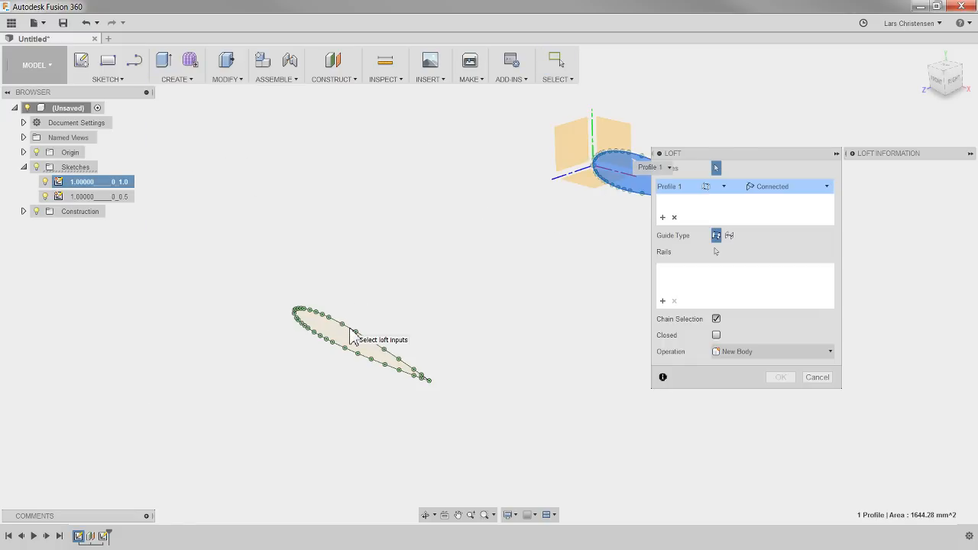
pyautogui.click(359, 340)
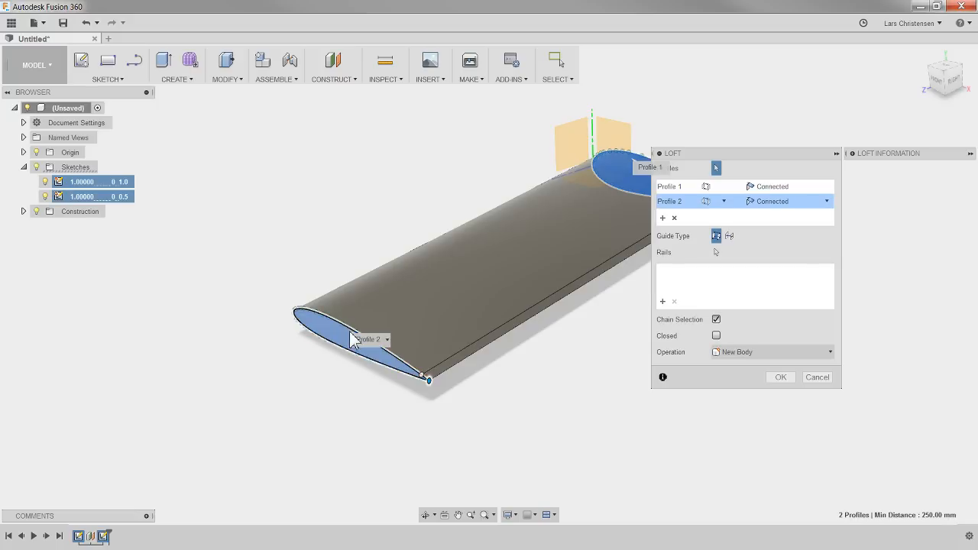
pyautogui.click(780, 376)
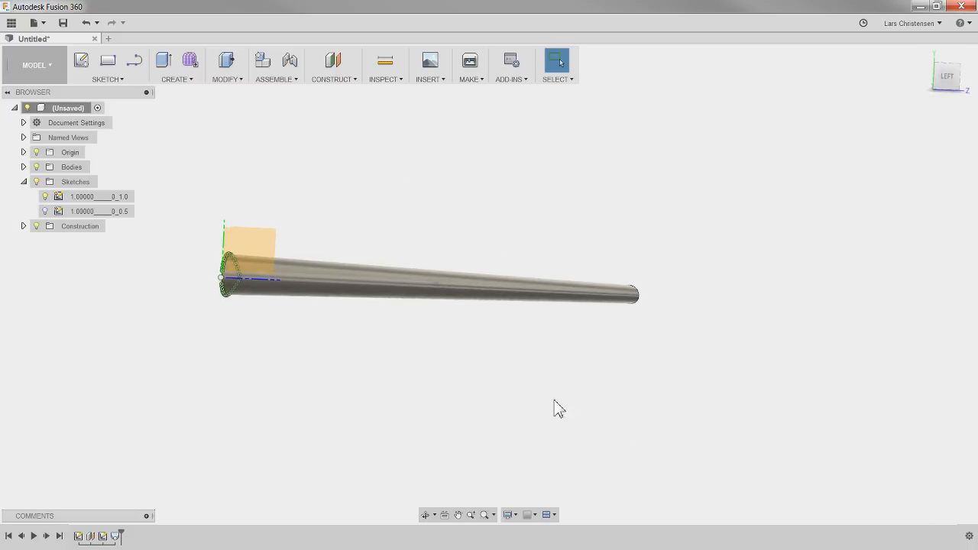
pyautogui.click(23, 182)
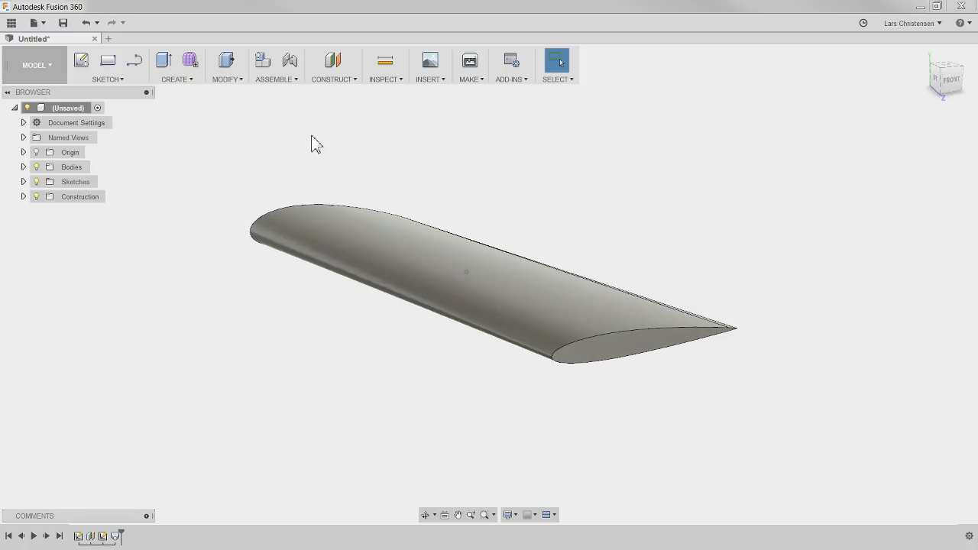
# Open the ADD-INS toolbar dropdown again.
pyautogui.click(511, 65)
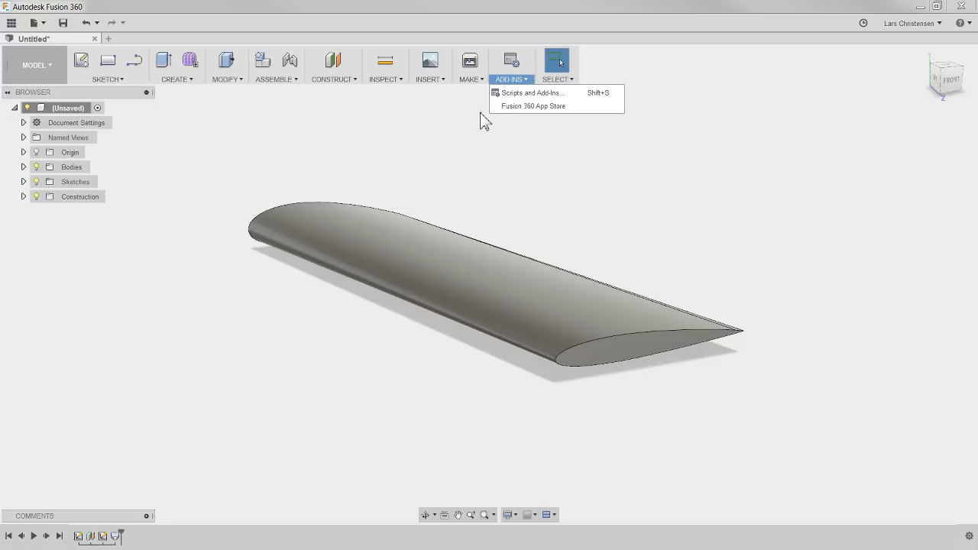
pyautogui.moveTo(514, 111)
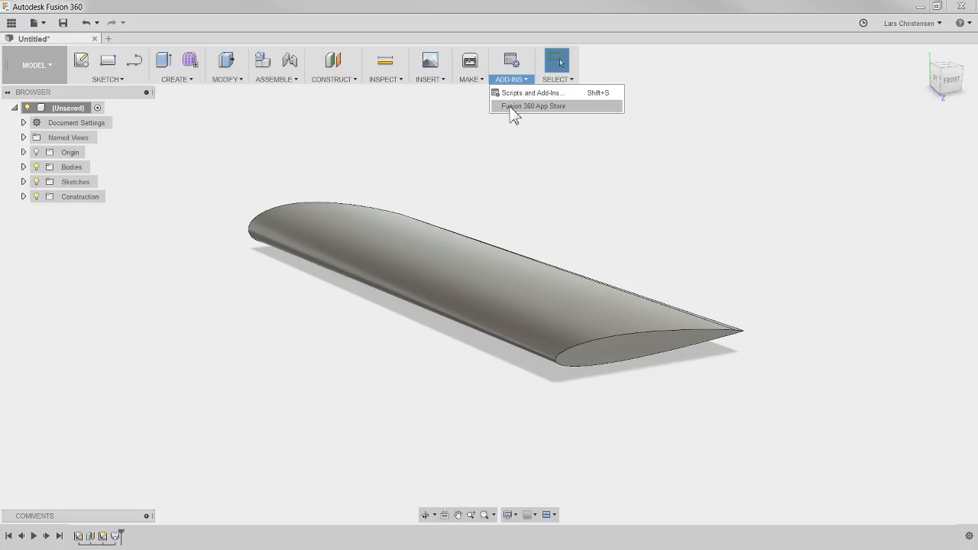
pyautogui.moveTo(513, 115)
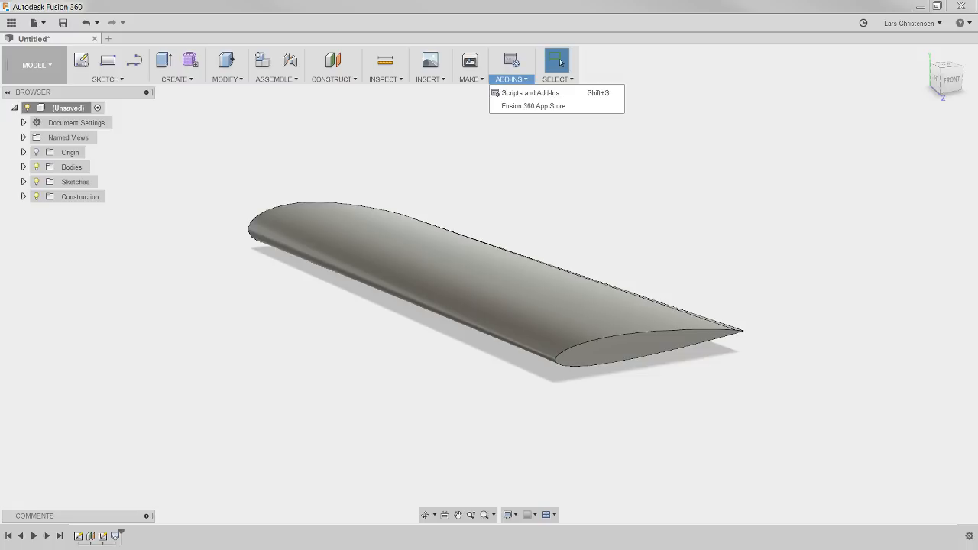
# Open the Fusion 360 App Store and view the free Airfoil DAT to Spline listing.
pyautogui.click(533, 106)
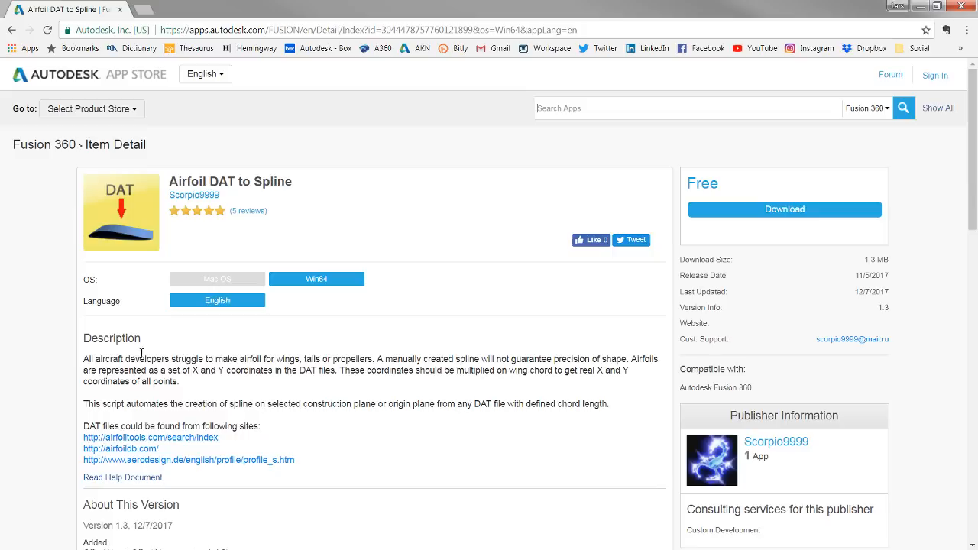
pyautogui.moveTo(325, 218)
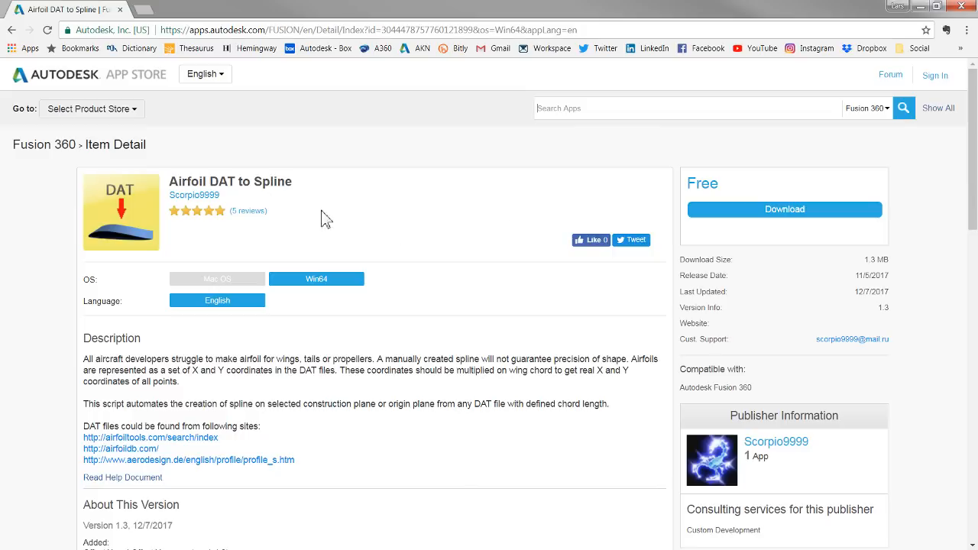
pyautogui.moveTo(802, 459)
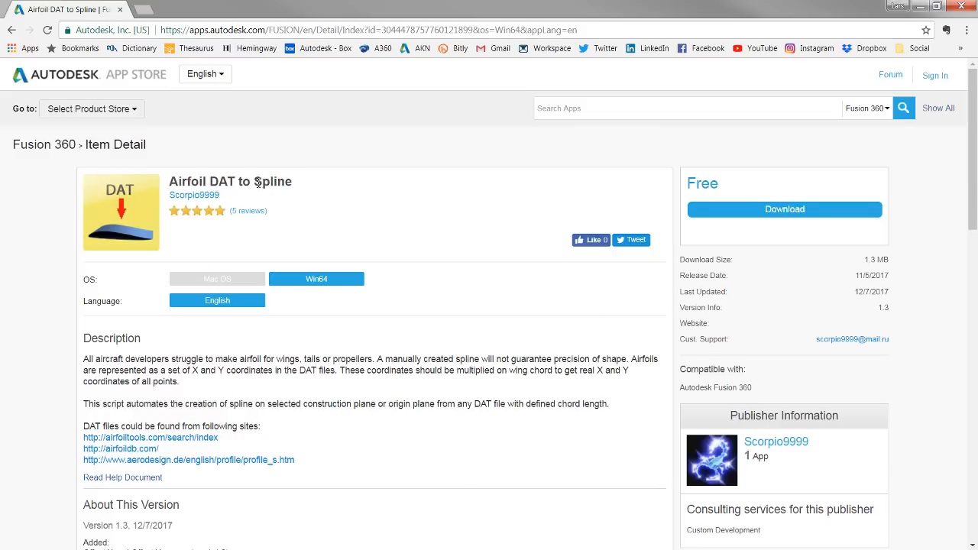
pyautogui.moveTo(312, 220)
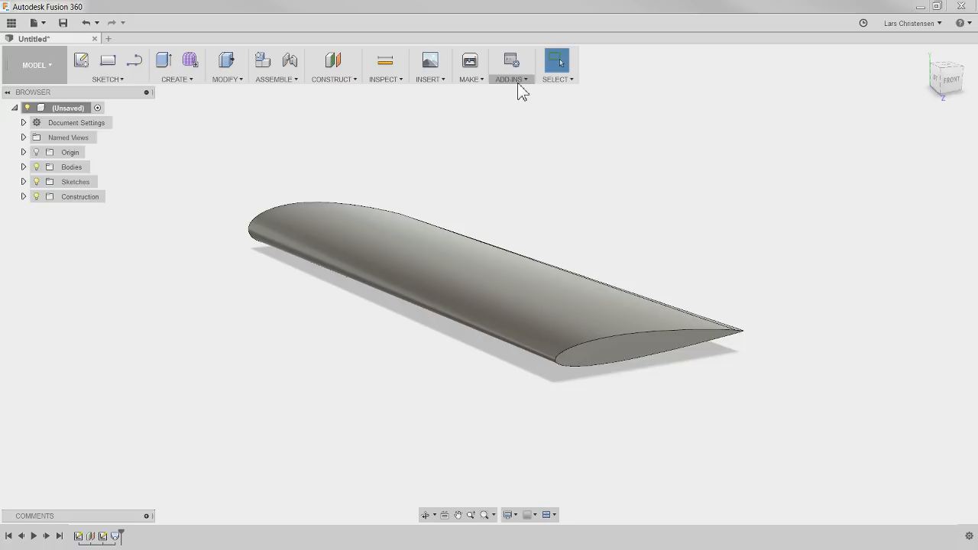
pyautogui.click(509, 65)
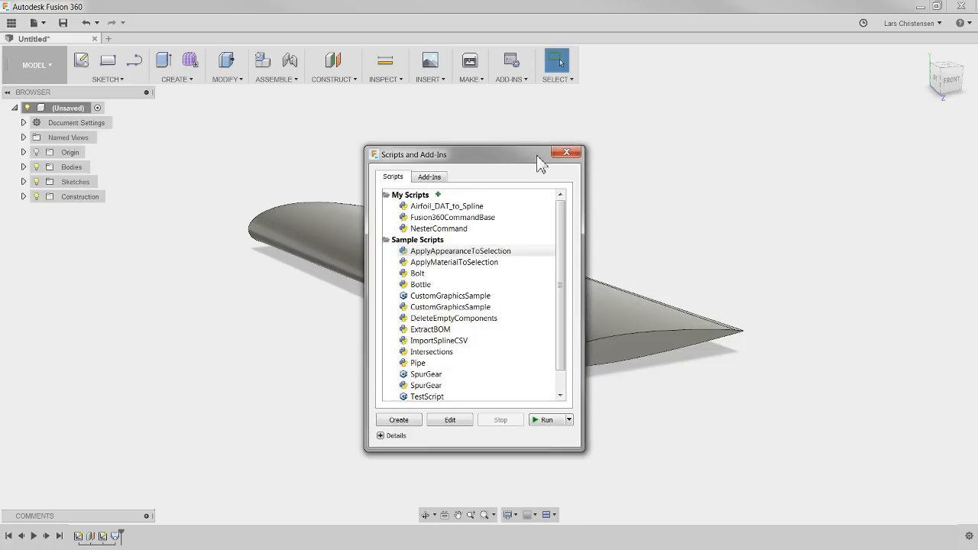
pyautogui.click(447, 205)
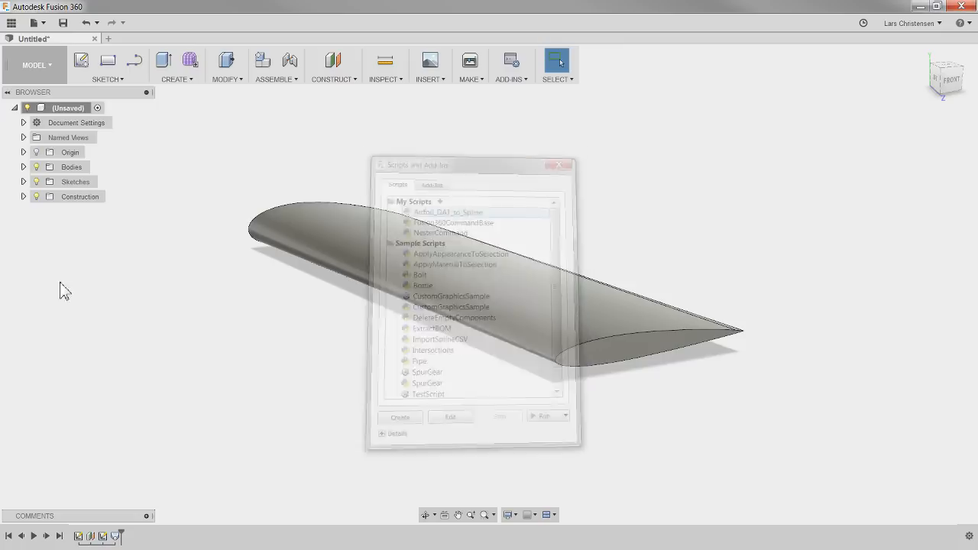
pyautogui.click(558, 165)
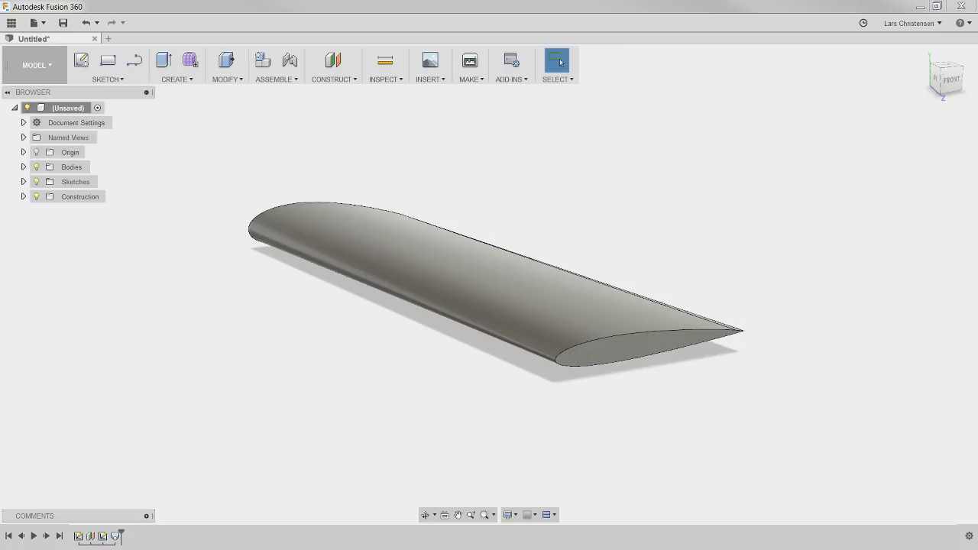